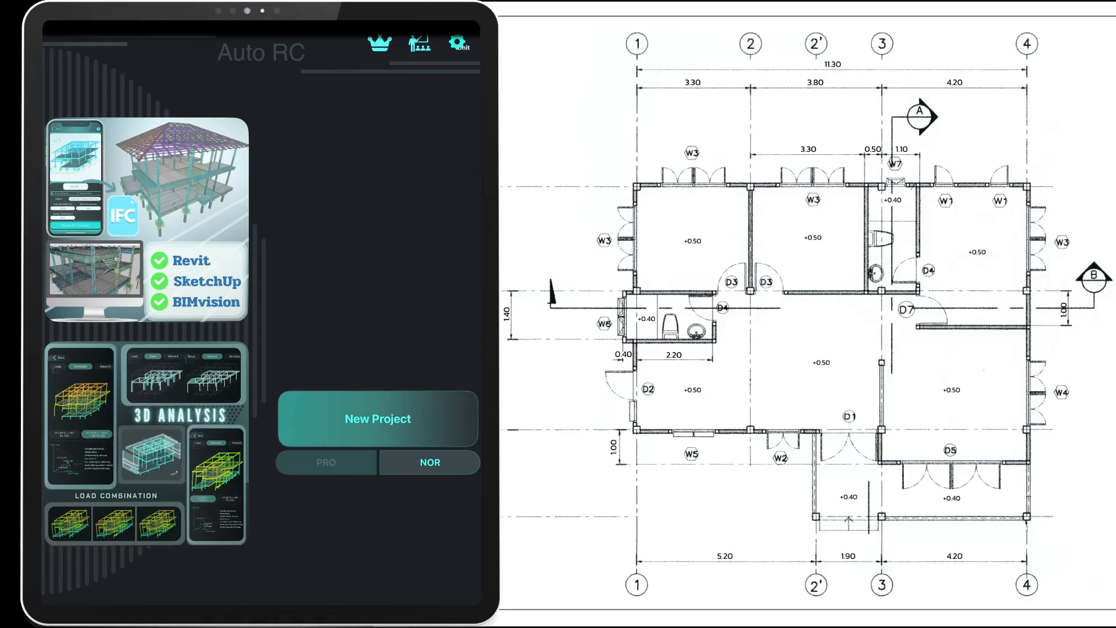
Start a new Auto RC project and import the floor plan drawing for area selection.
click(377, 419)
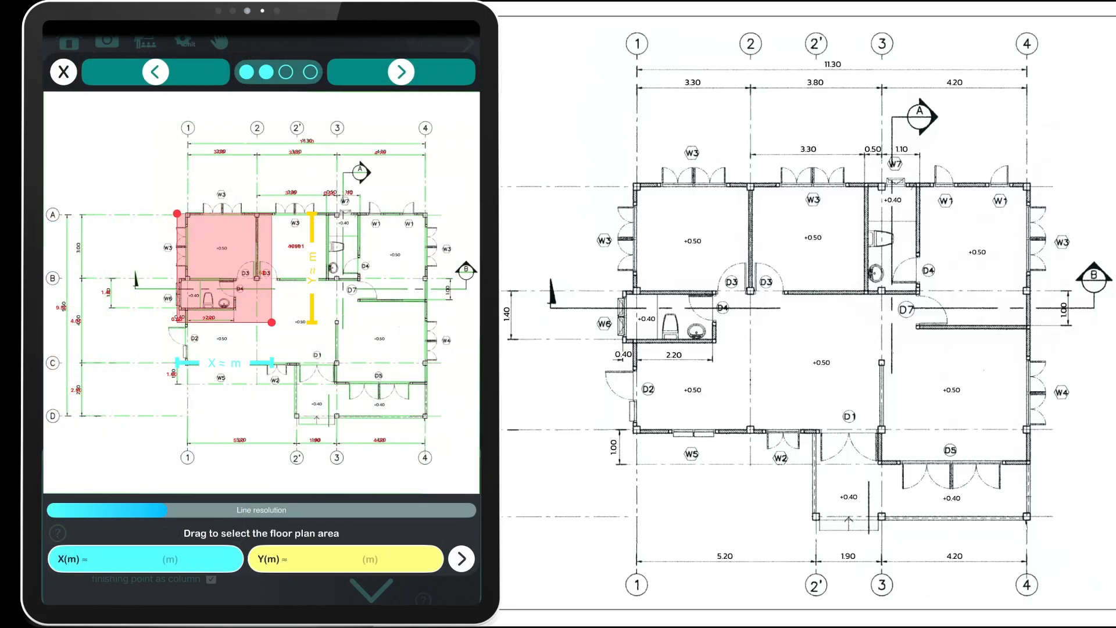
click(401, 71)
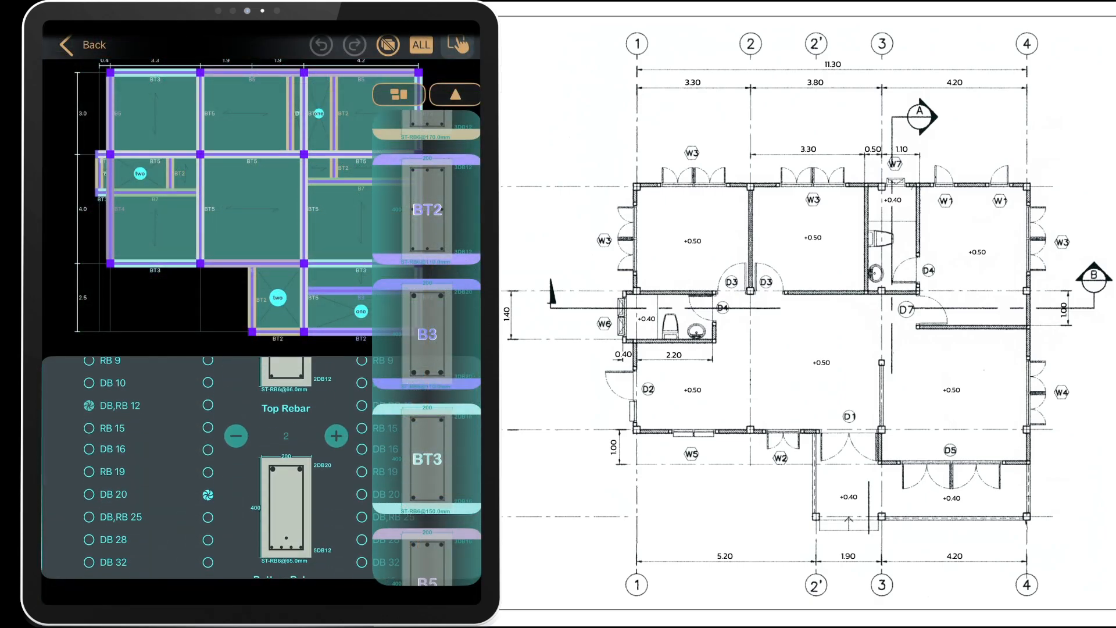
click(454, 99)
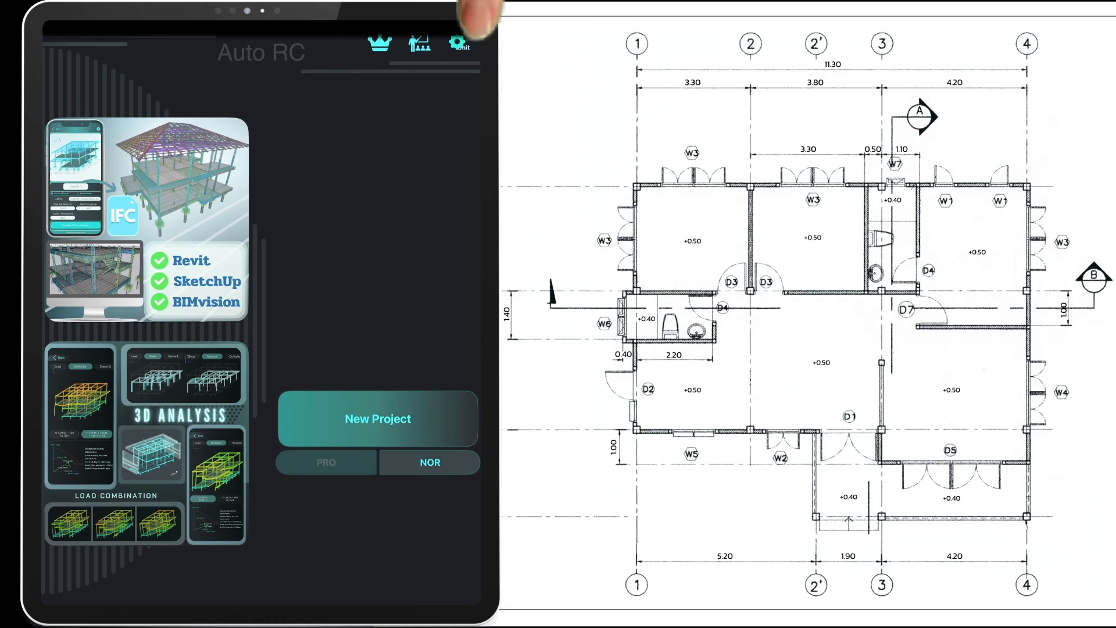
Set units to Meter, Millimeter, Kg/cm2 and Kilogram and confirm.
click(458, 44)
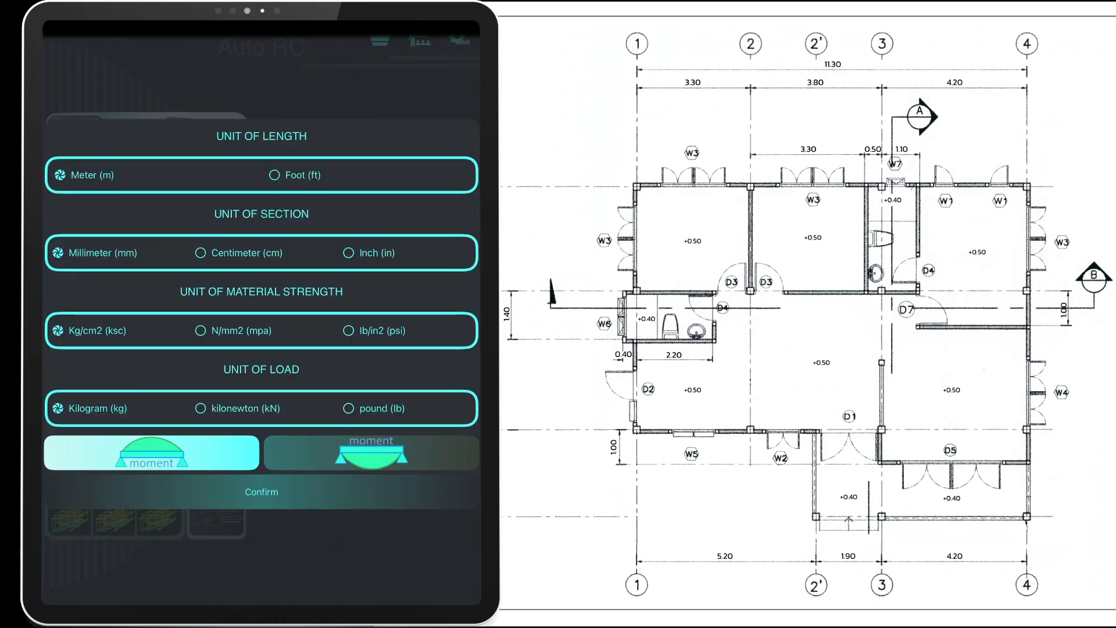
click(262, 492)
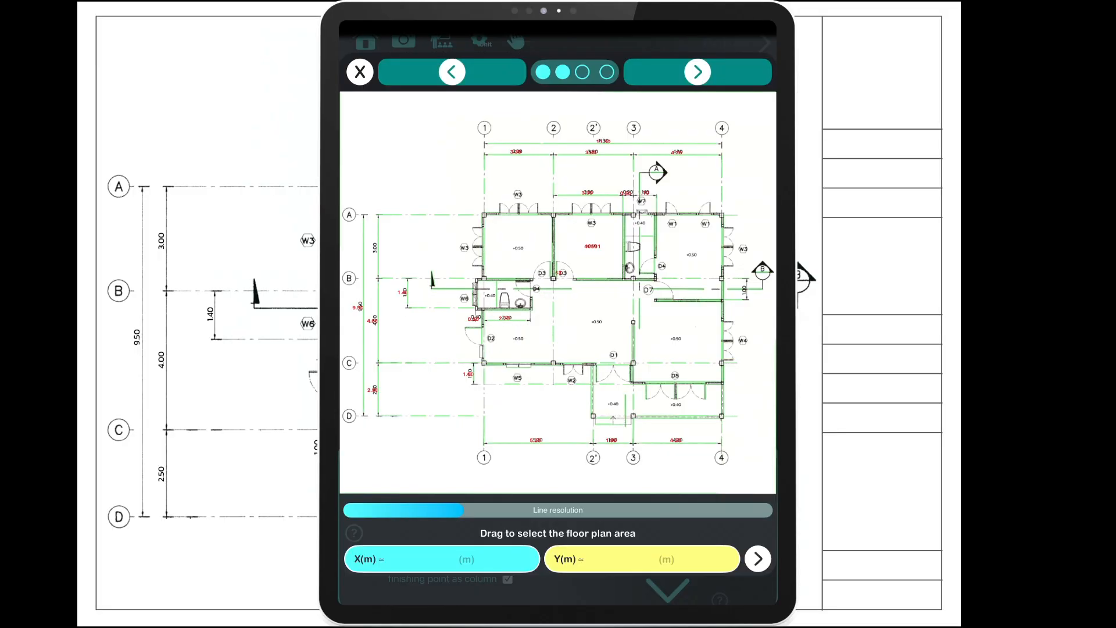
Select the entire scanned plan as the area, X 11.7 m by Y 9.5 m, and accept it.
click(452, 71)
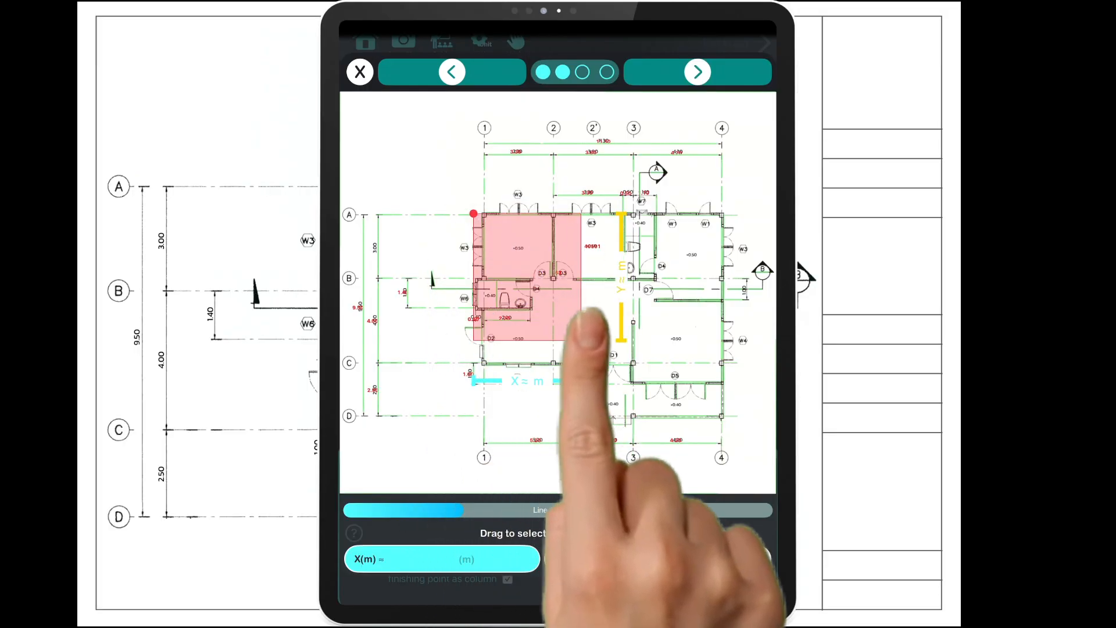
click(442, 558)
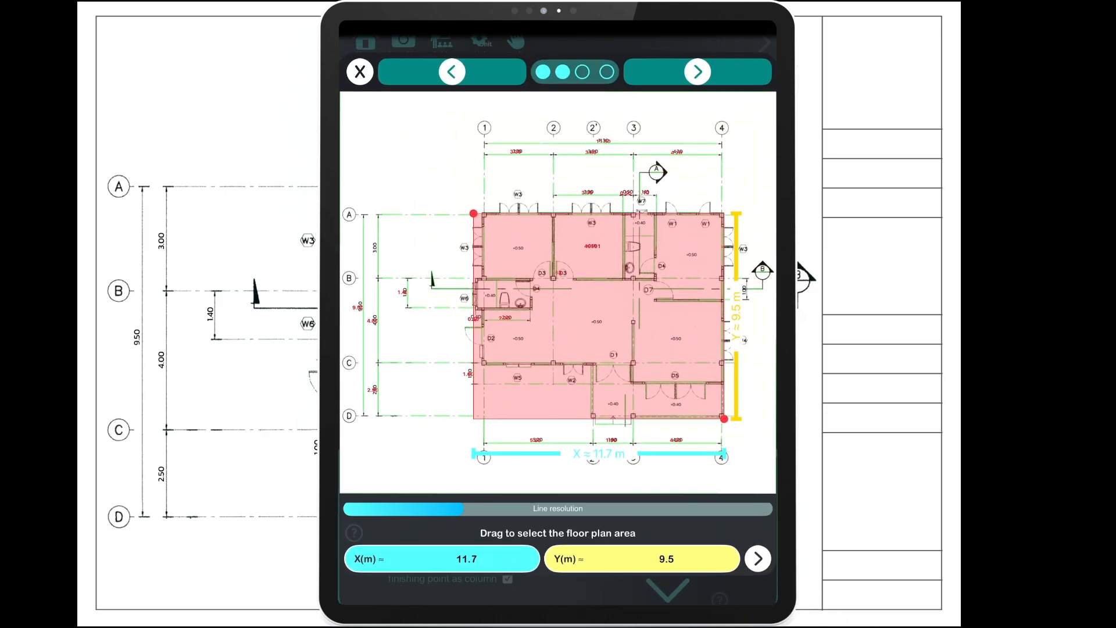
click(697, 71)
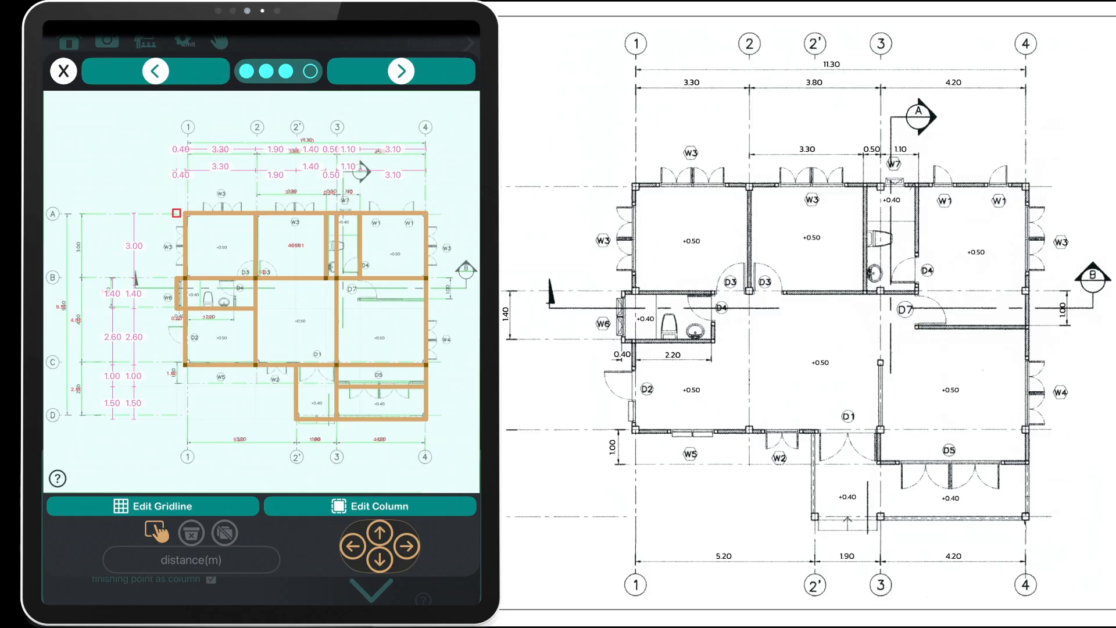
Adjust the detected gridlines, lock the beam layout, and move to column editing.
click(225, 534)
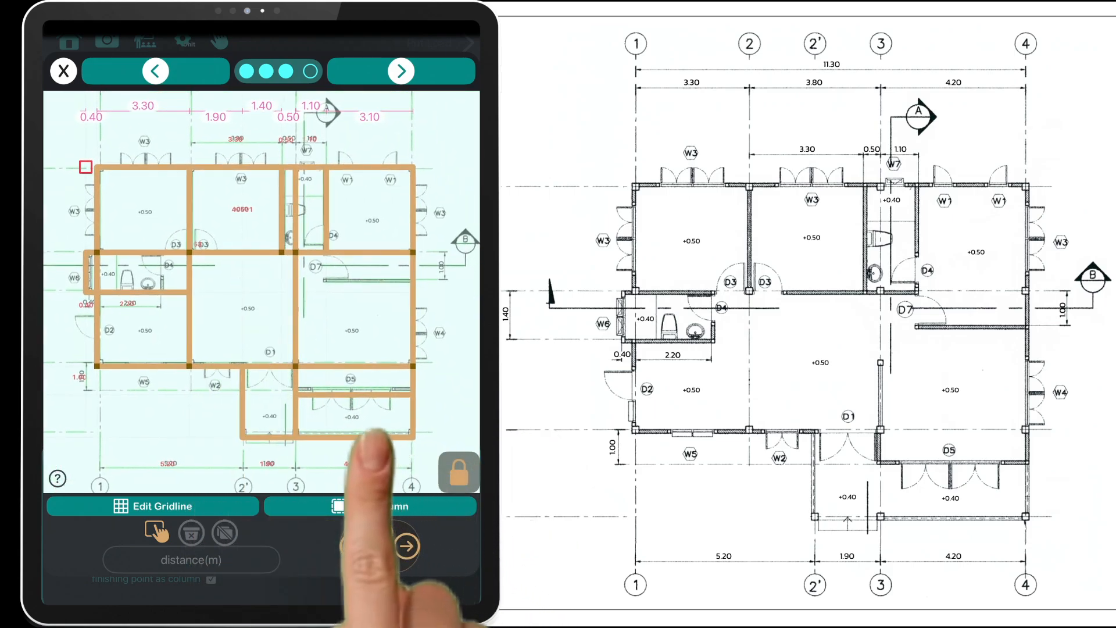
click(370, 506)
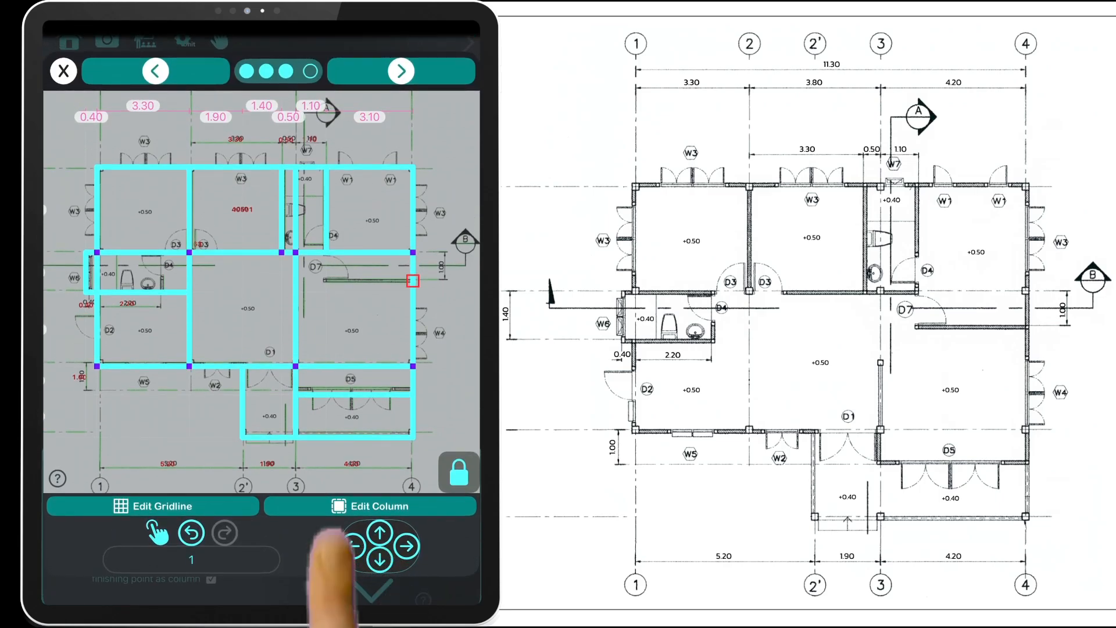
click(379, 530)
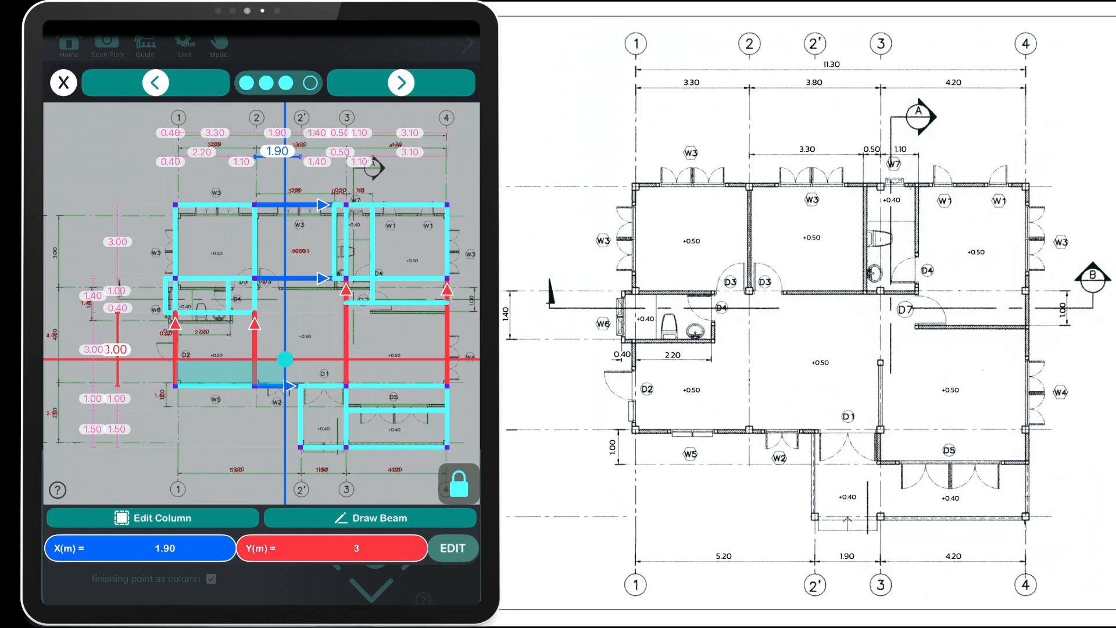
Apply the column point at X 1.90 m, Y 3 m.
click(141, 547)
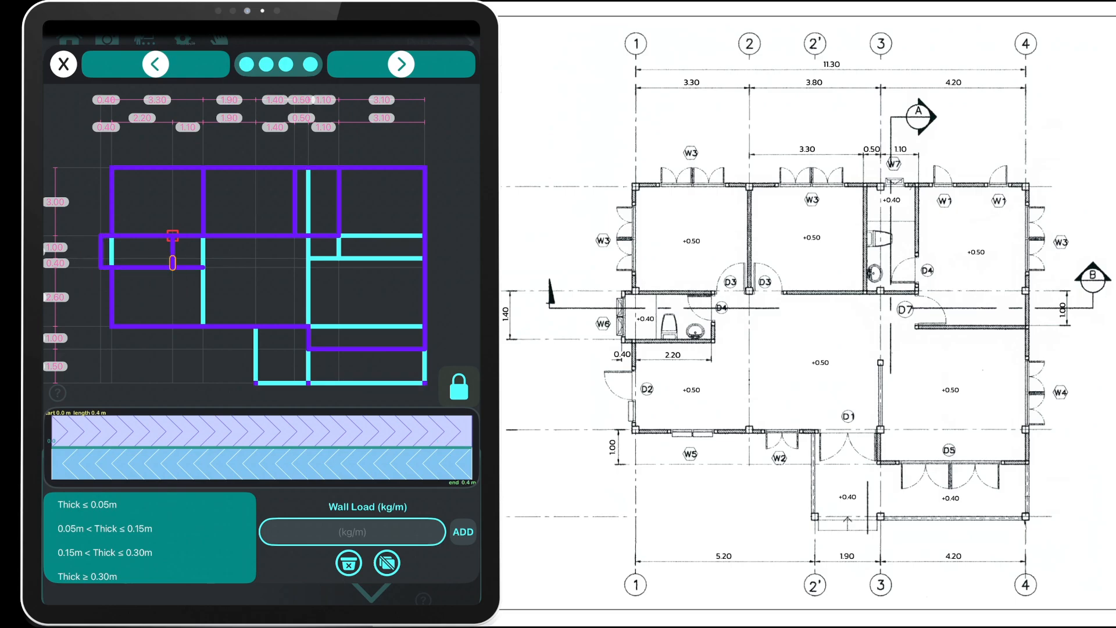
Set the wall extent along the selected beam and add its wall load.
drag(107, 269, 174, 268)
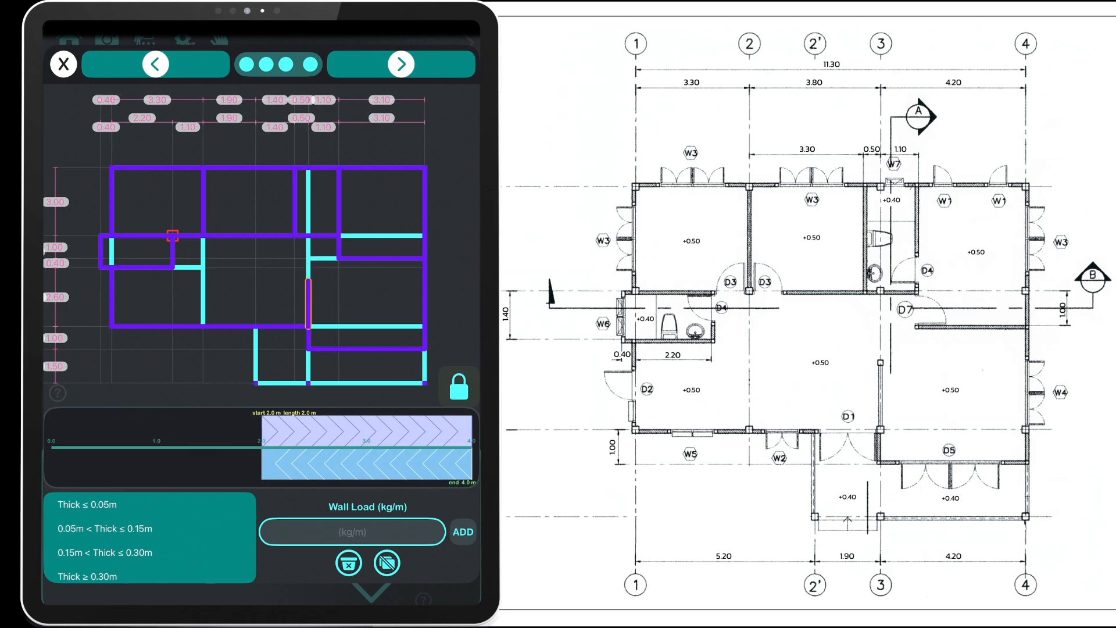
click(352, 532)
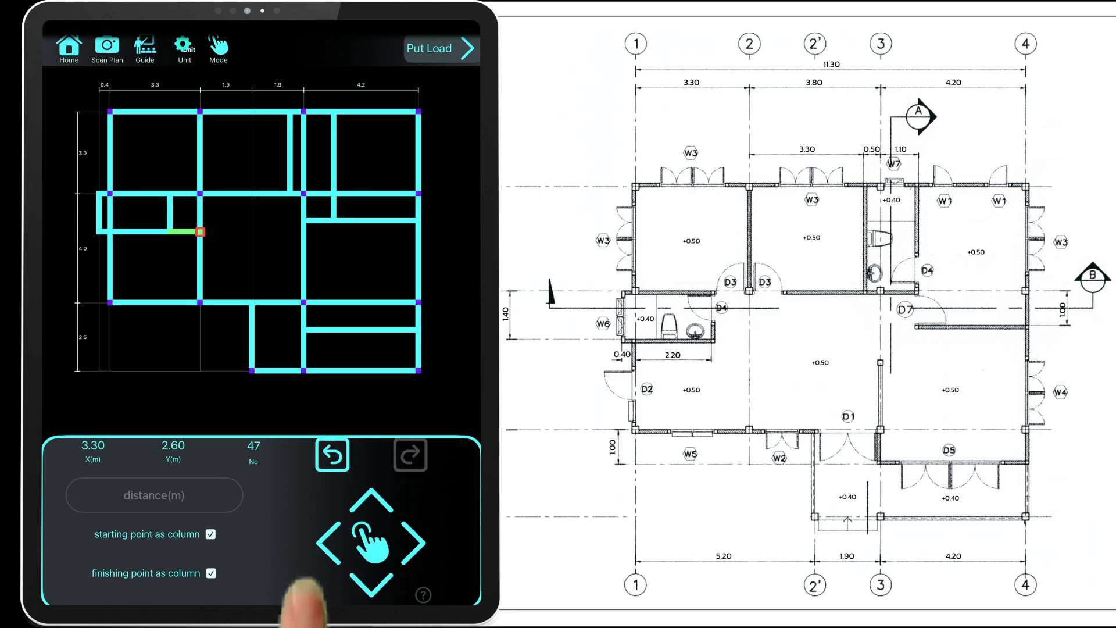
Add the short column-ended beam on the drawing pad and proceed to Put Load.
click(217, 49)
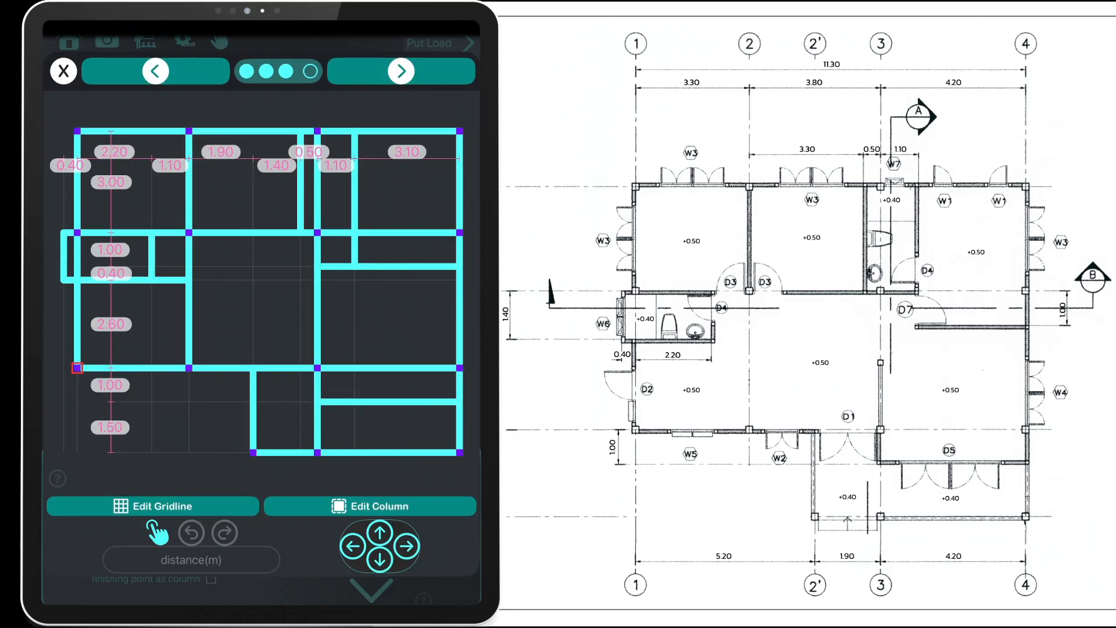
click(401, 64)
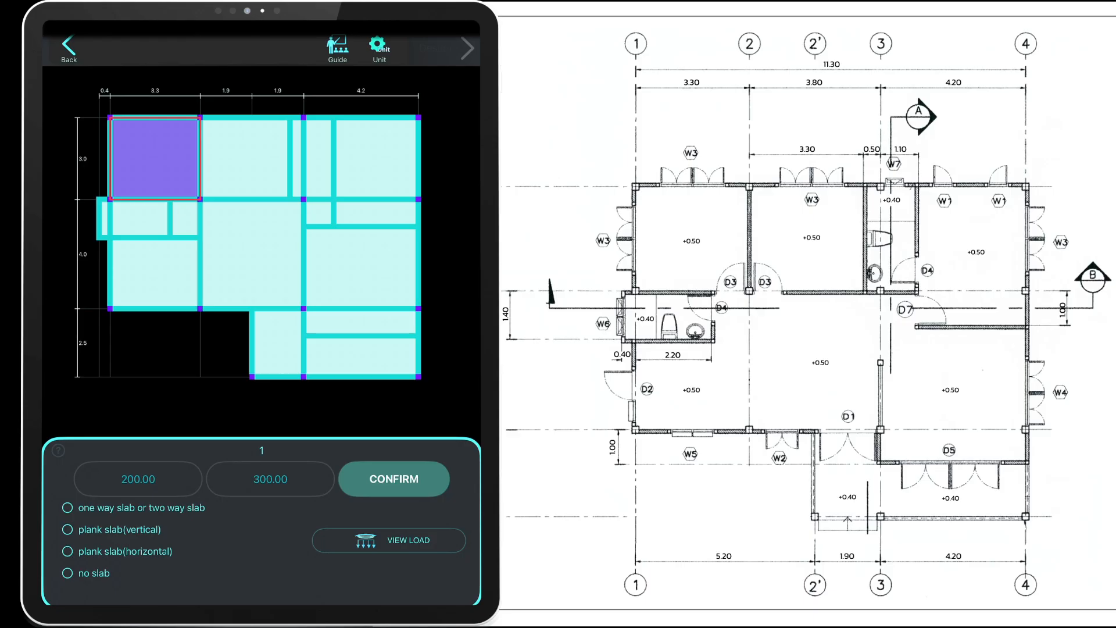
Assign vertical and horizontal plank slab types to each highlighted panel with 200 and 300 loads.
click(67, 529)
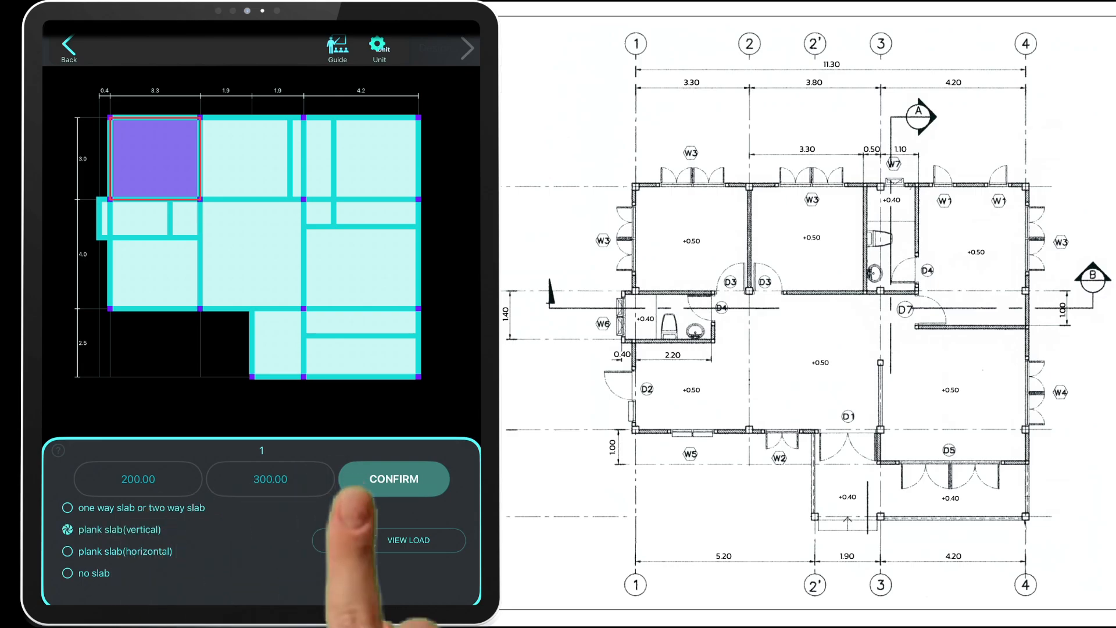
click(395, 478)
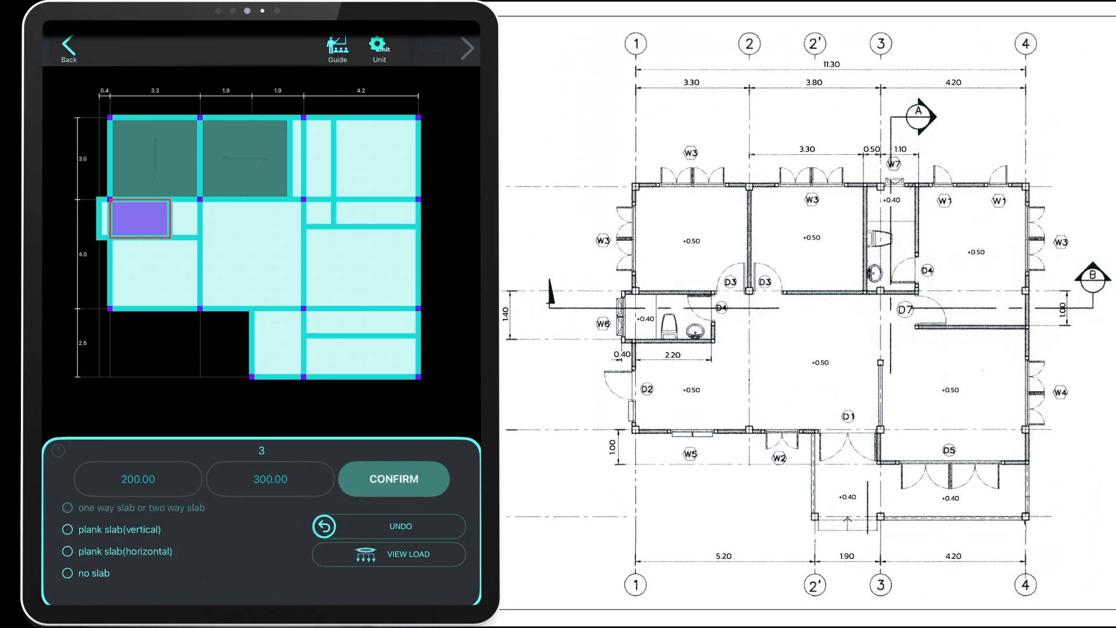
click(253, 253)
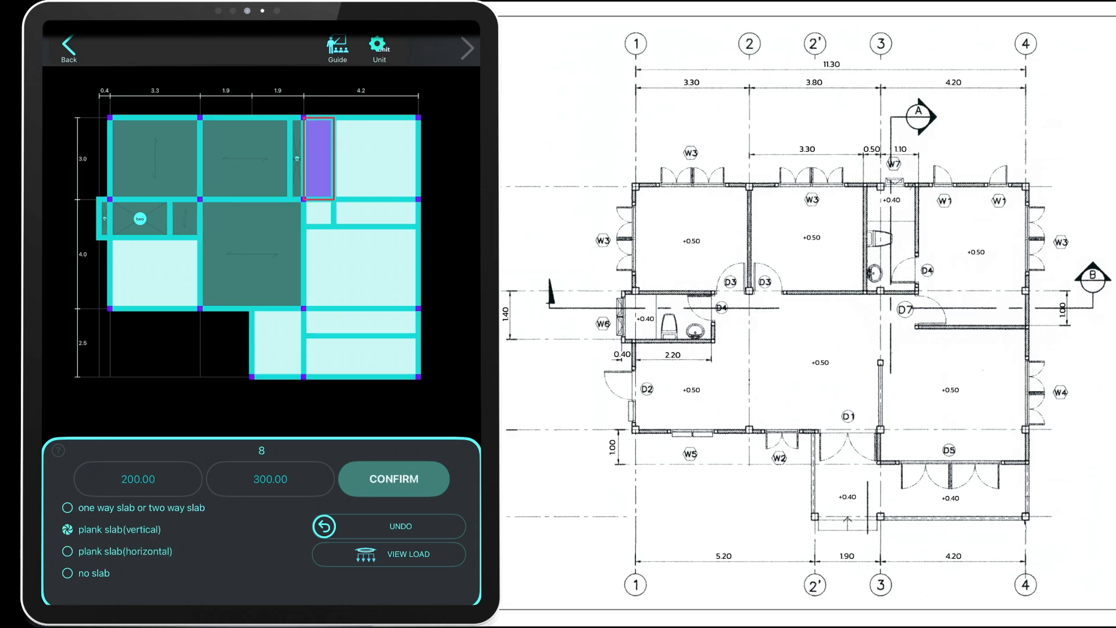
click(376, 158)
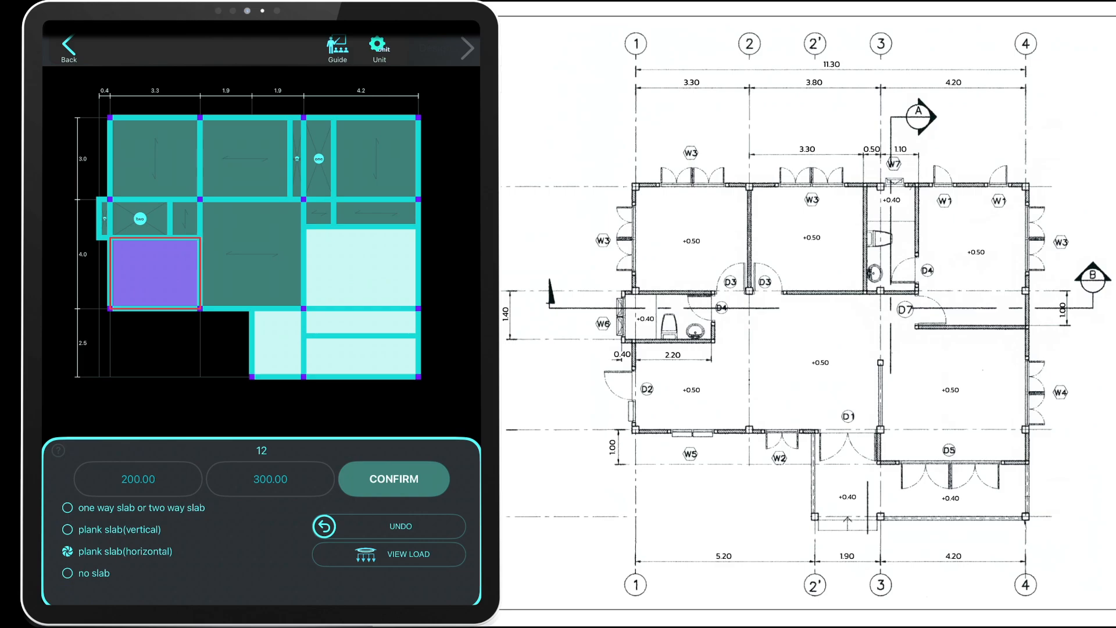
click(361, 267)
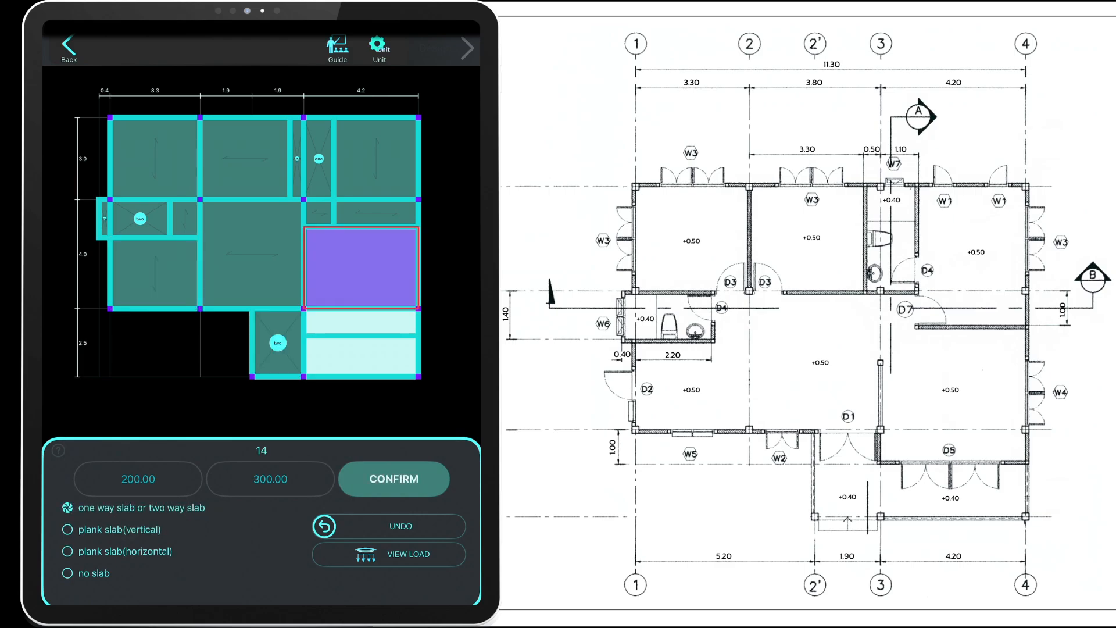
click(394, 478)
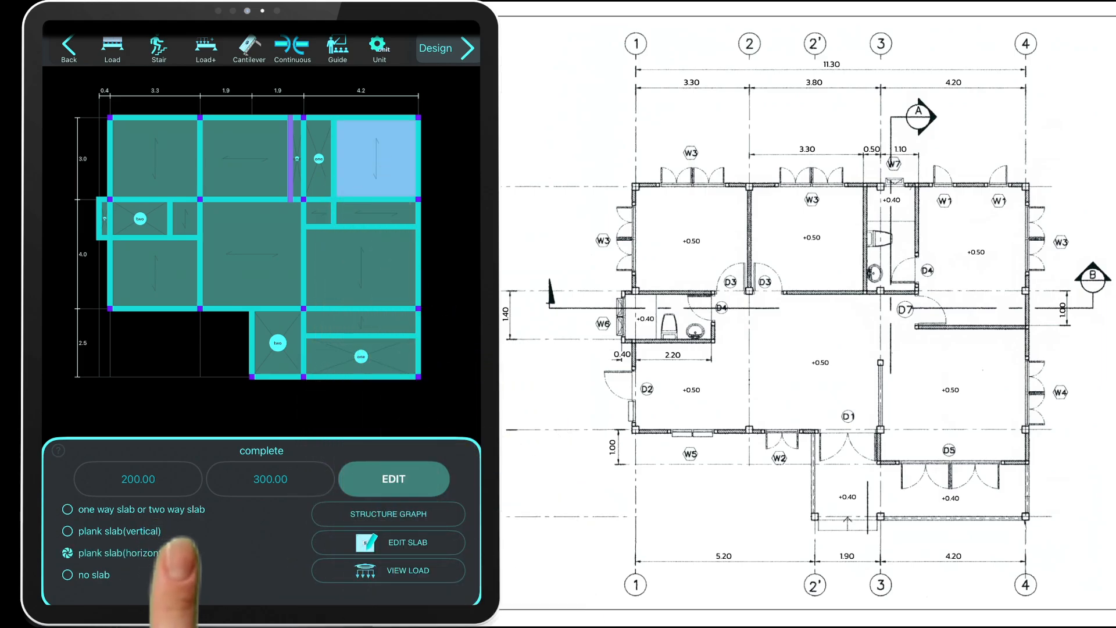
Switch the right-middle panel to plank slab (vertical) and confirm.
click(119, 552)
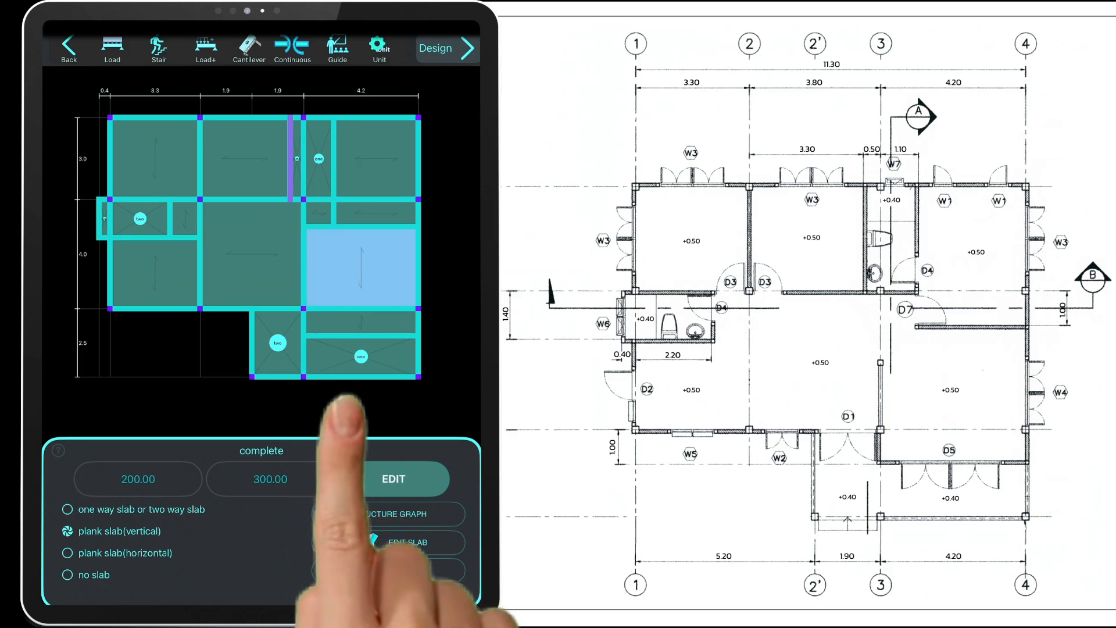
click(393, 479)
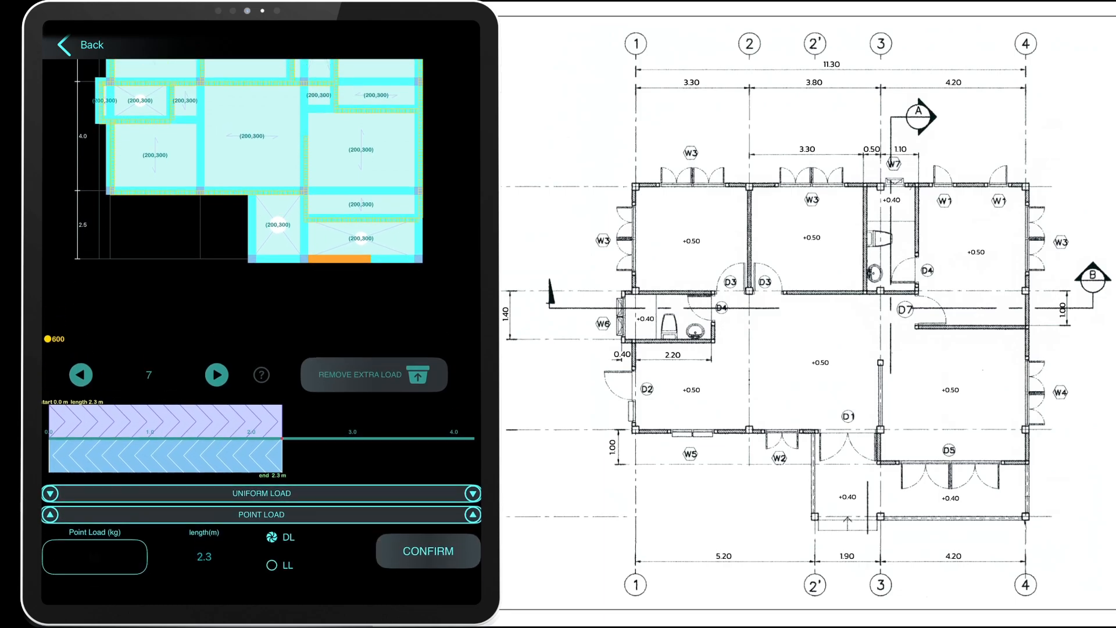
Add a 100 kg LL point load to the bottom edge beam and confirm.
click(94, 556)
text(100)
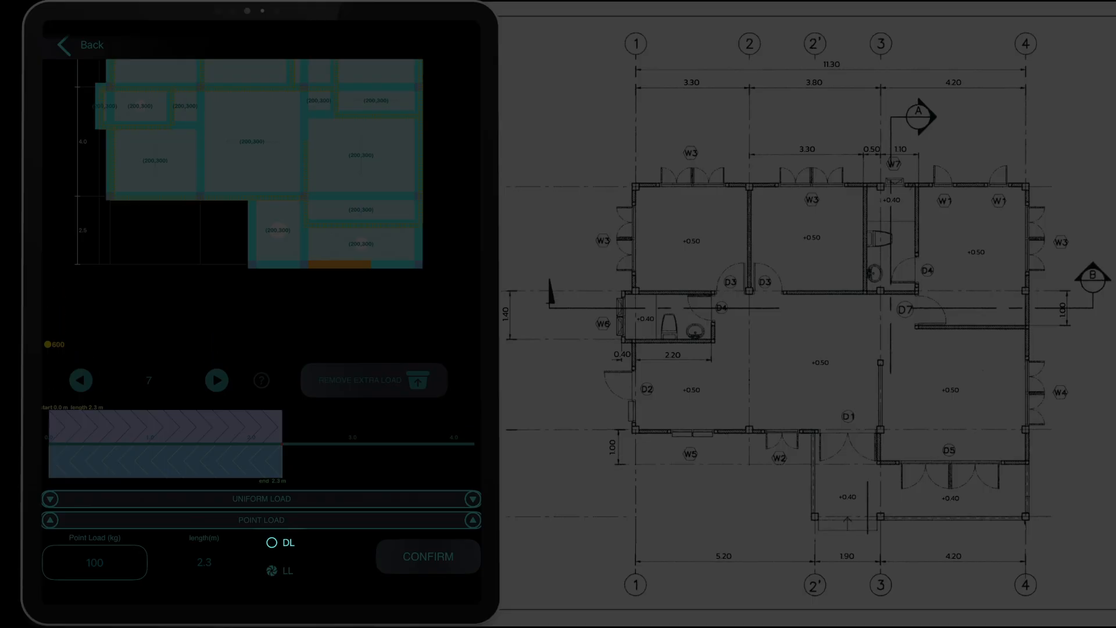
click(428, 557)
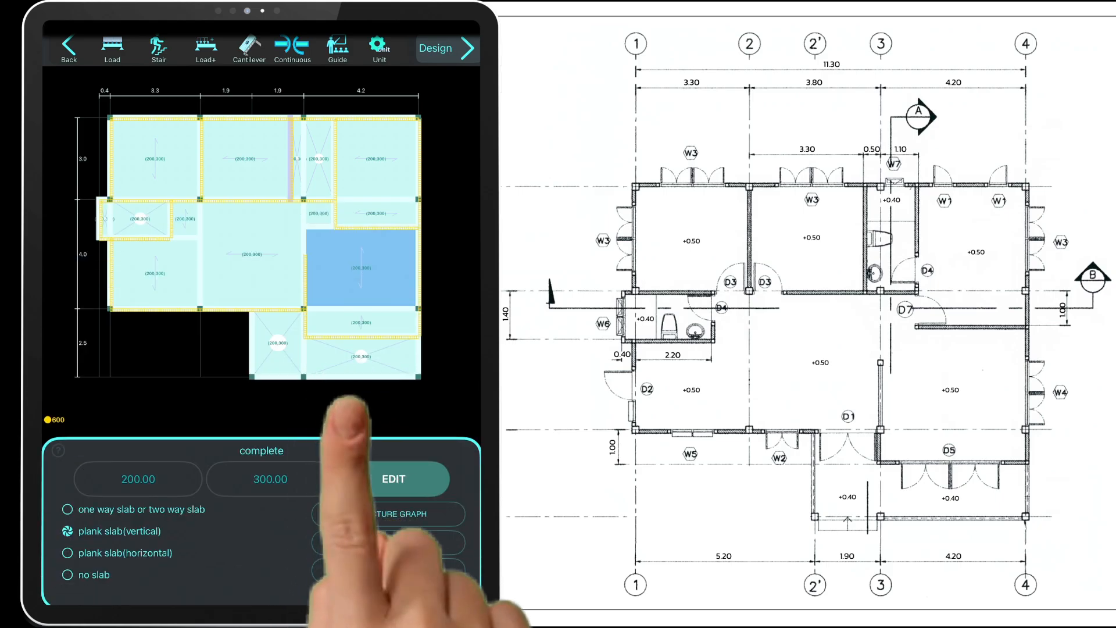
Return to the slab layout and bring up a beam's load, shear and moment diagrams.
click(393, 479)
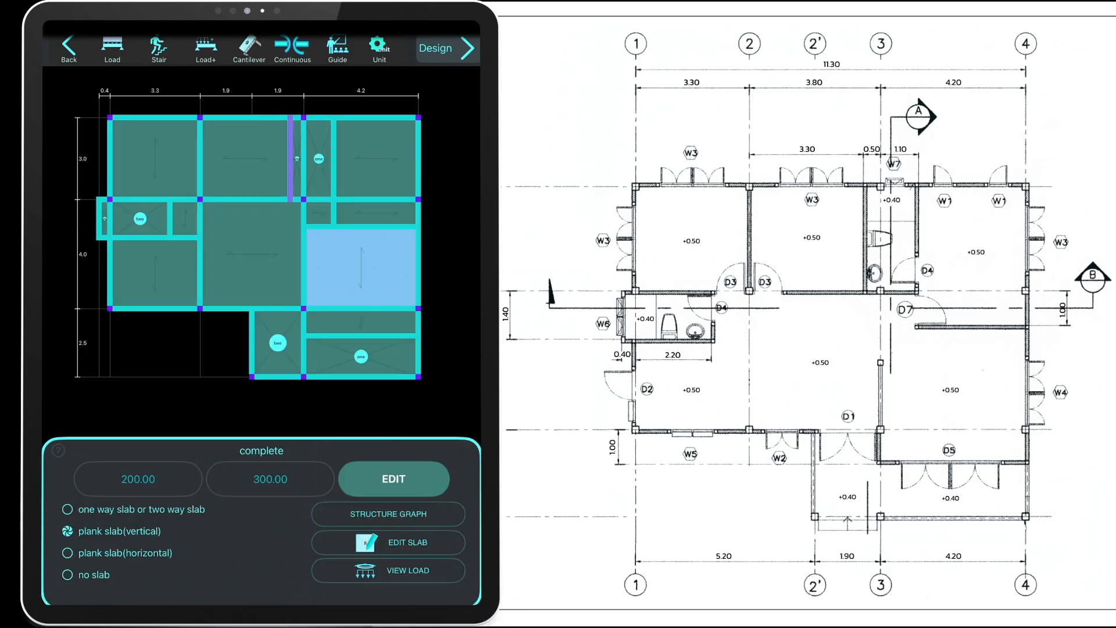
click(68, 510)
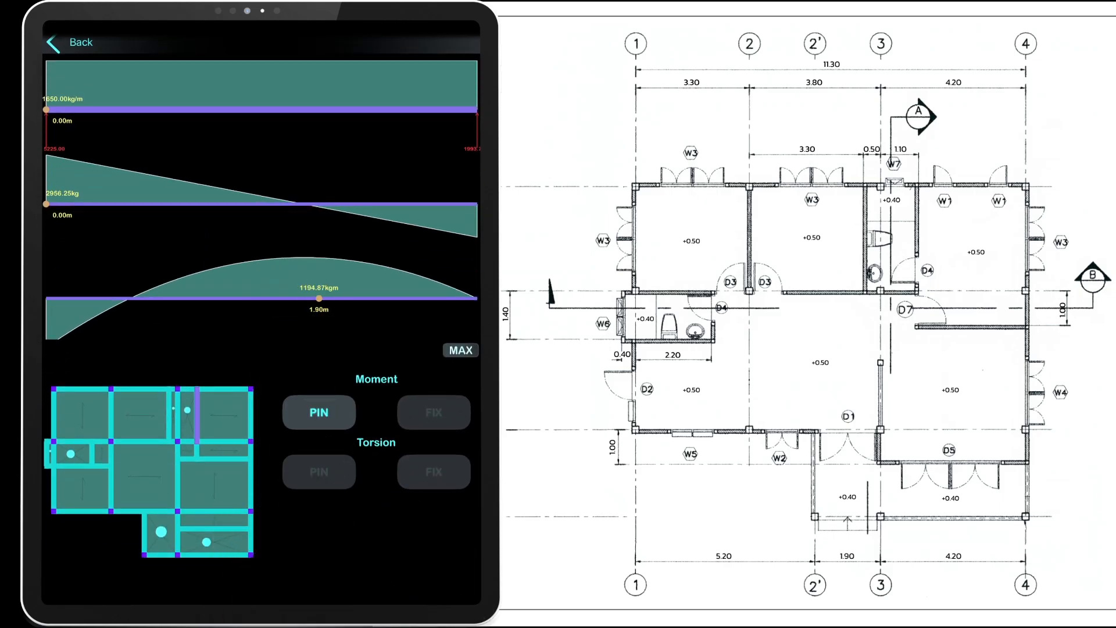
Go back from the structure graph to the beam plan continuity stage.
click(81, 42)
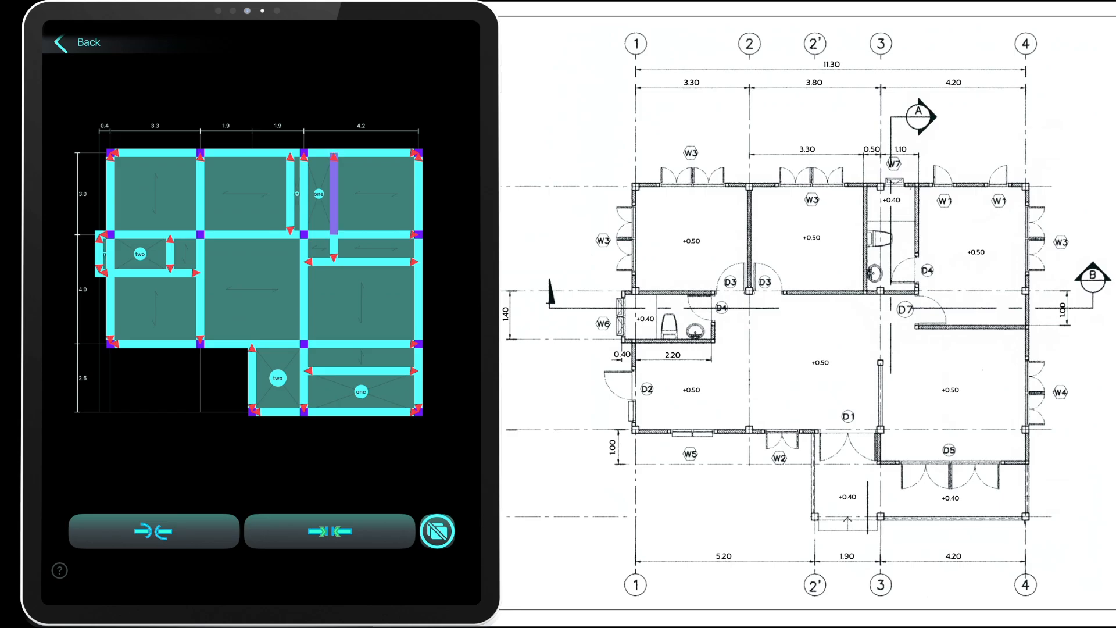
Review a beam's load, shear and moment diagrams from the slab layout.
click(153, 532)
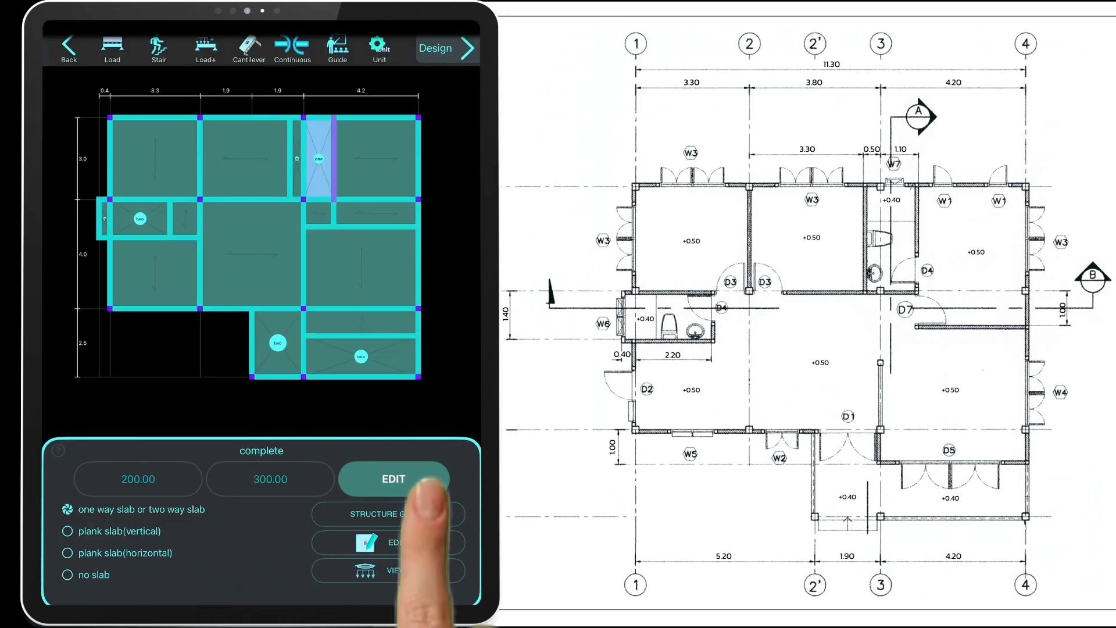
click(393, 478)
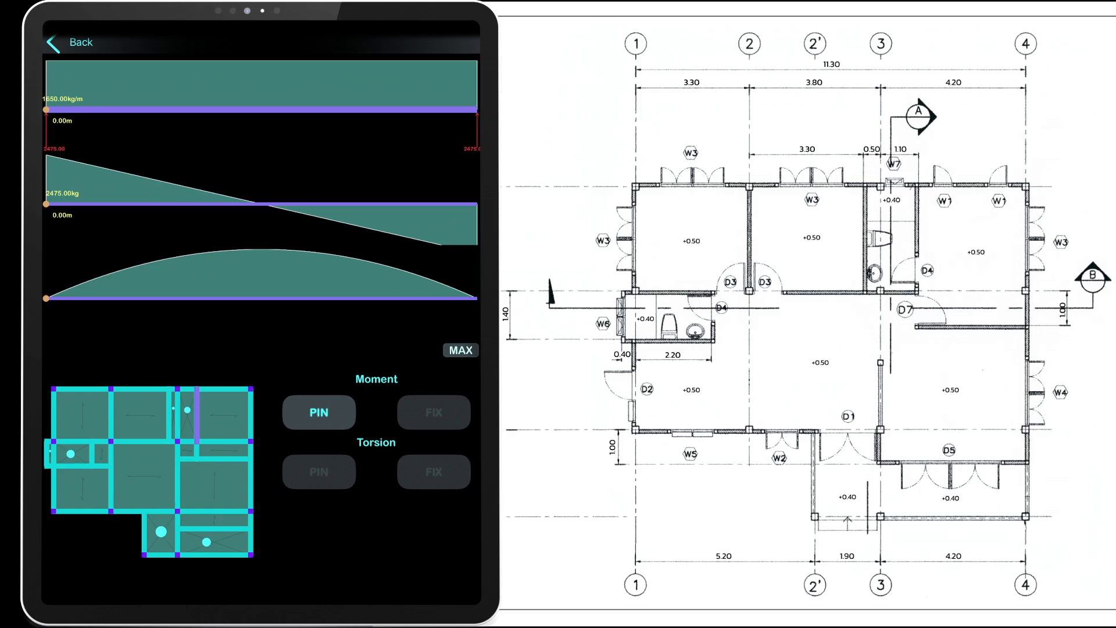
click(71, 43)
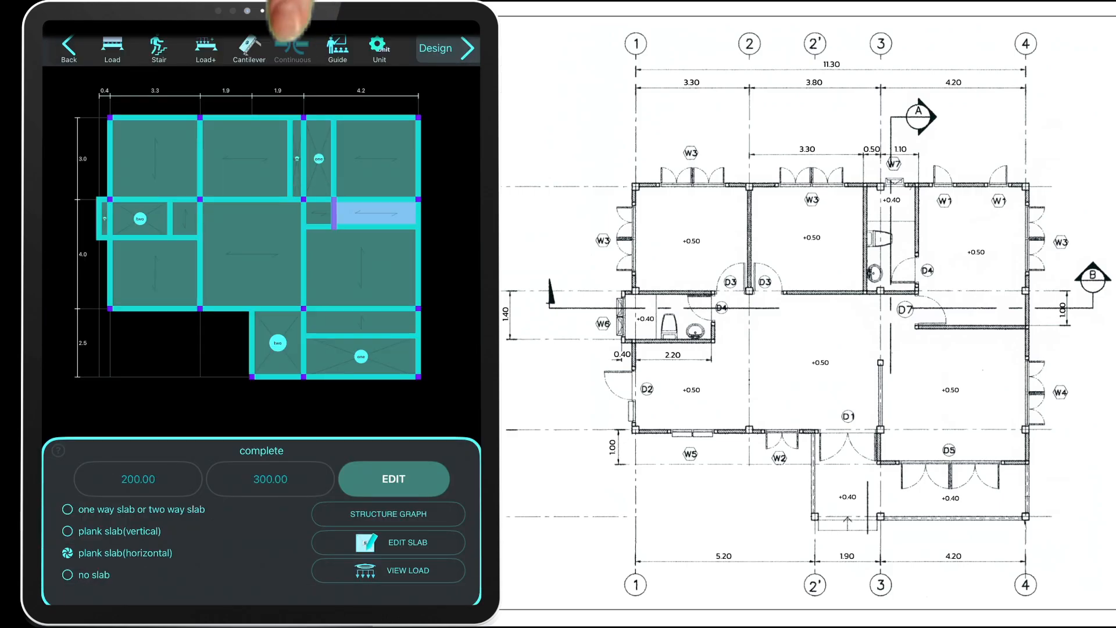
Join the beam pieces at the joints into one continuous beam.
click(393, 478)
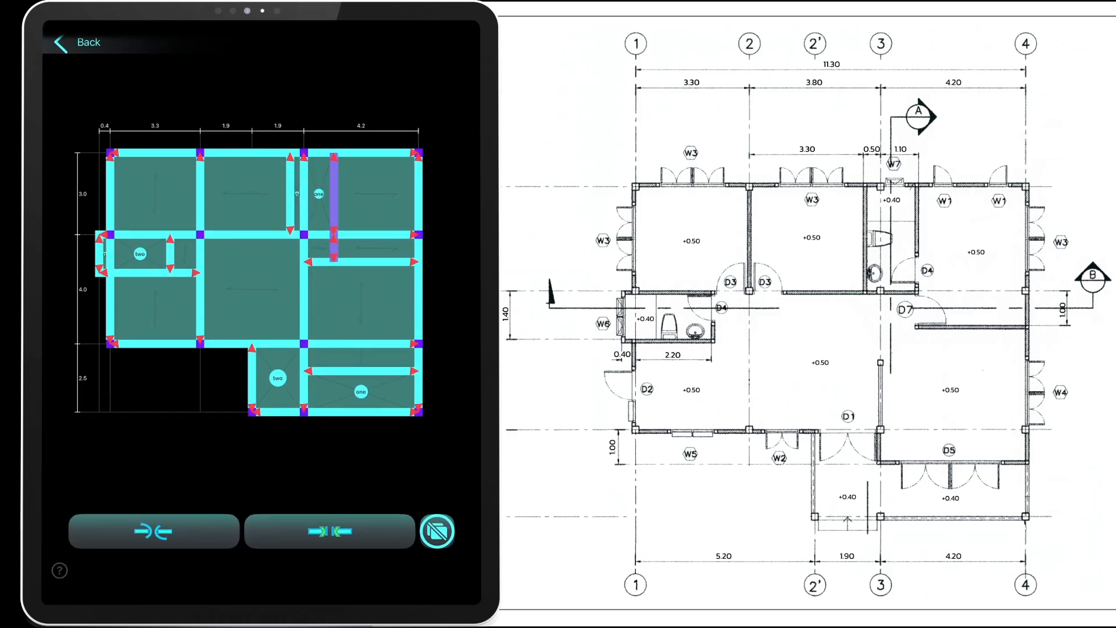
click(330, 531)
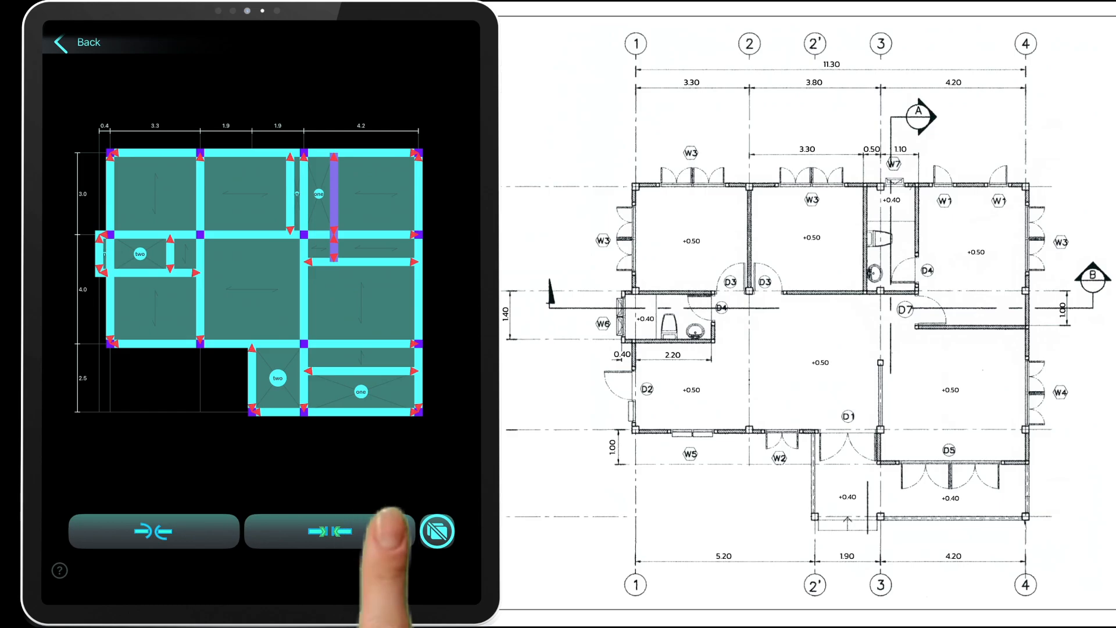
click(330, 532)
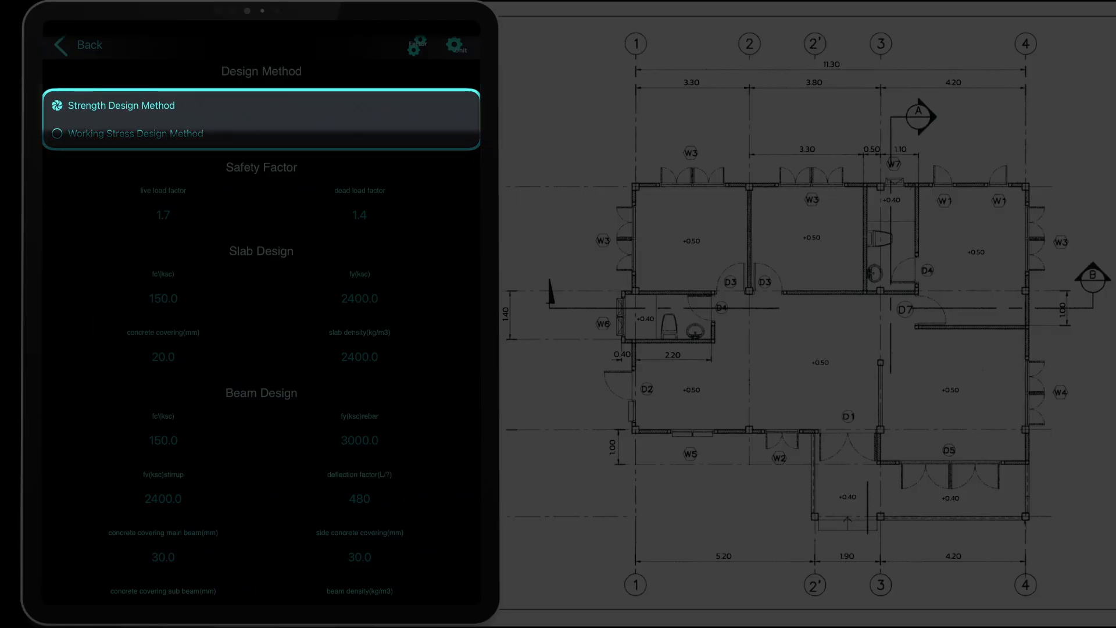
Confirm design factors: concrete 0.85, rebar 1.0, stirrup 1.0, moment 0.9, shear 0.75.
click(117, 104)
text(0.)
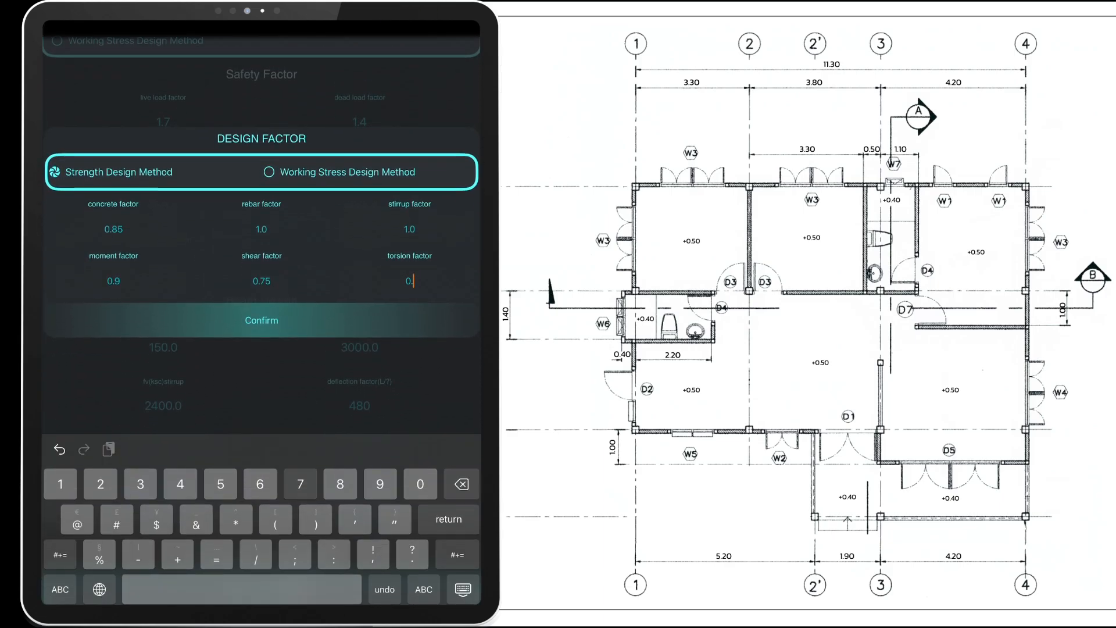
click(262, 320)
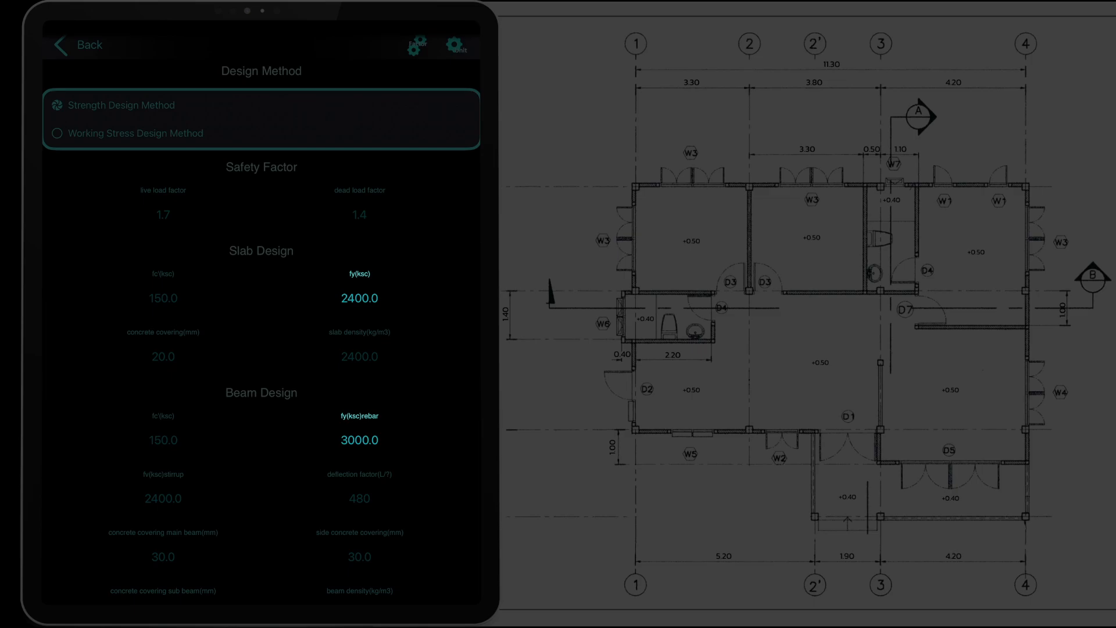
scroll(down, 3)
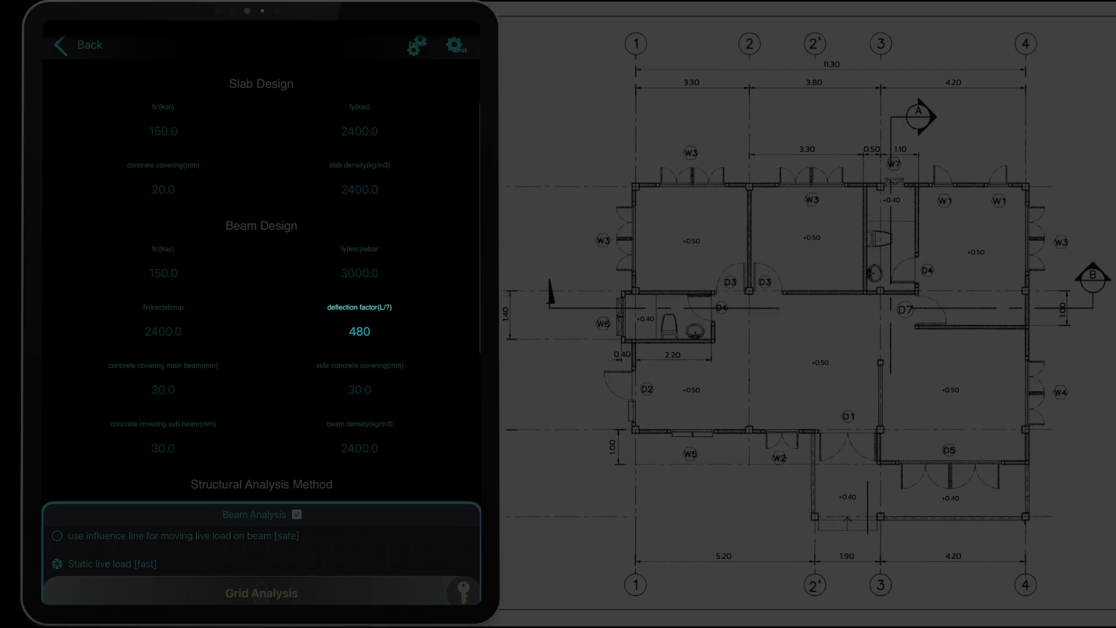
scroll(down, 3)
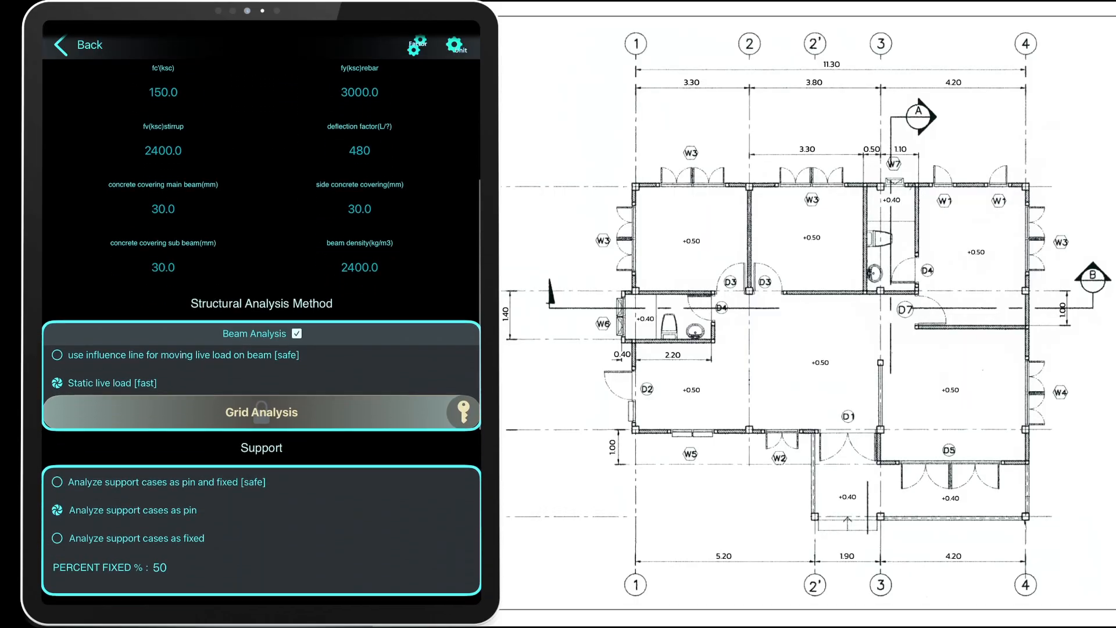
scroll(down, 3)
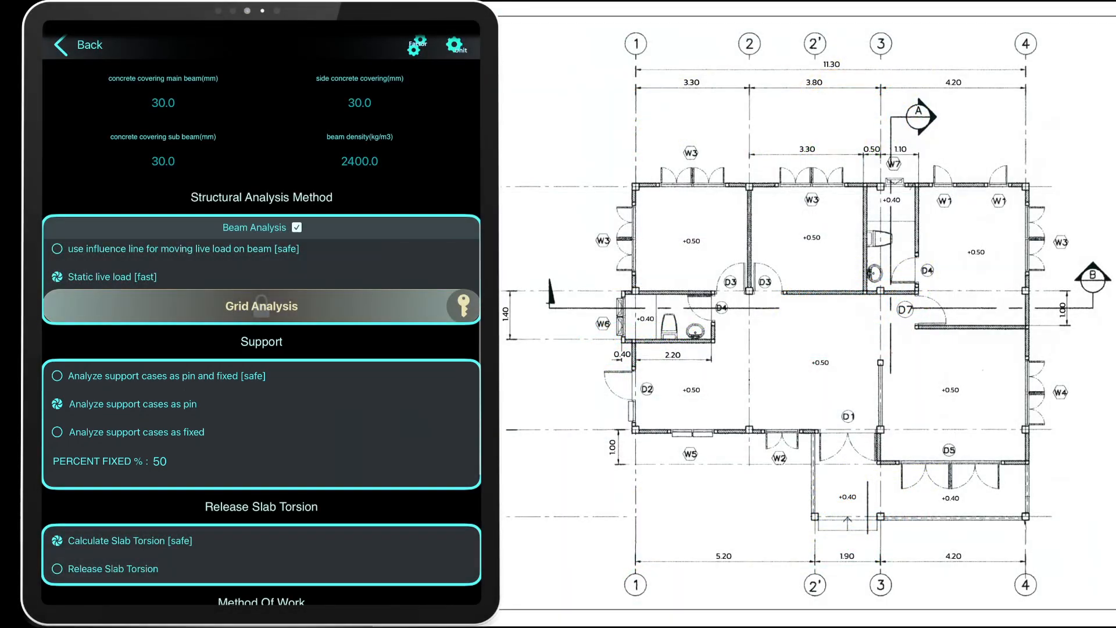
scroll(down, 3)
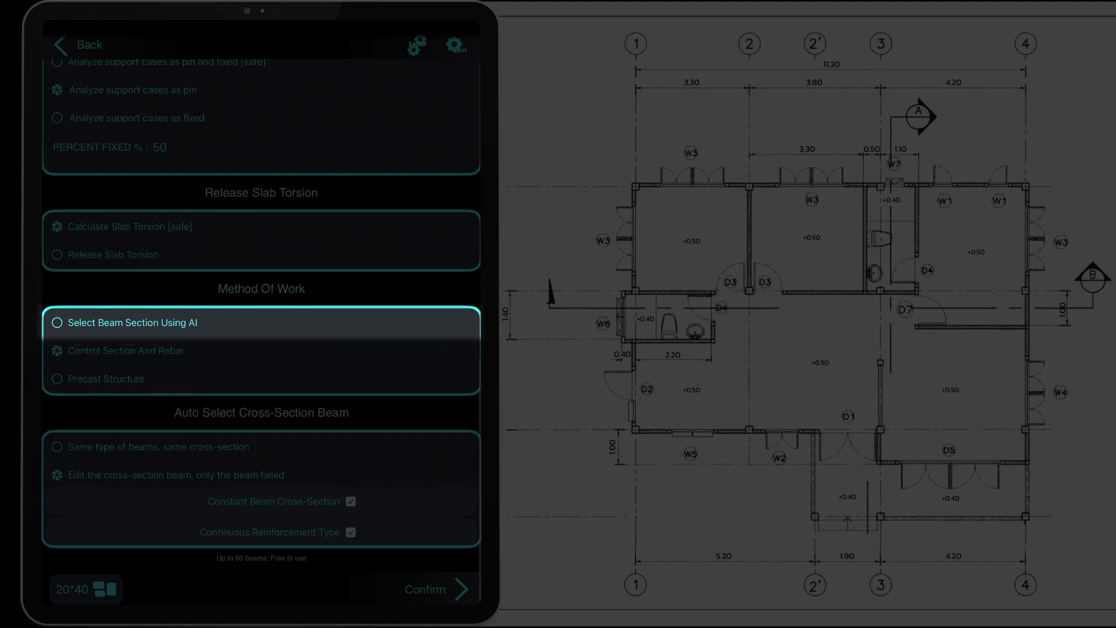
Choose 'Control Section And Rebar' and show the section-set list (A, Default).
click(126, 350)
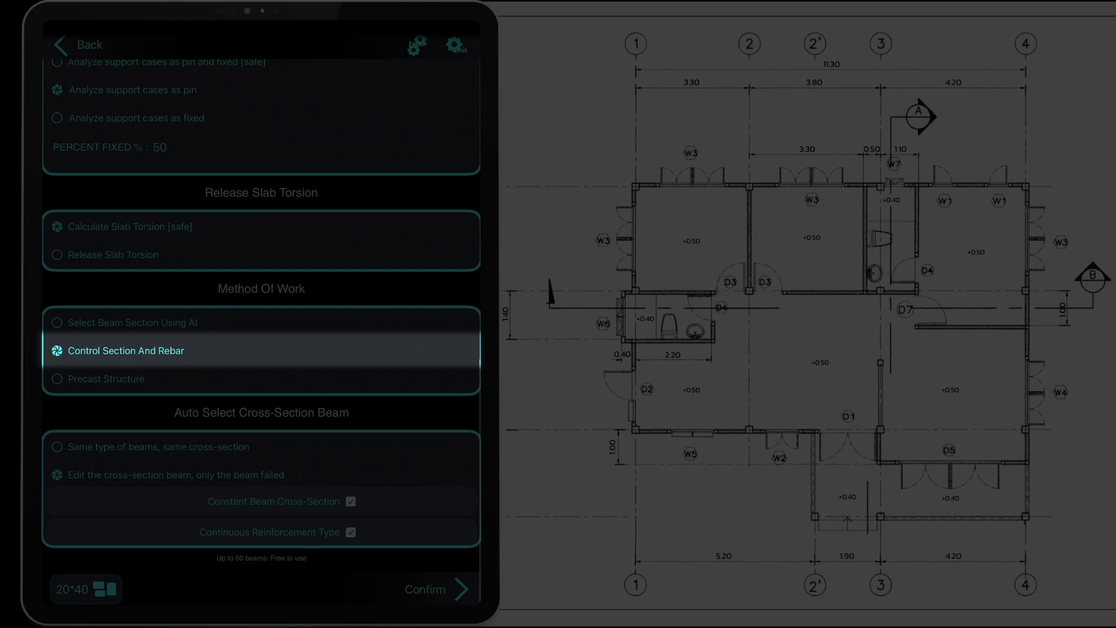
click(107, 378)
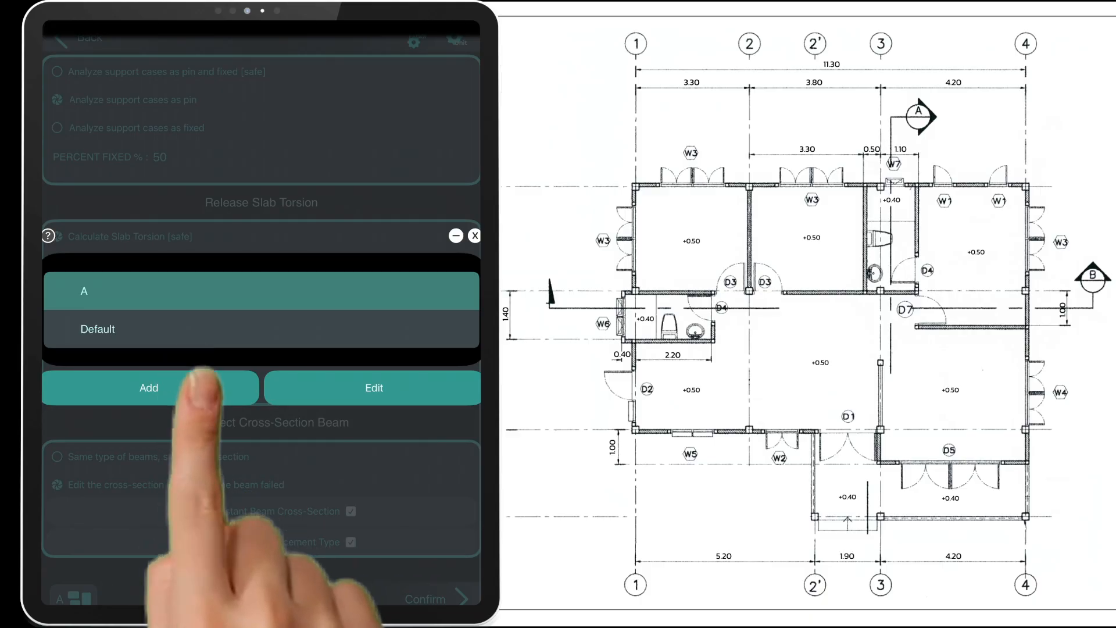
Start a new section set named Auto and add the first 200×400 sections with 2–3 bar counts.
click(149, 389)
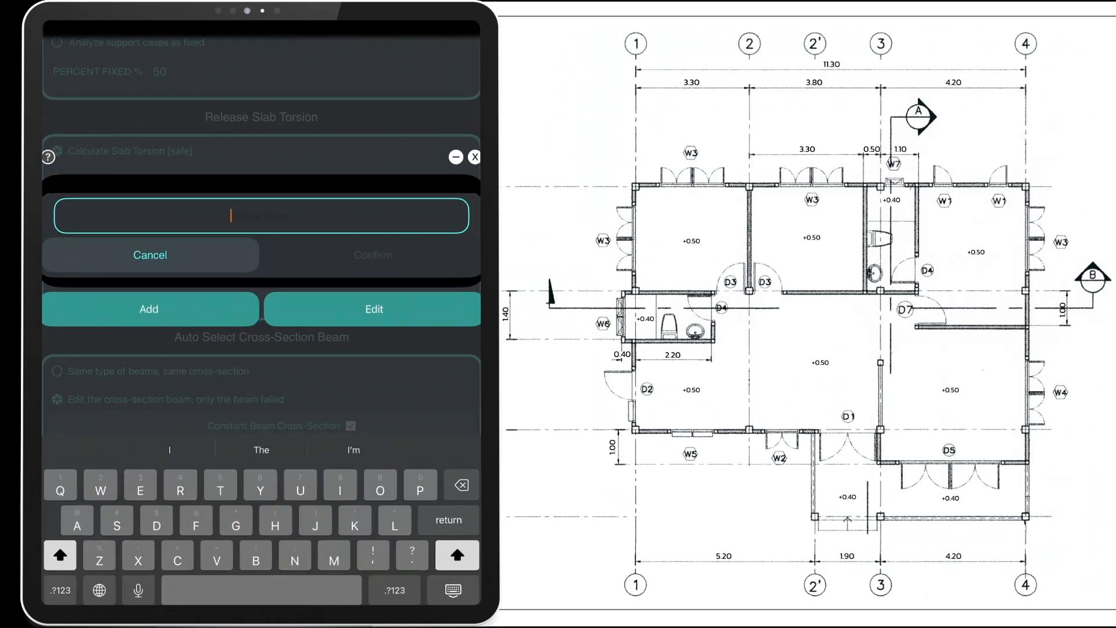
text(Auto)
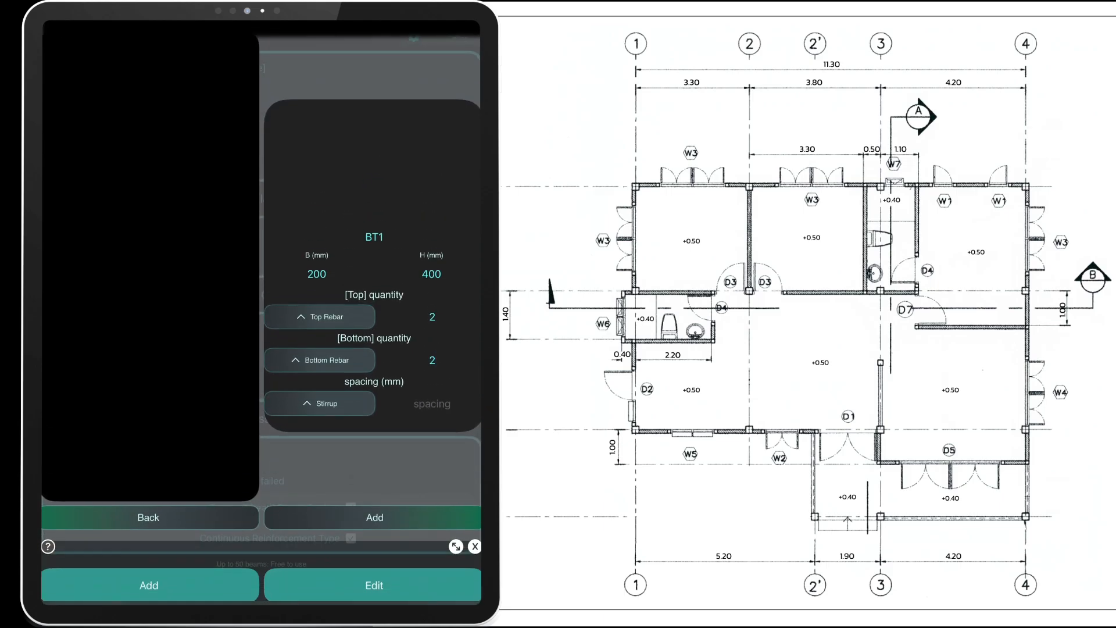
click(325, 404)
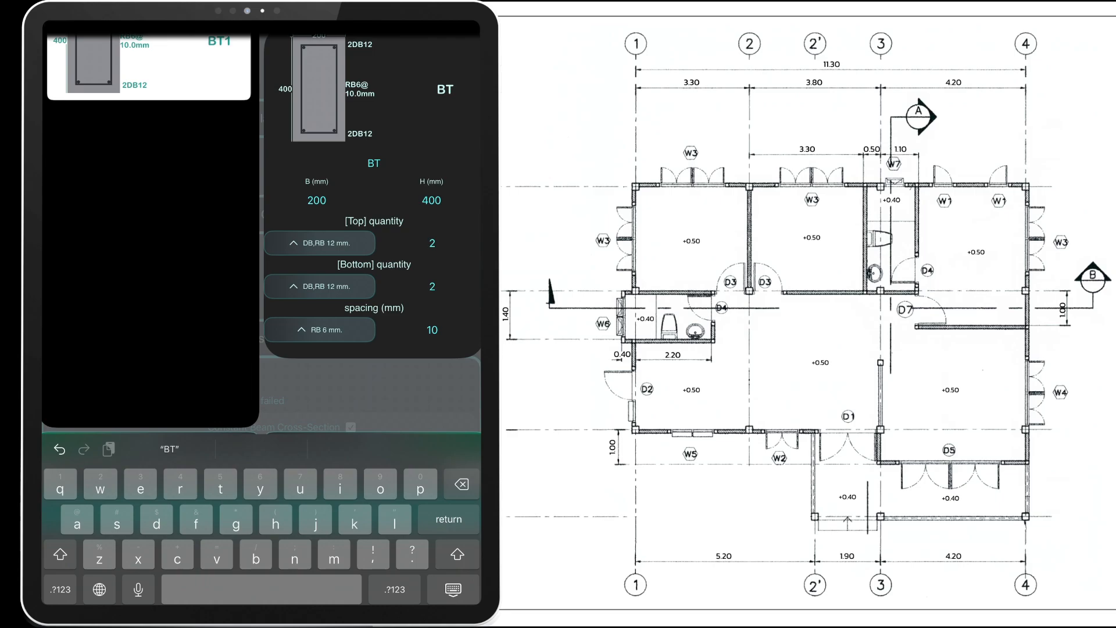
text(2)
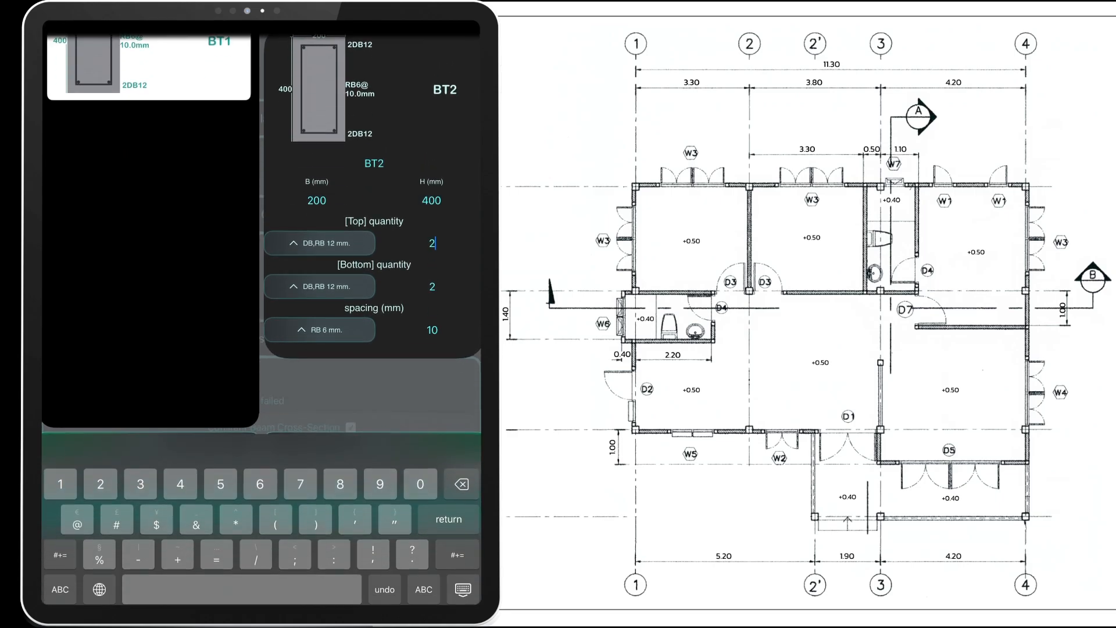
text(3)
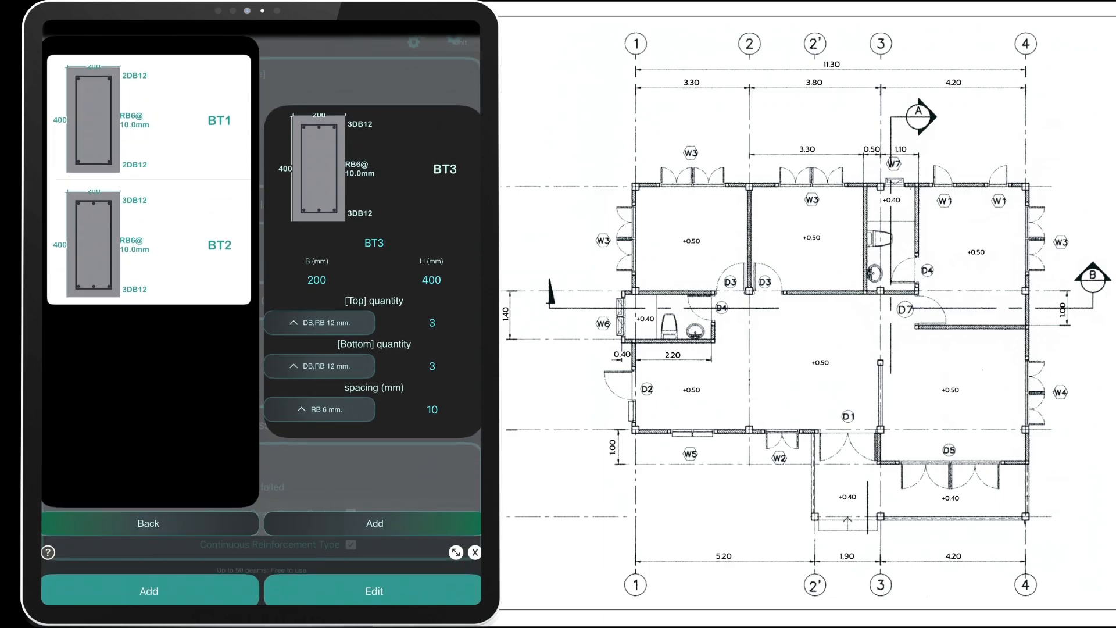
click(319, 322)
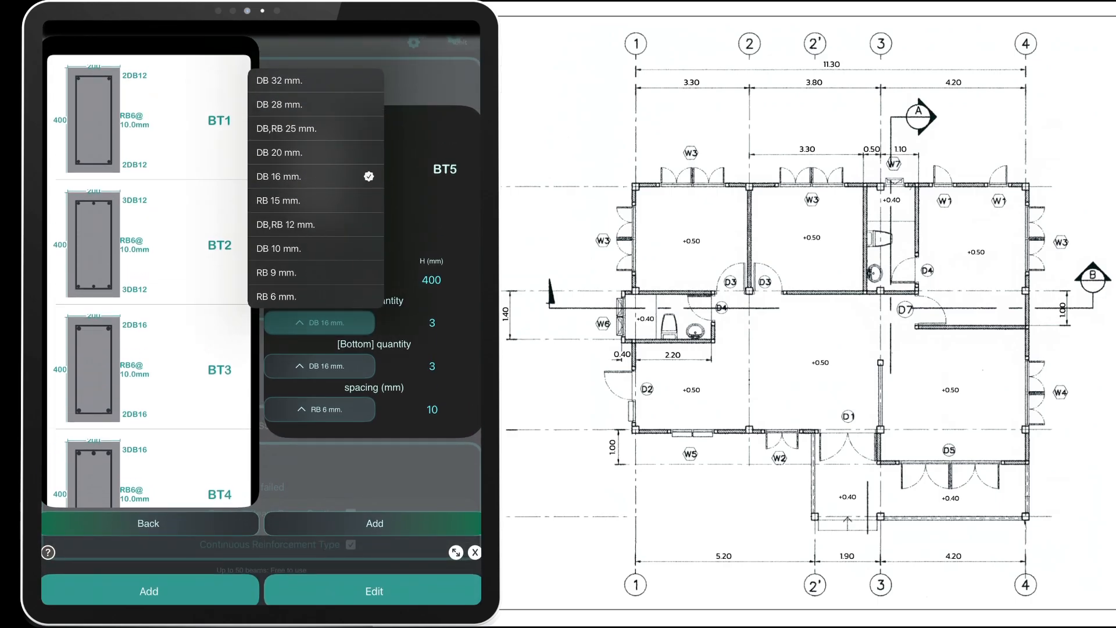
Add the remaining sections up to BT5 with DB 20 rebar.
click(278, 153)
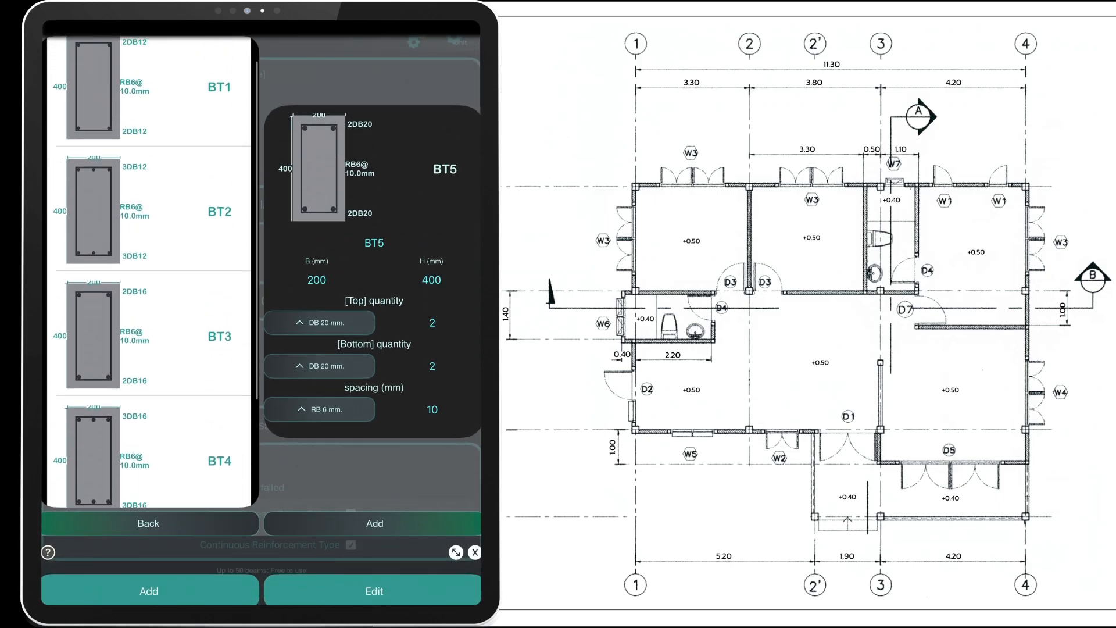
scroll(down, 3)
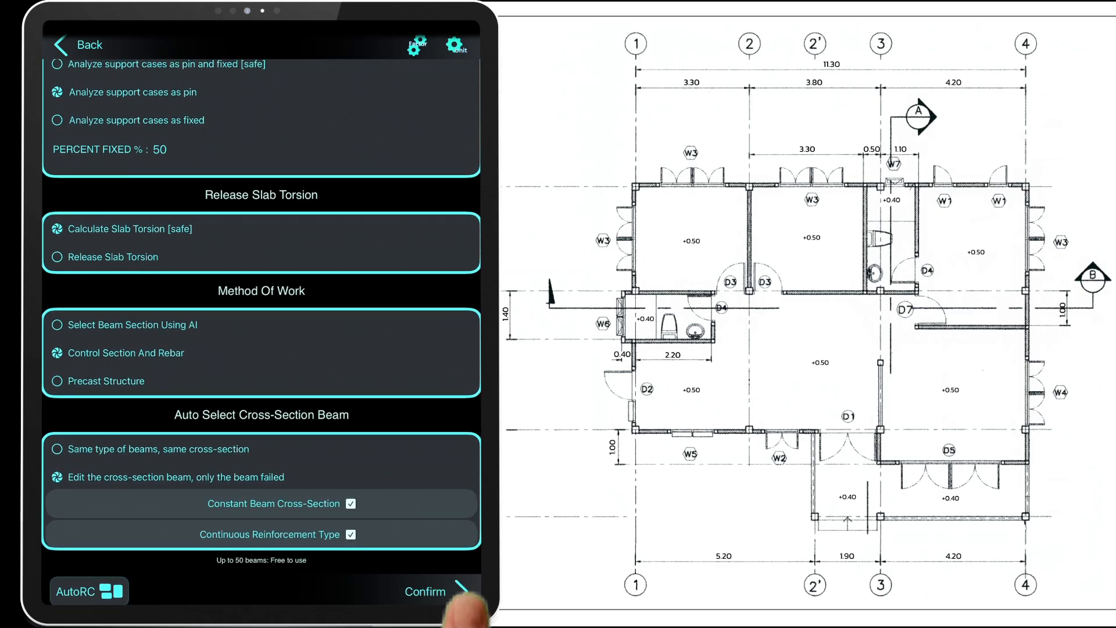
Run the beam design and inspect the results for beam B5.
click(424, 591)
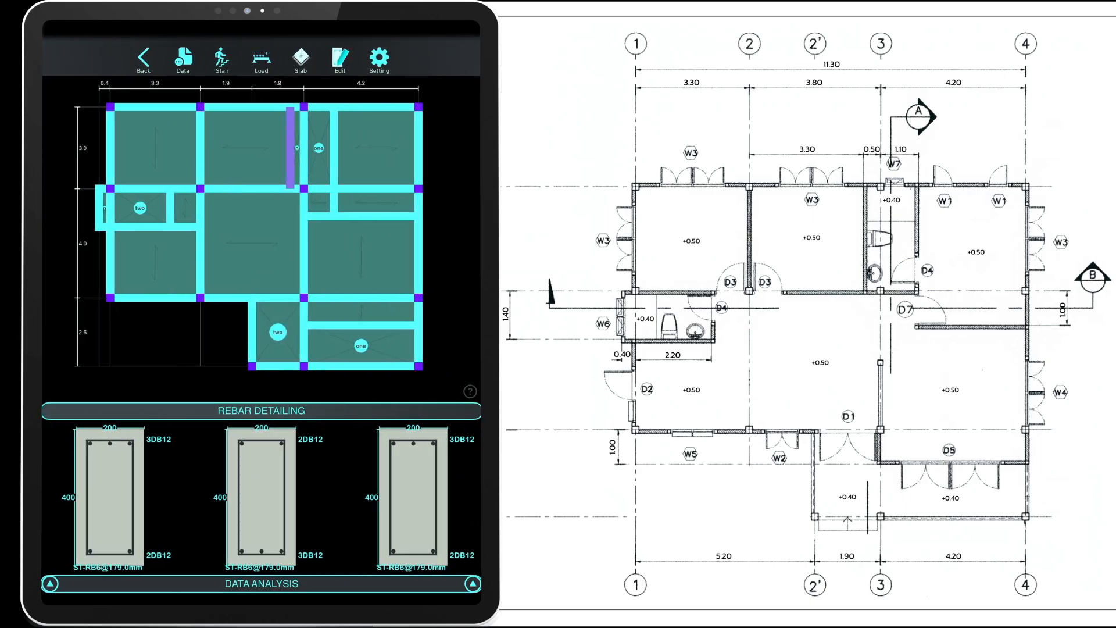
click(182, 58)
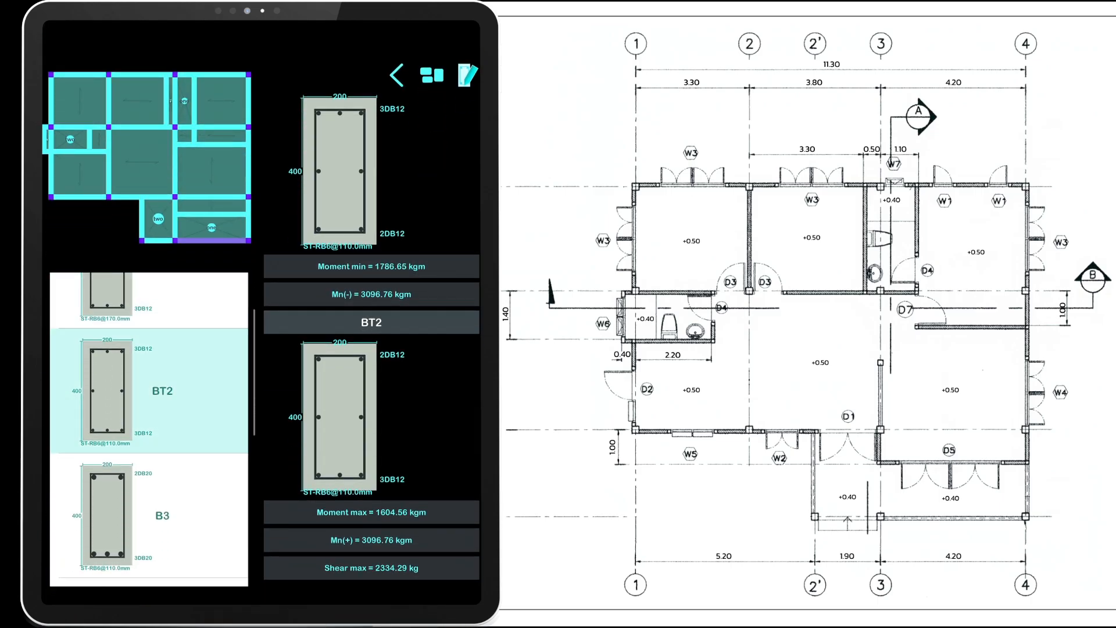
click(150, 442)
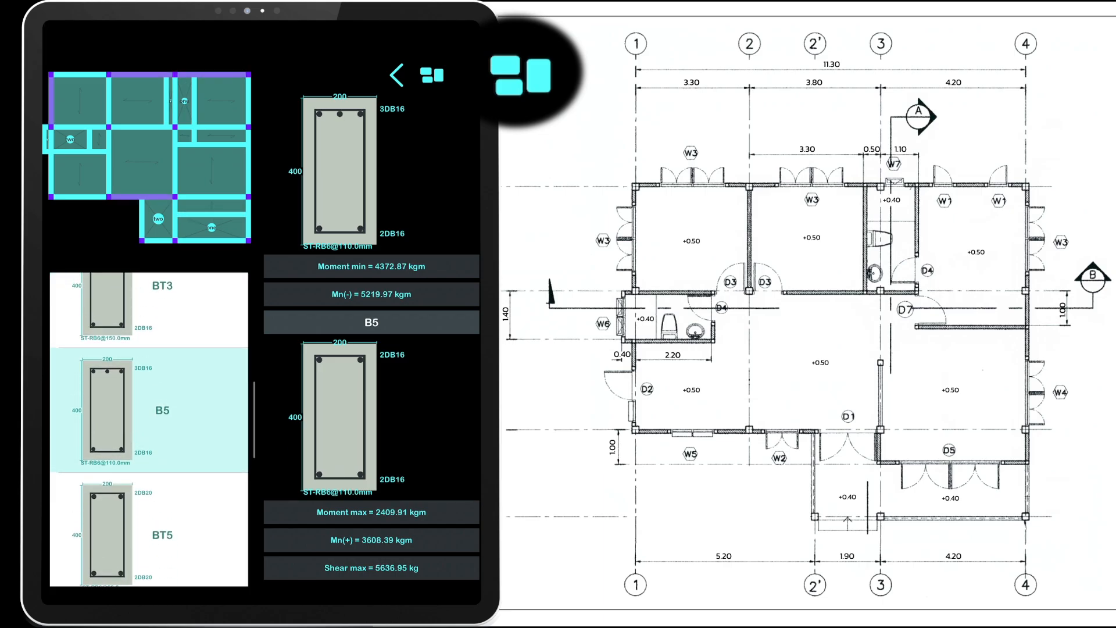
Raise beam B5's bottom bar count to 3 and return to the plan.
click(468, 74)
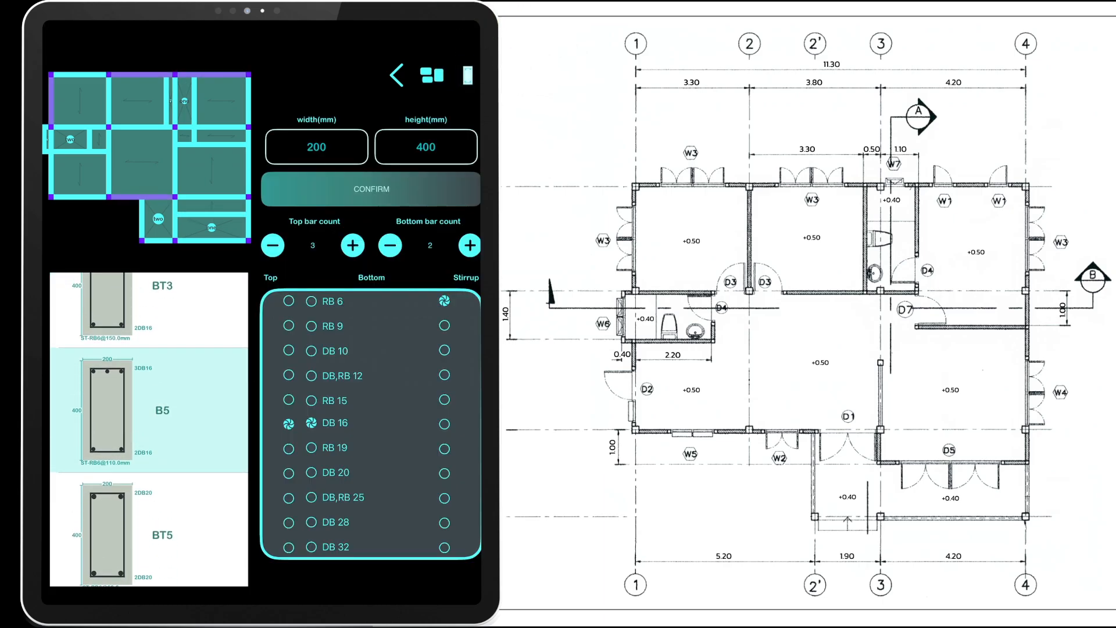
click(469, 245)
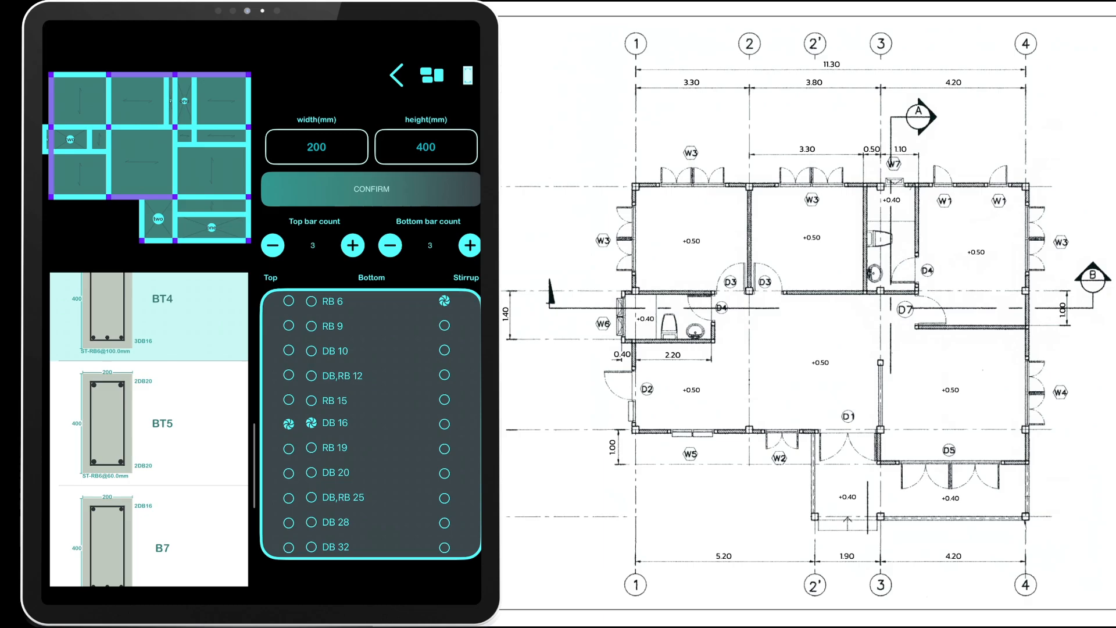
click(274, 246)
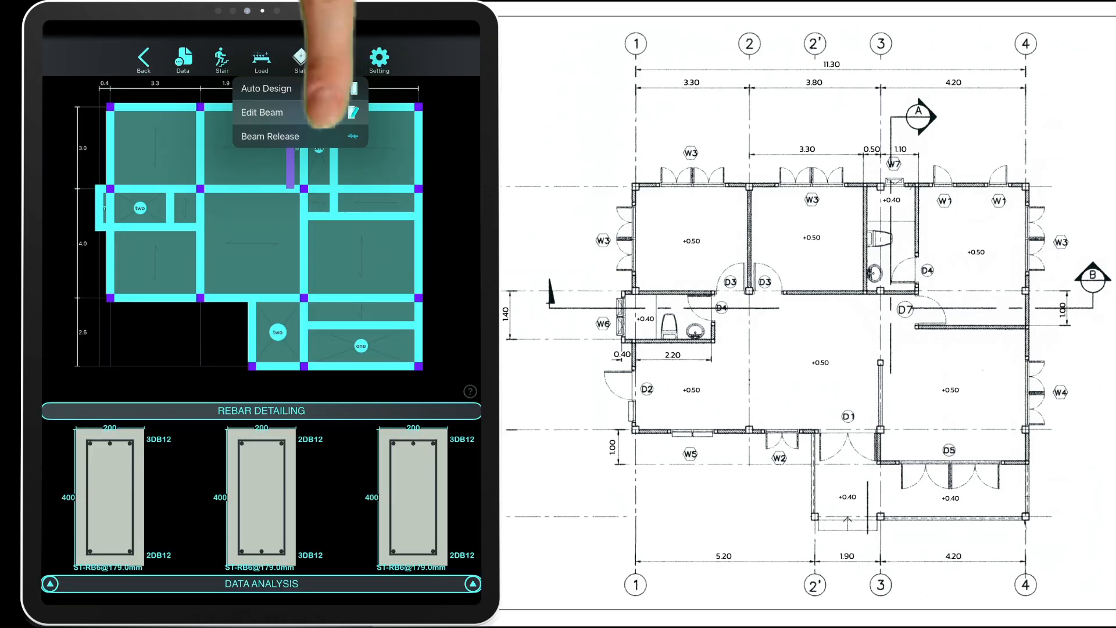
Start editing a plan beam's rebar, entering 40 for its section.
click(261, 112)
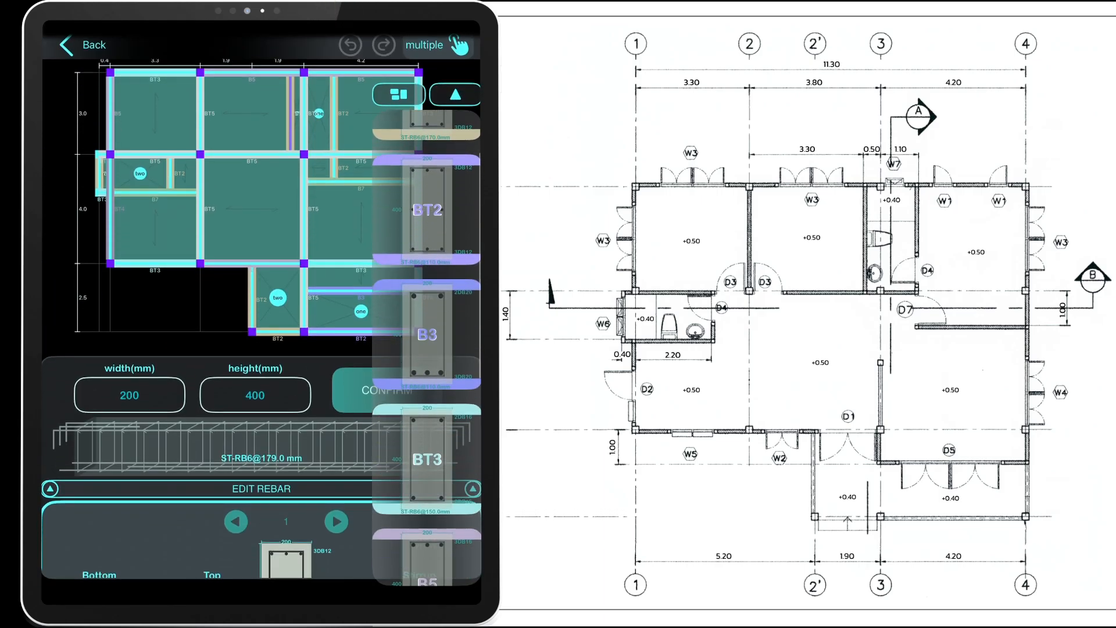
click(385, 391)
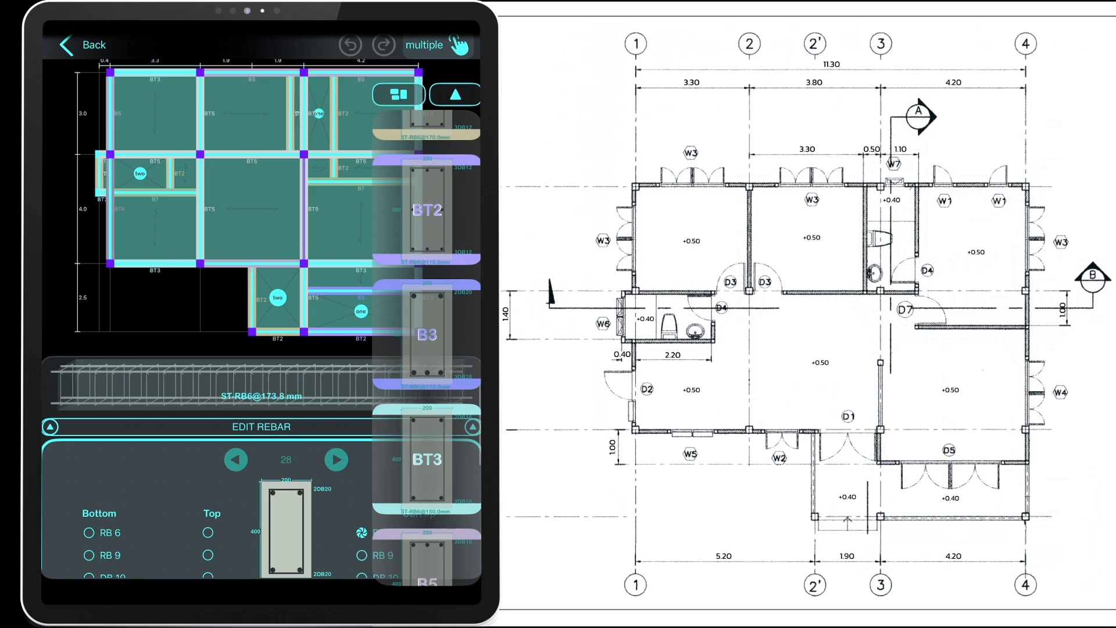
click(423, 46)
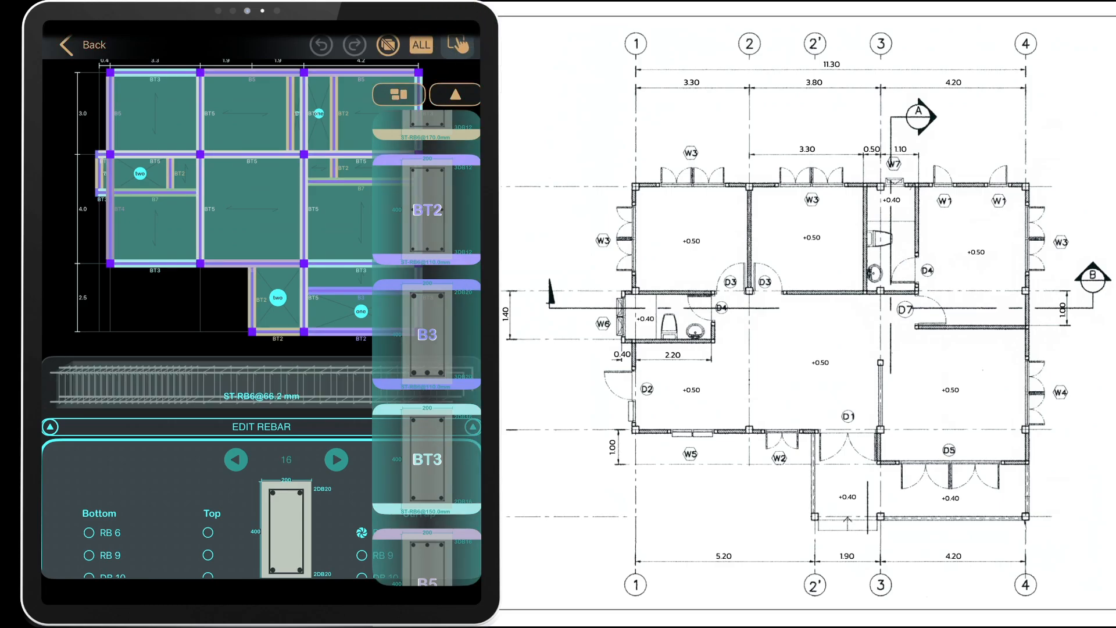
text(40)
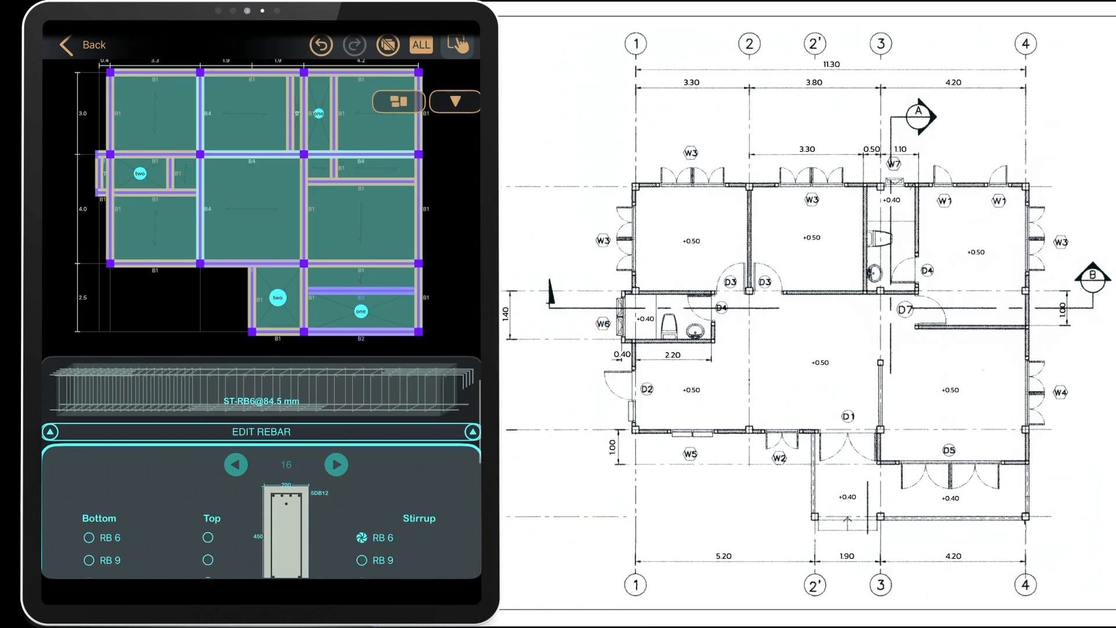
Set the beam size to 200 by 450 mm and finish the reinforcement edit.
click(454, 94)
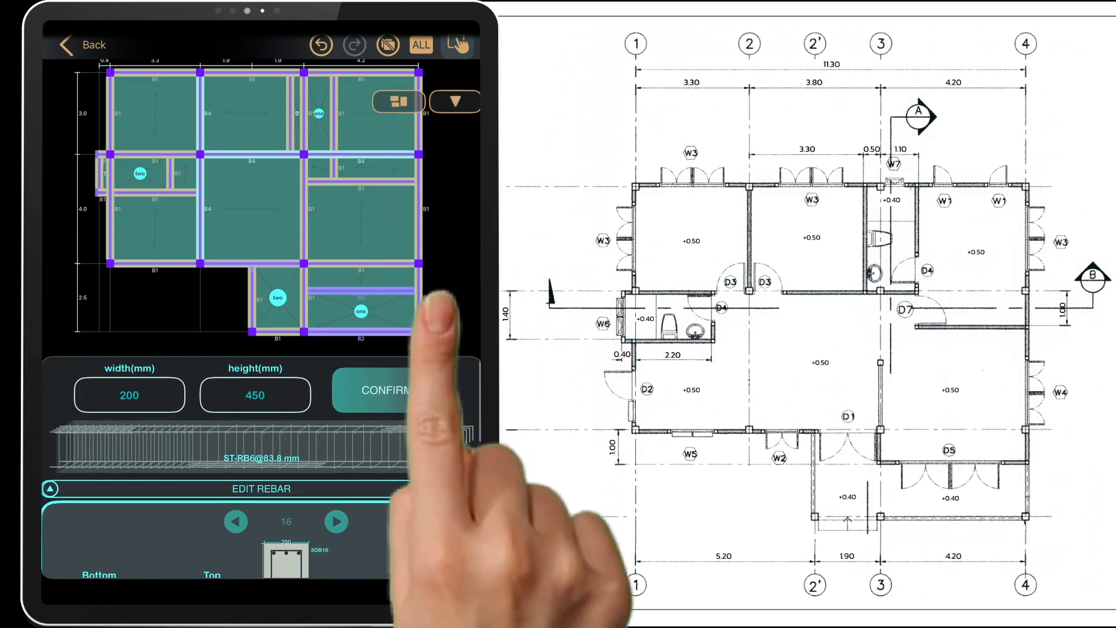
click(454, 94)
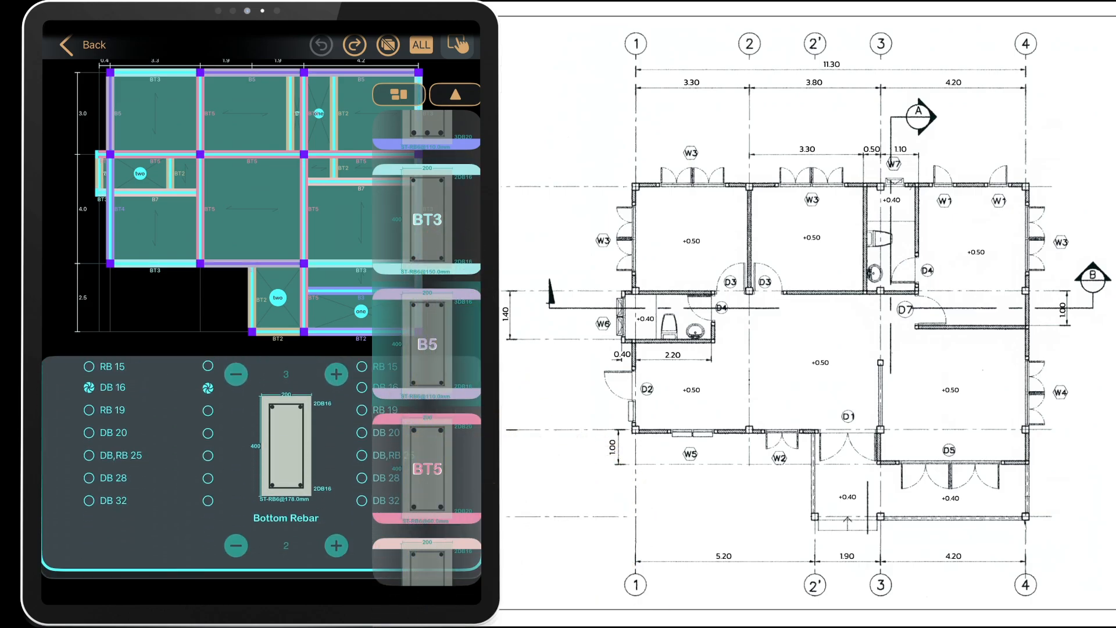
click(336, 546)
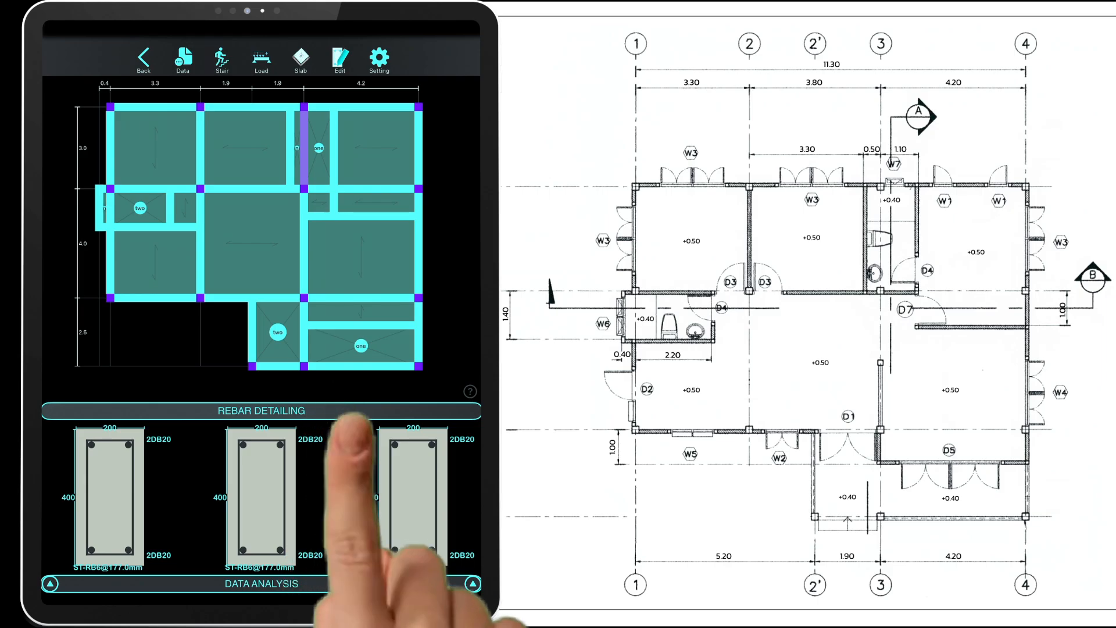
Check a beam's development lengths and its 2418.85 kgm maximum moment.
click(261, 491)
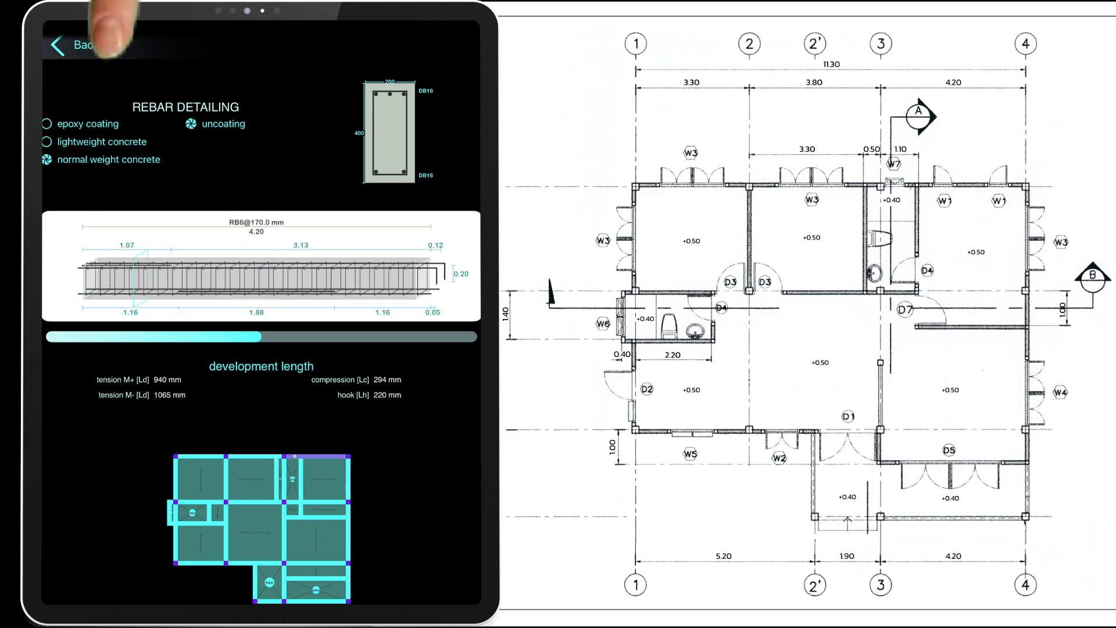
click(71, 45)
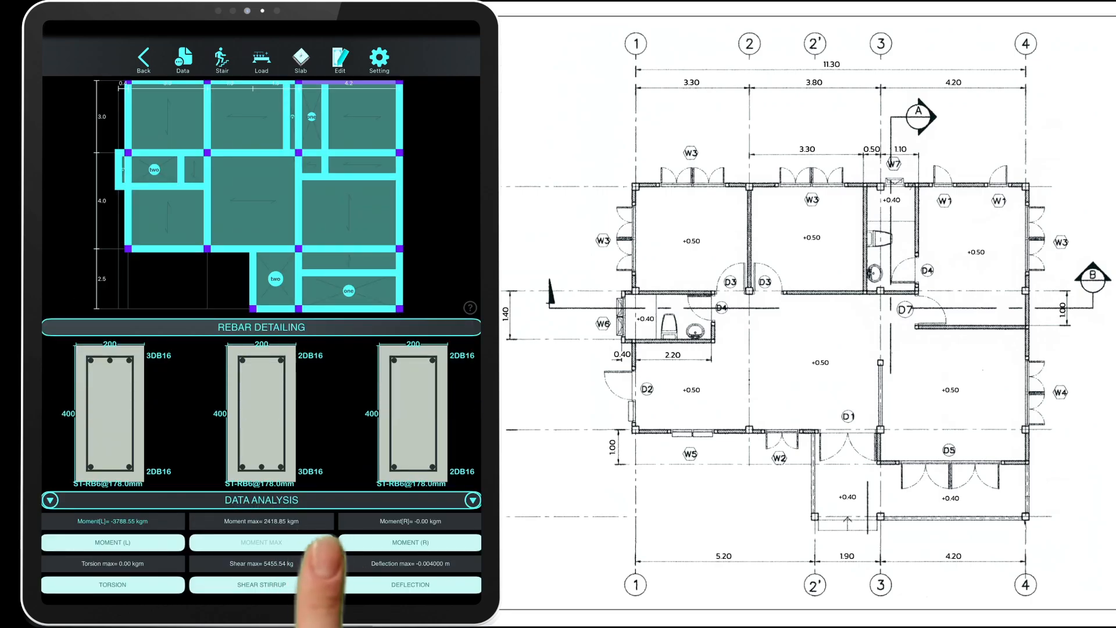
click(262, 543)
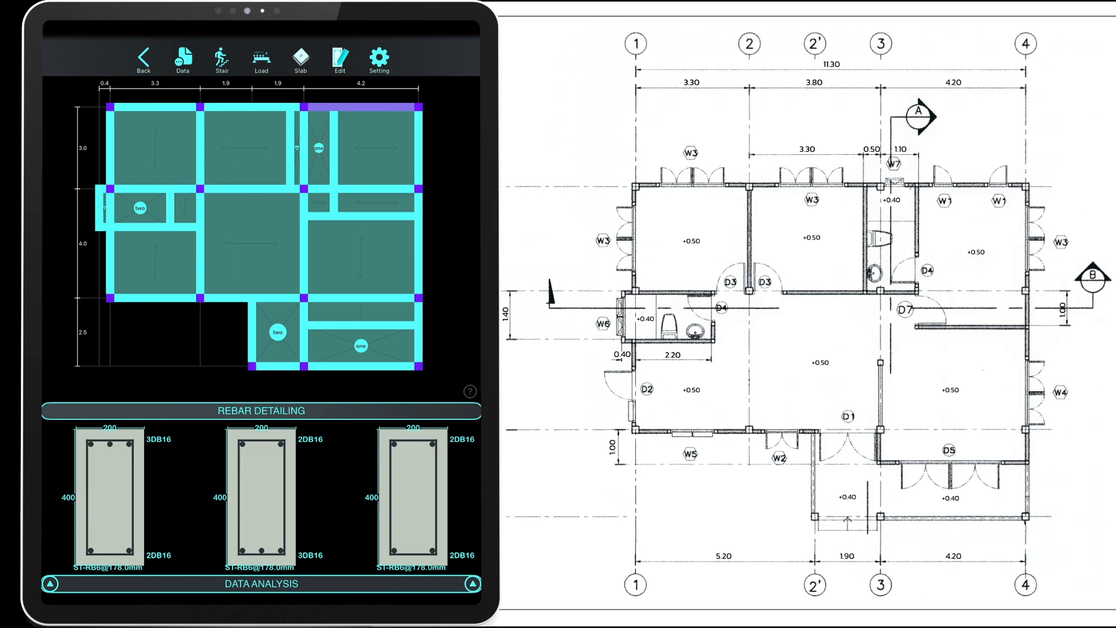
click(300, 57)
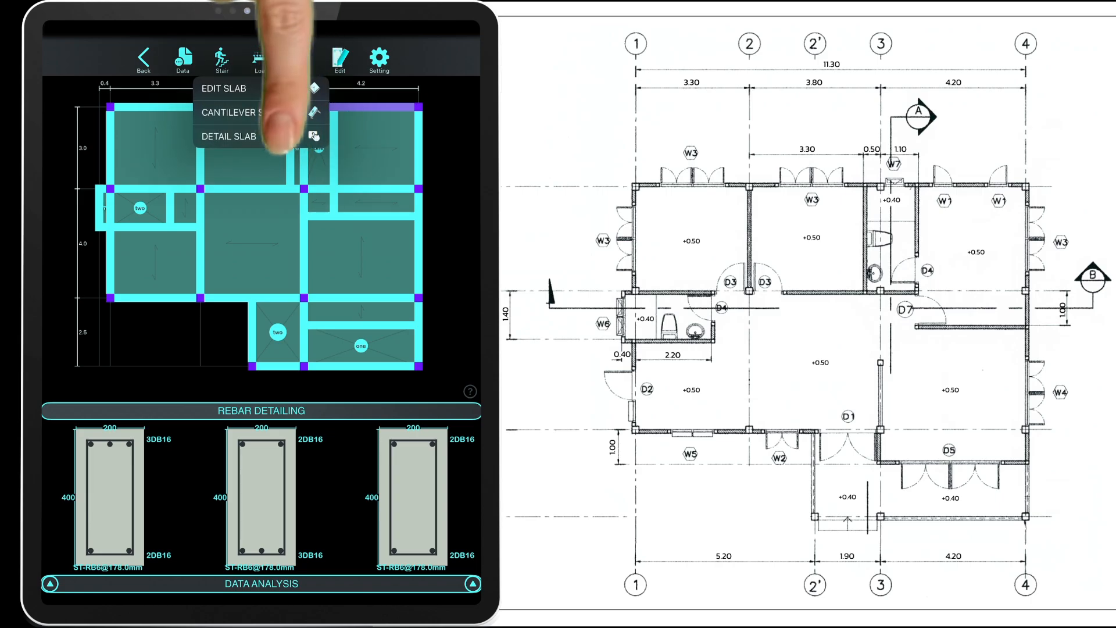
Pick slab S2 in the slab groups of the detailed slab design.
click(230, 136)
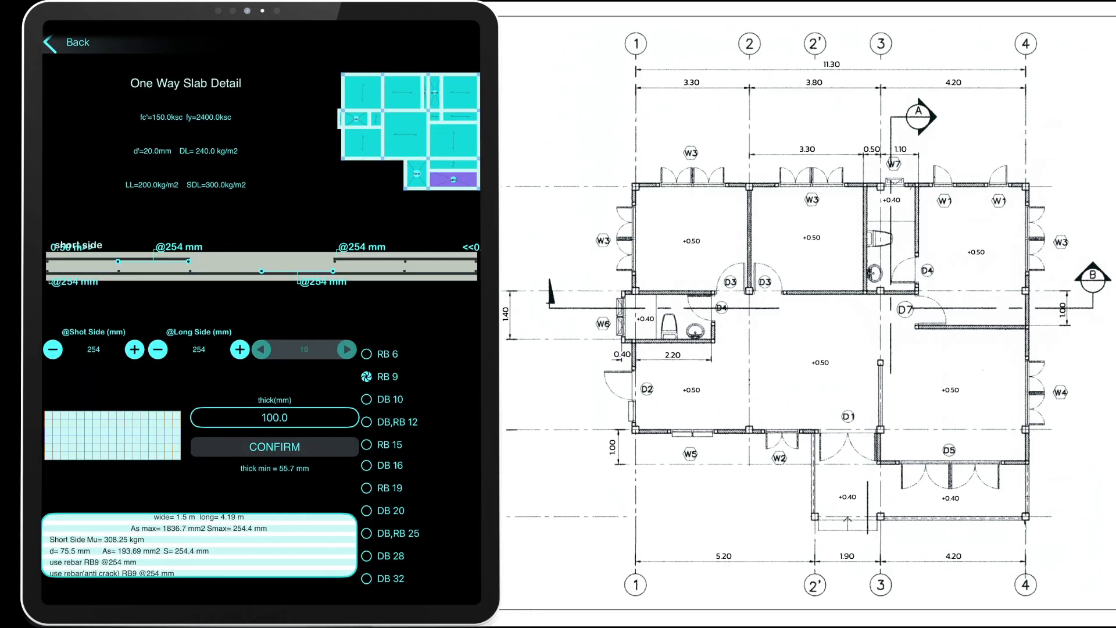
click(158, 350)
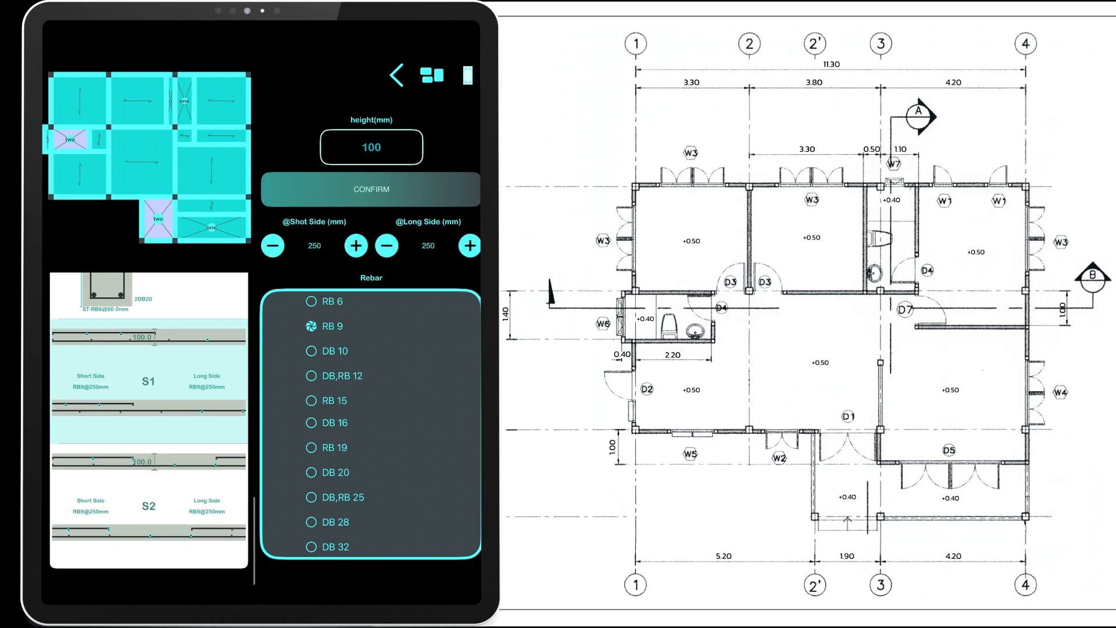
click(389, 245)
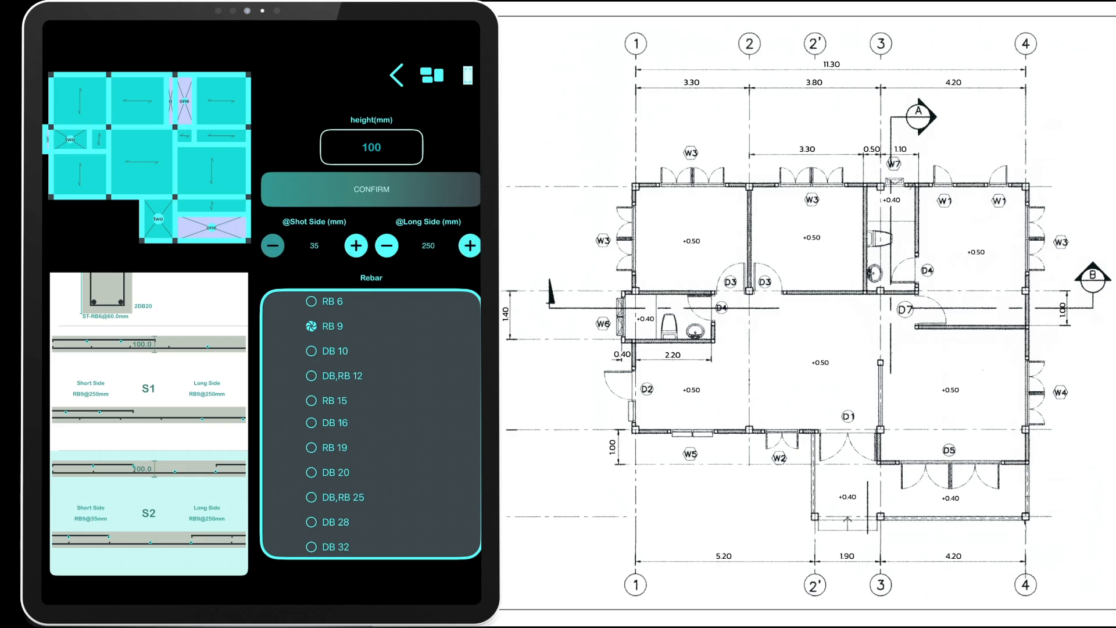
Increase S2's short-side RB9 spacing to 175 mm and return to the plan.
click(356, 245)
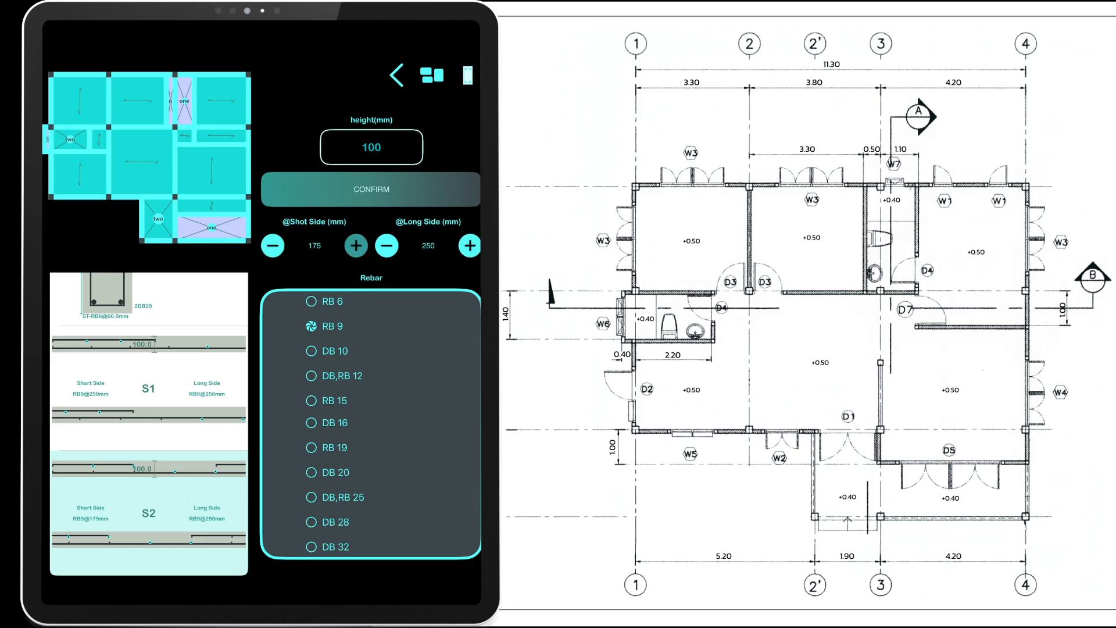
click(356, 246)
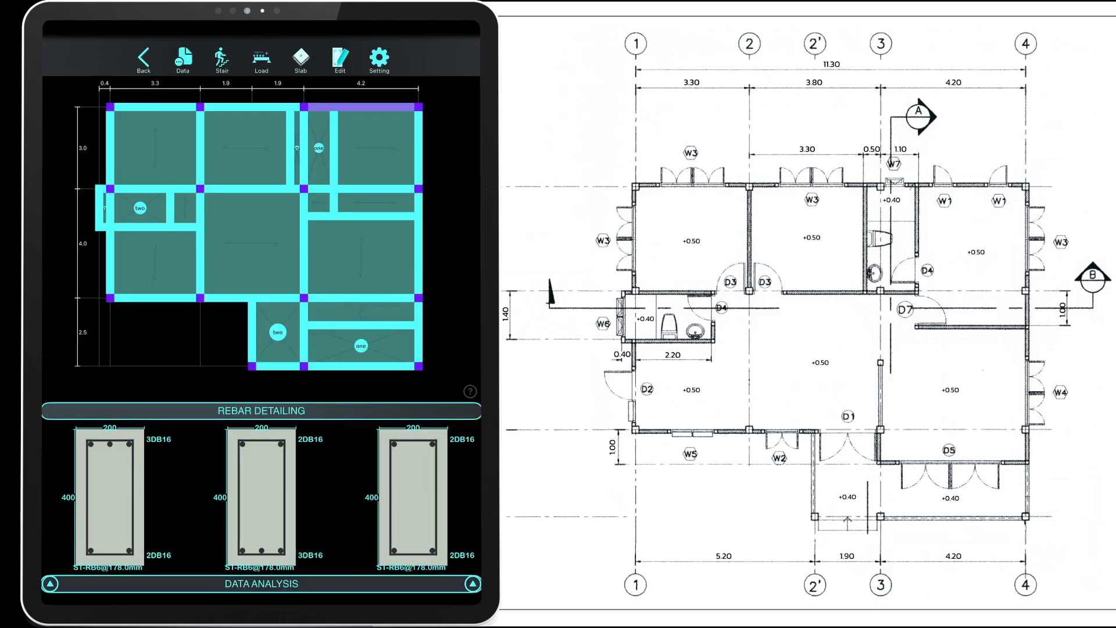
click(300, 59)
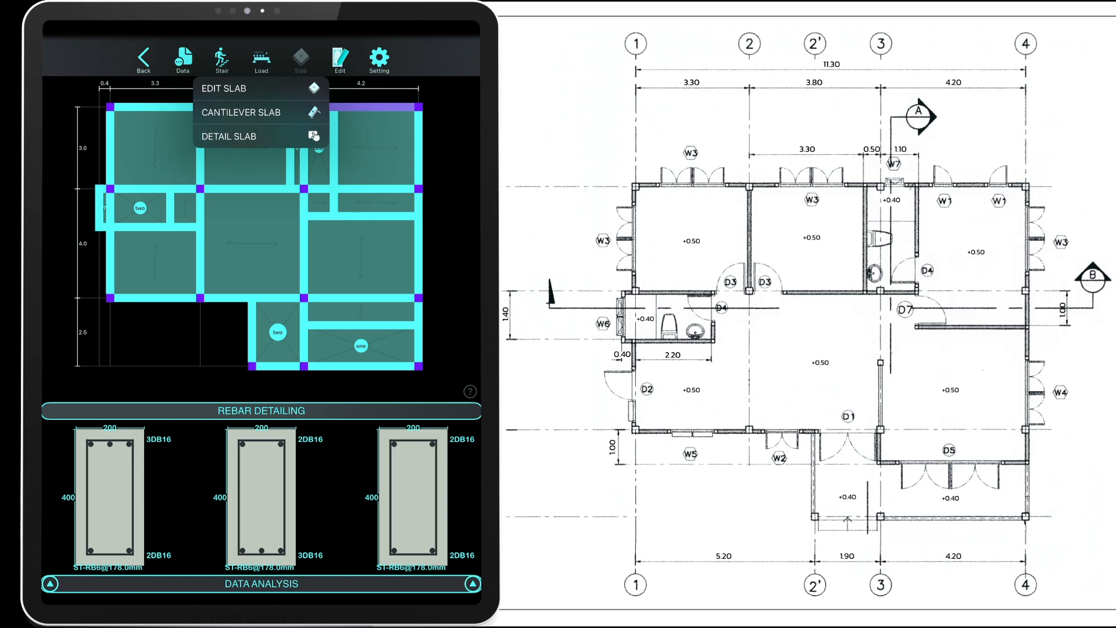
Add a 1.9 by 0.3 m cantilever slab with 200 live and 300 dead load.
click(223, 87)
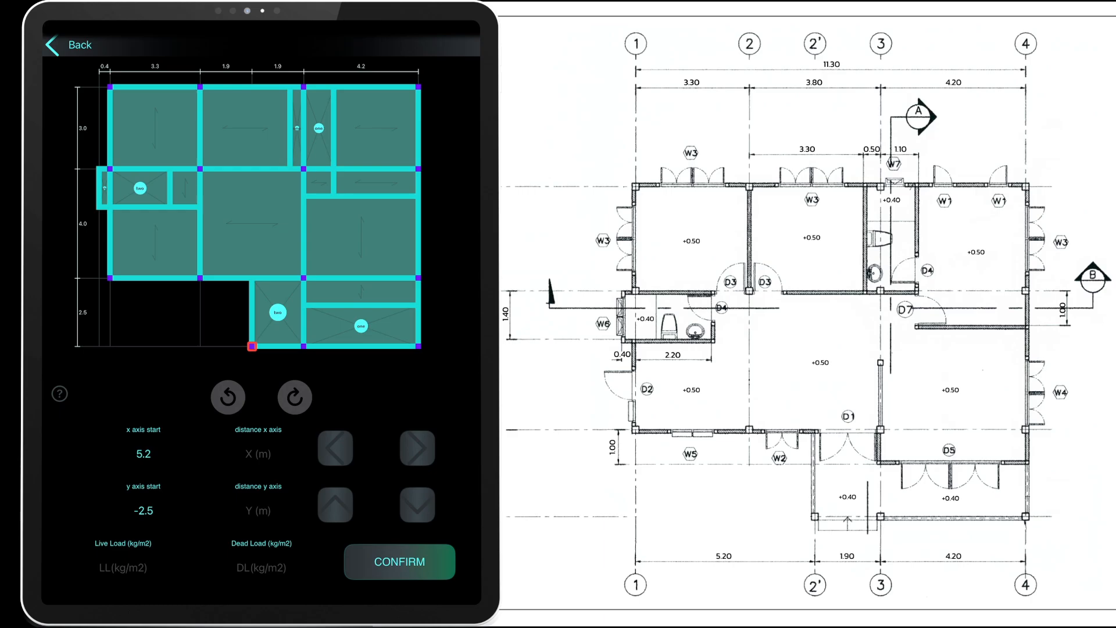
text(1.9)
text(0.3)
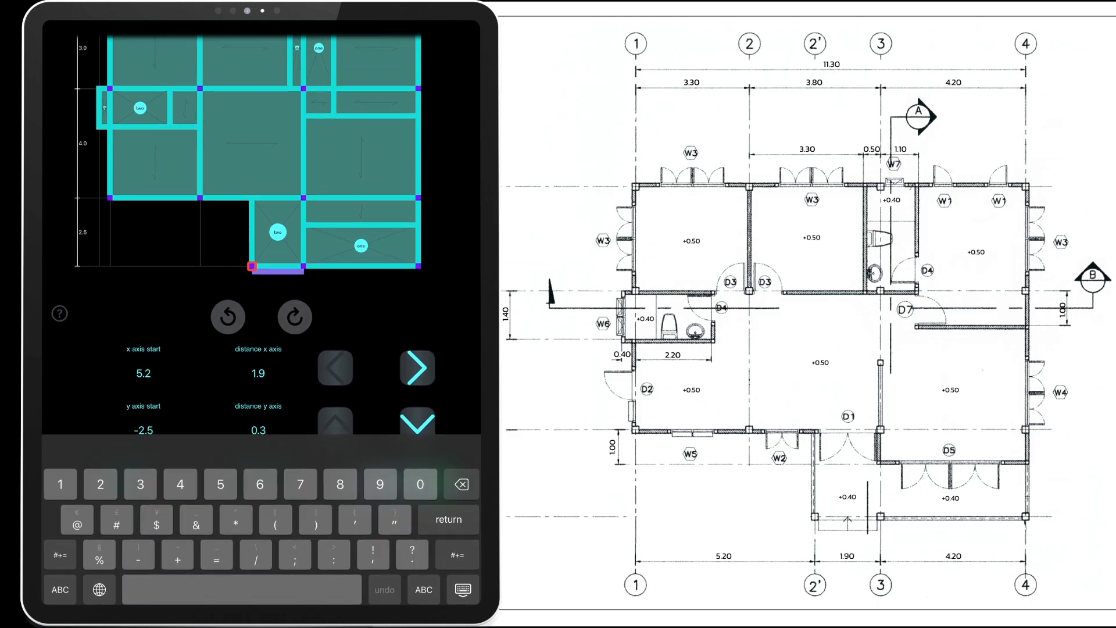
click(399, 562)
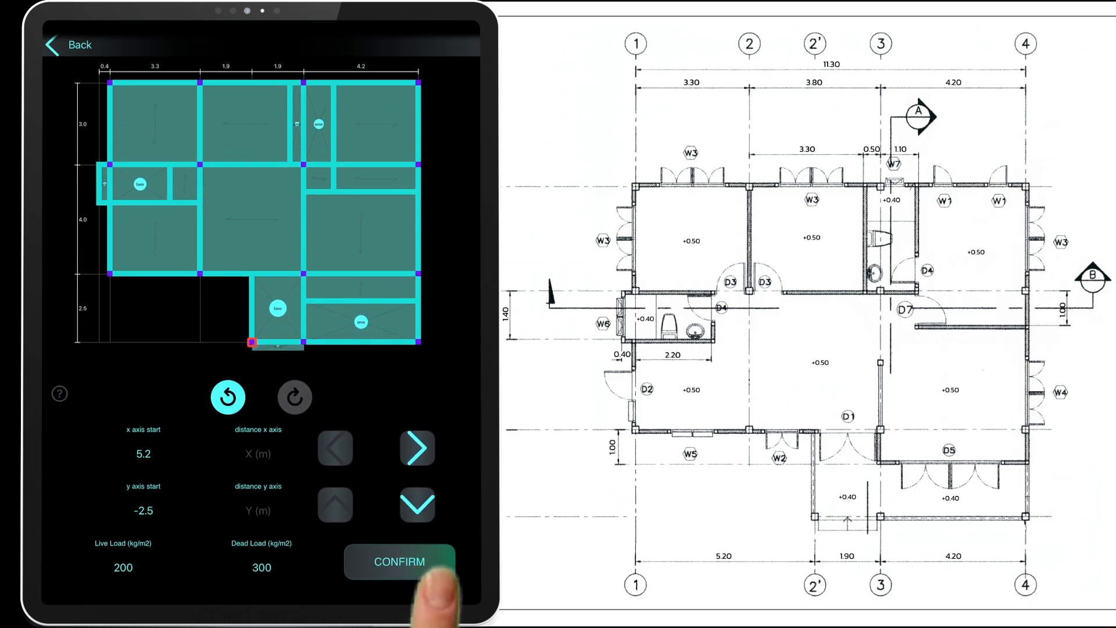
click(399, 561)
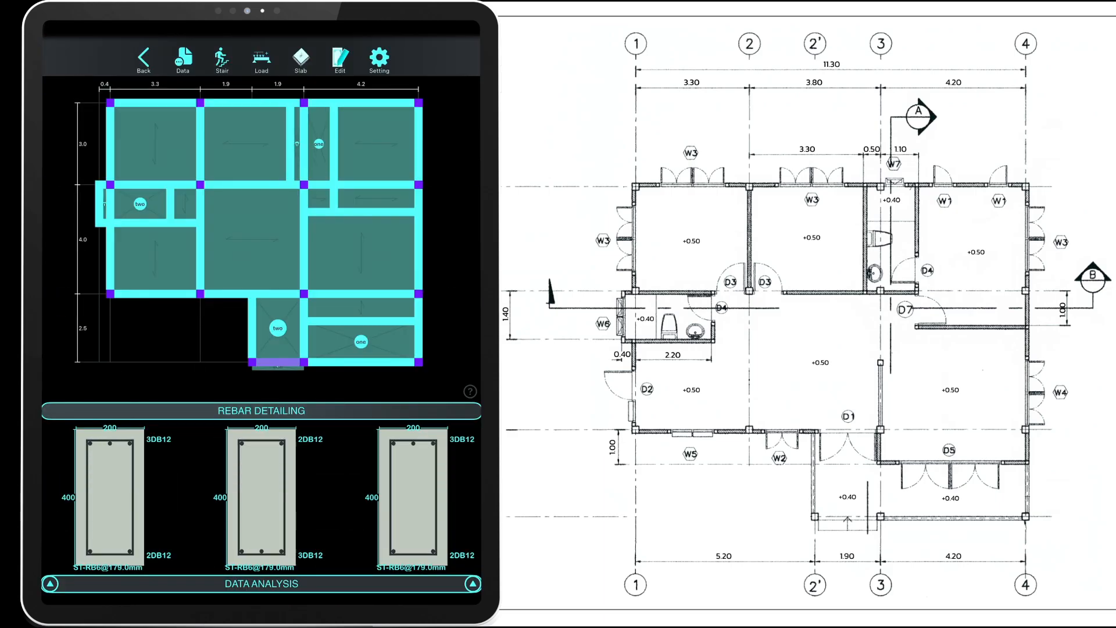
click(183, 58)
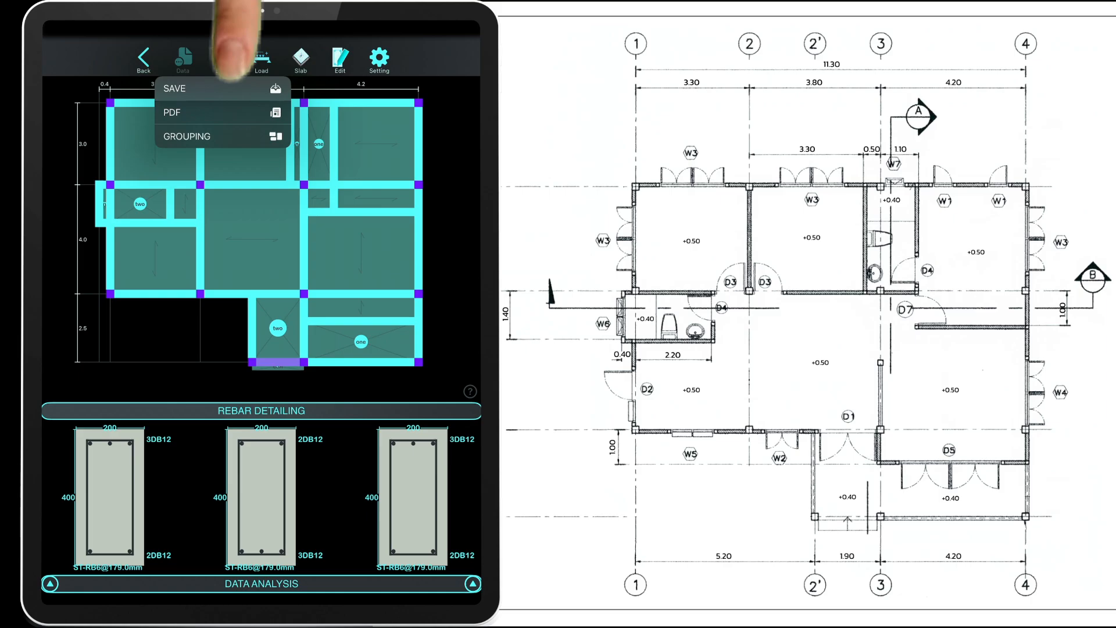
Save the project as AutoRC and return to the floor plan.
click(174, 88)
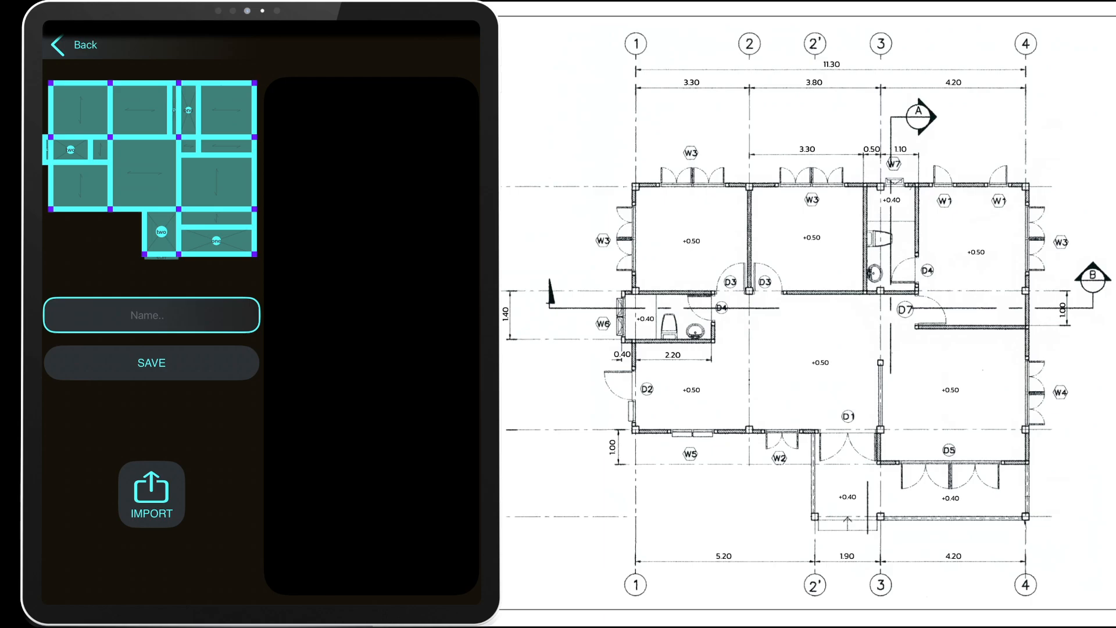
text(AutoRC)
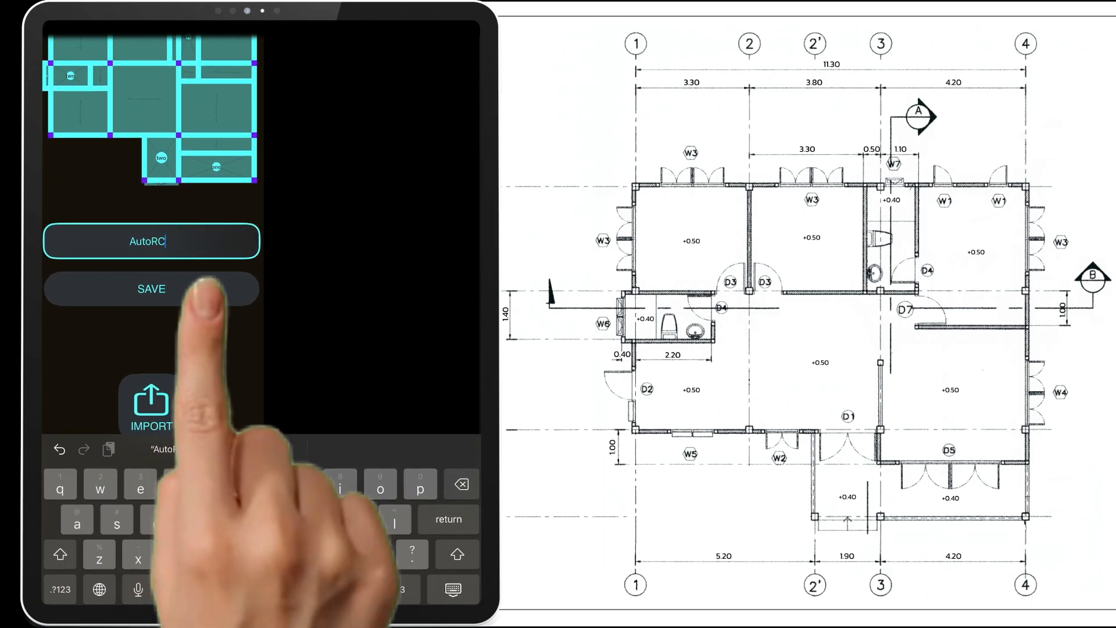
click(152, 288)
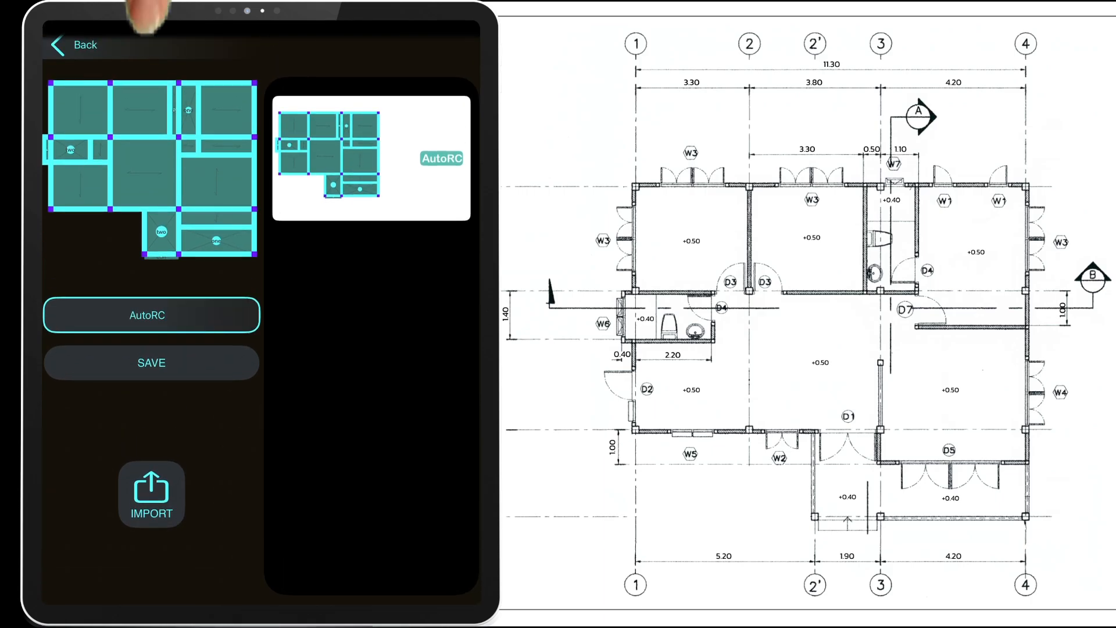
click(151, 316)
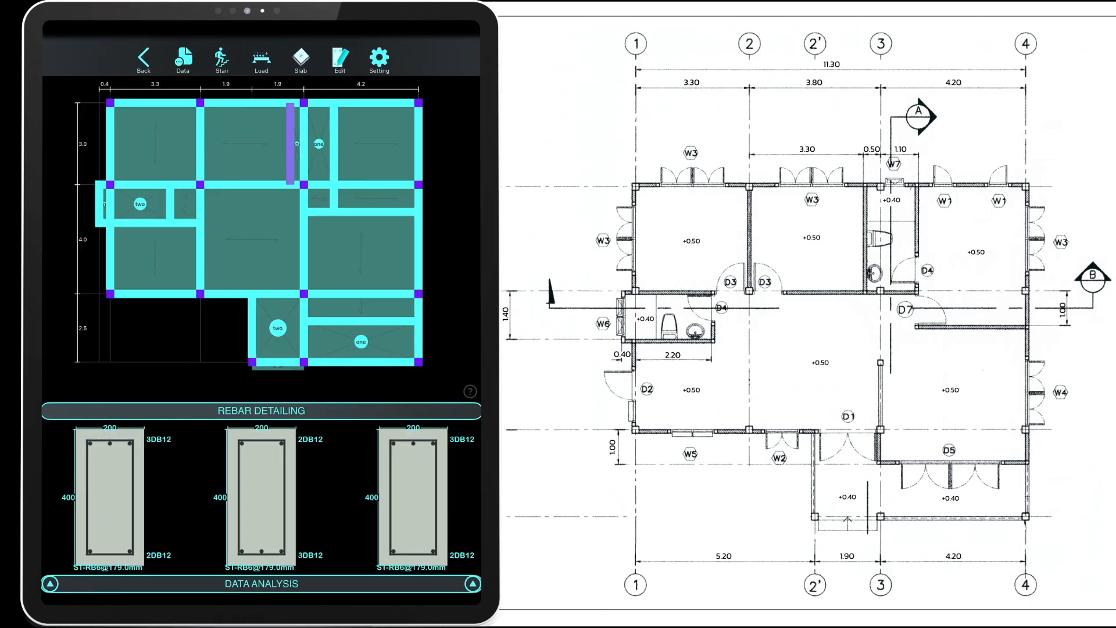
Return to the load stage and answer the Remember Slab prompt before the roof grid.
click(143, 57)
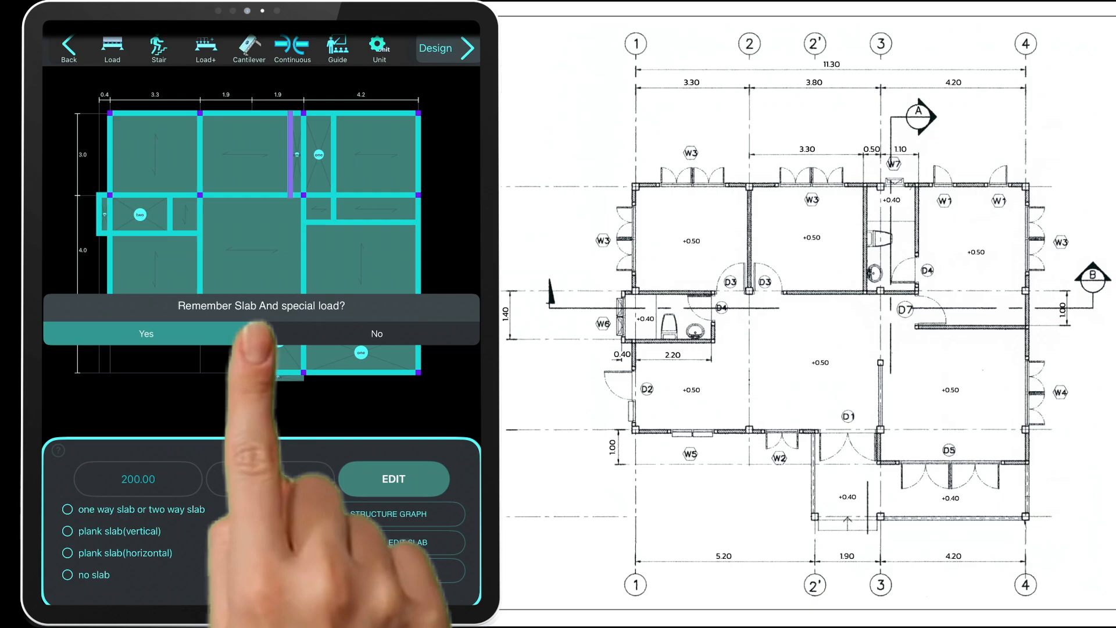
click(146, 333)
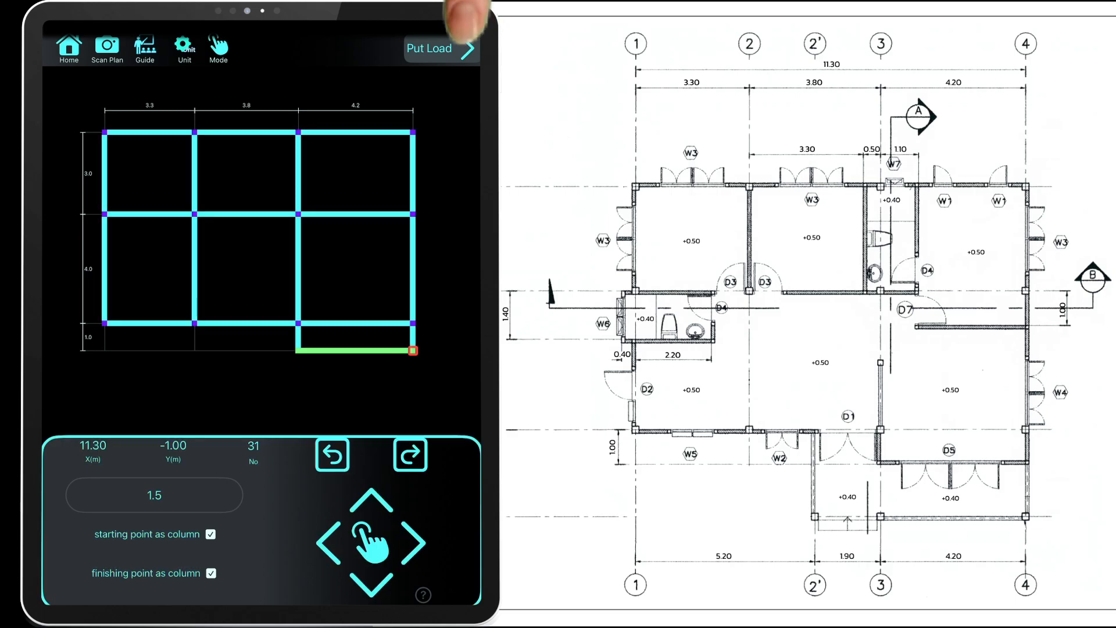
Apply no slab to the roof panels and put a 300 wall load on the perimeter beams.
click(429, 47)
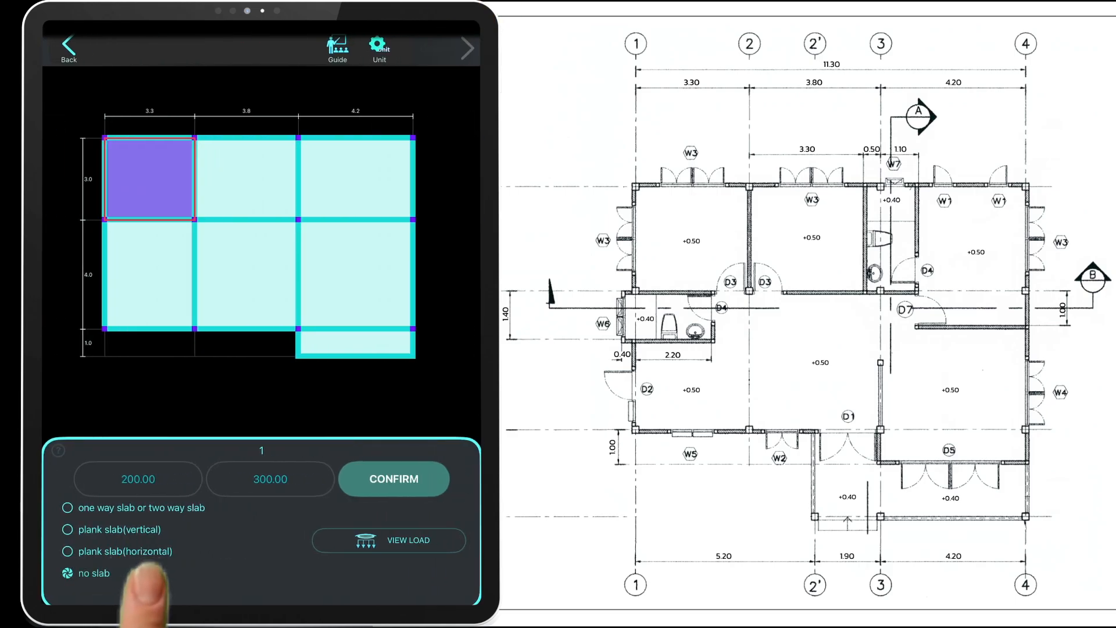
click(356, 278)
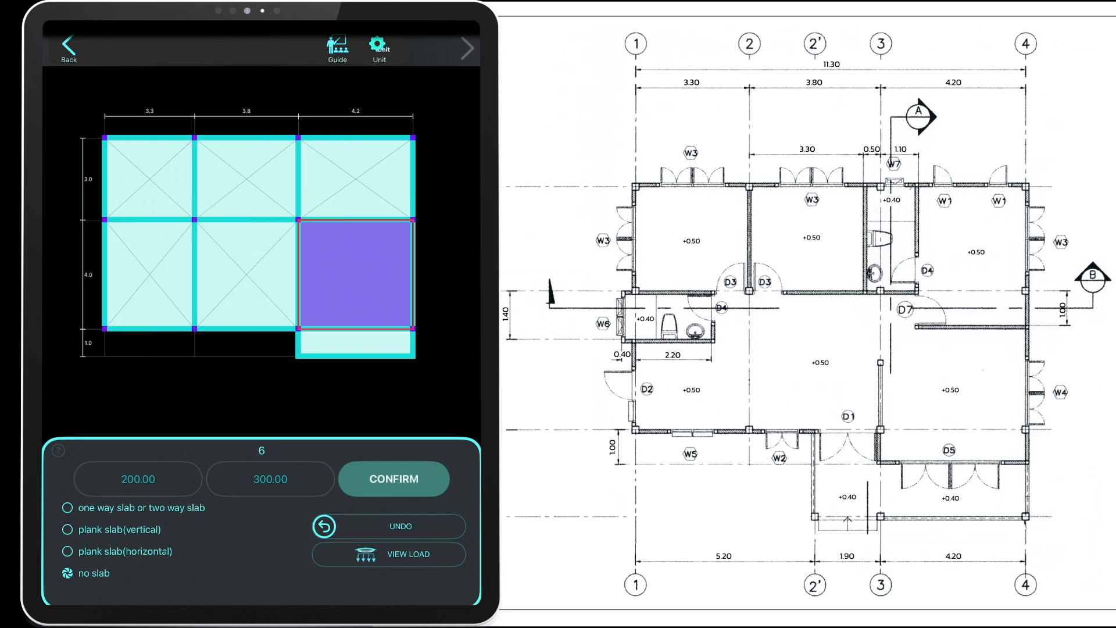
click(394, 478)
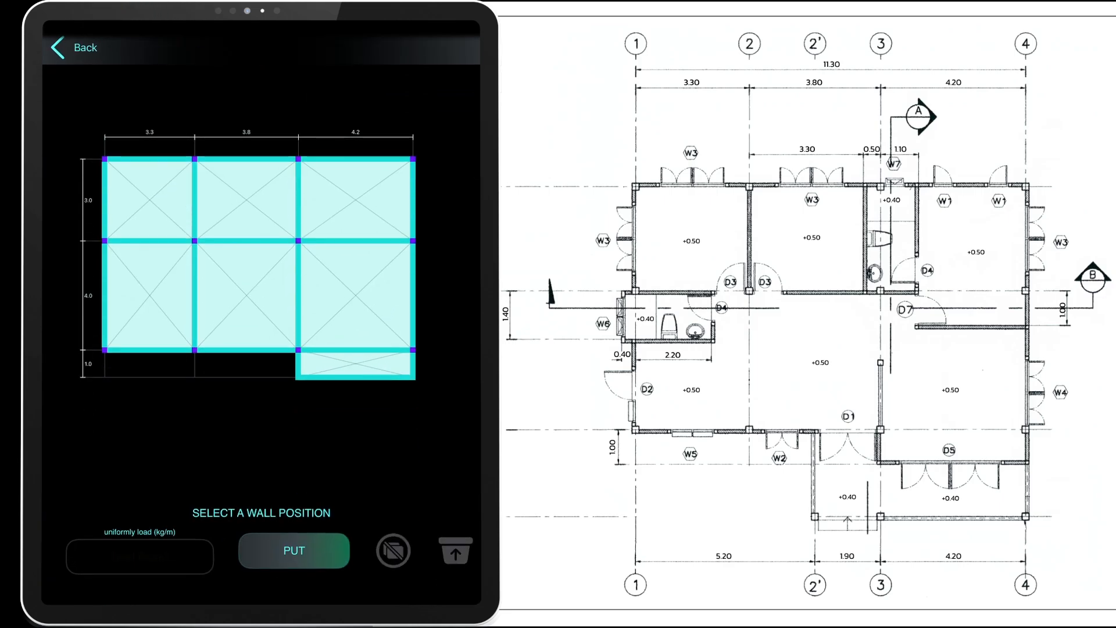
click(105, 255)
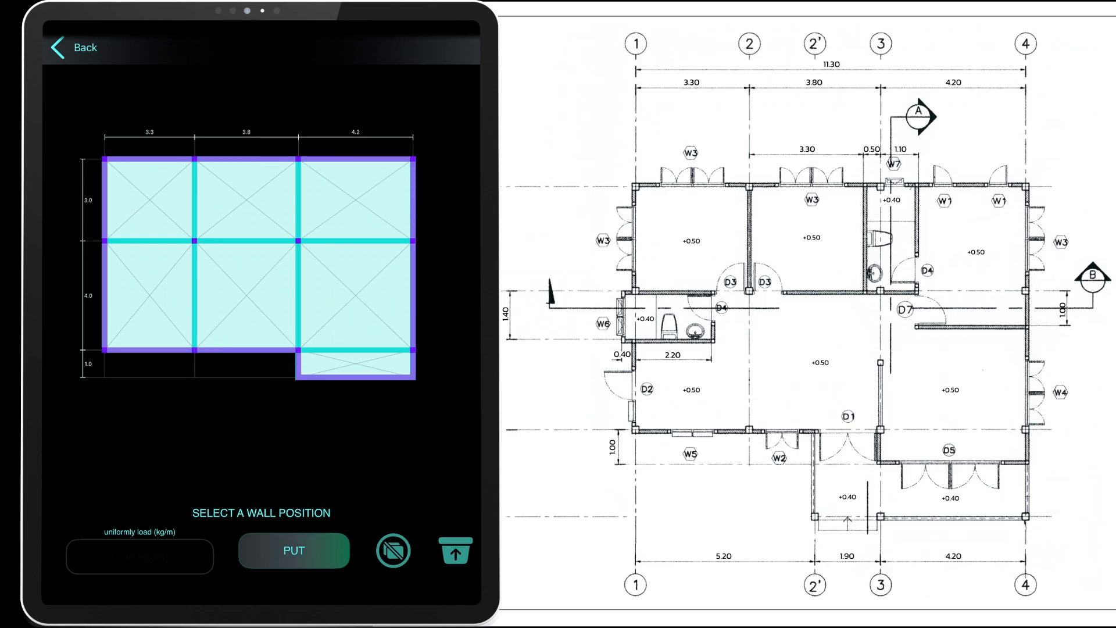
text(300.00)
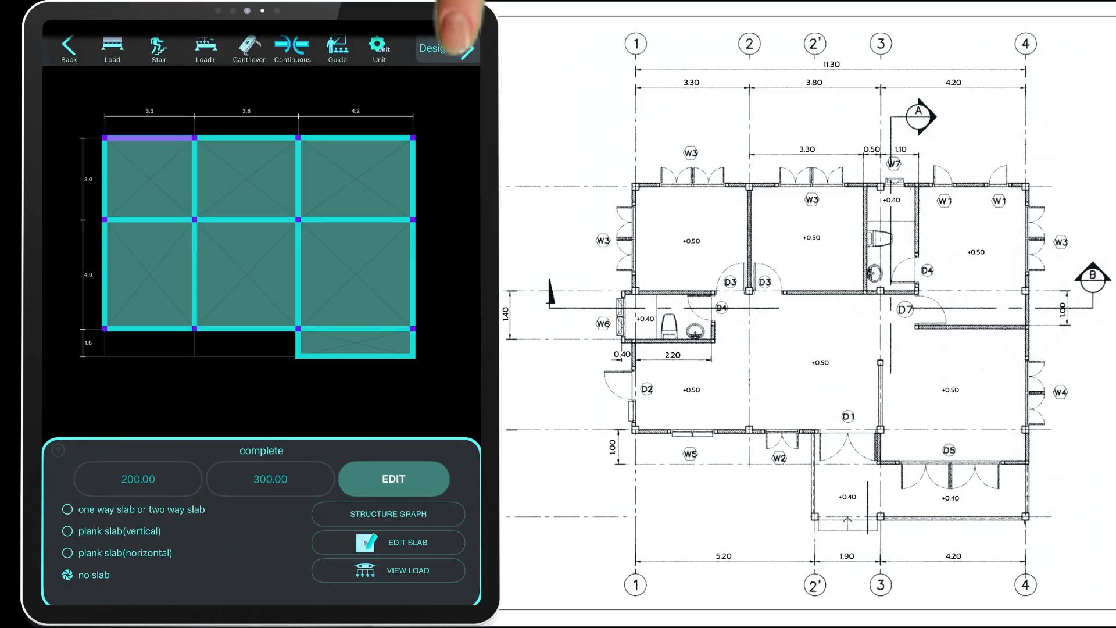
Run the roof beam design with a 200 × 350 mm section and go to save it.
click(434, 49)
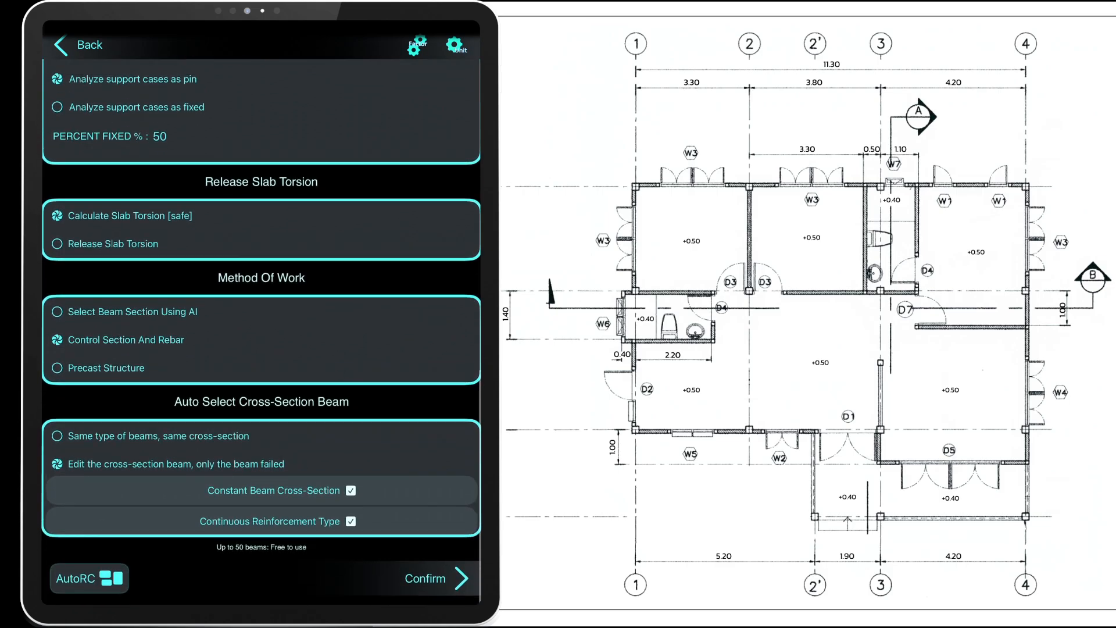
click(425, 578)
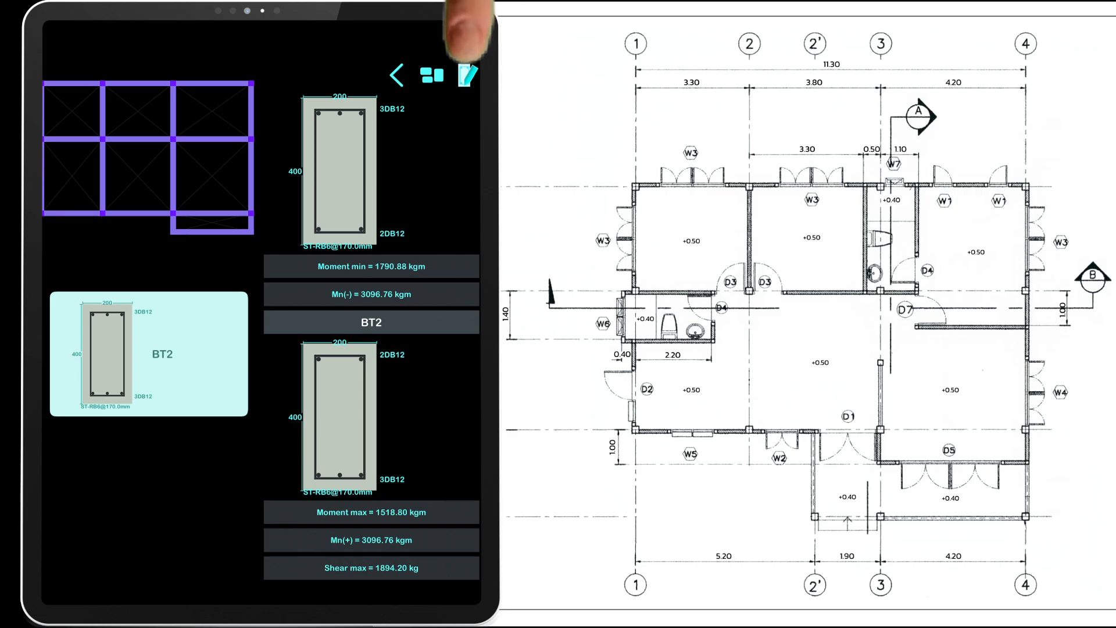
click(467, 75)
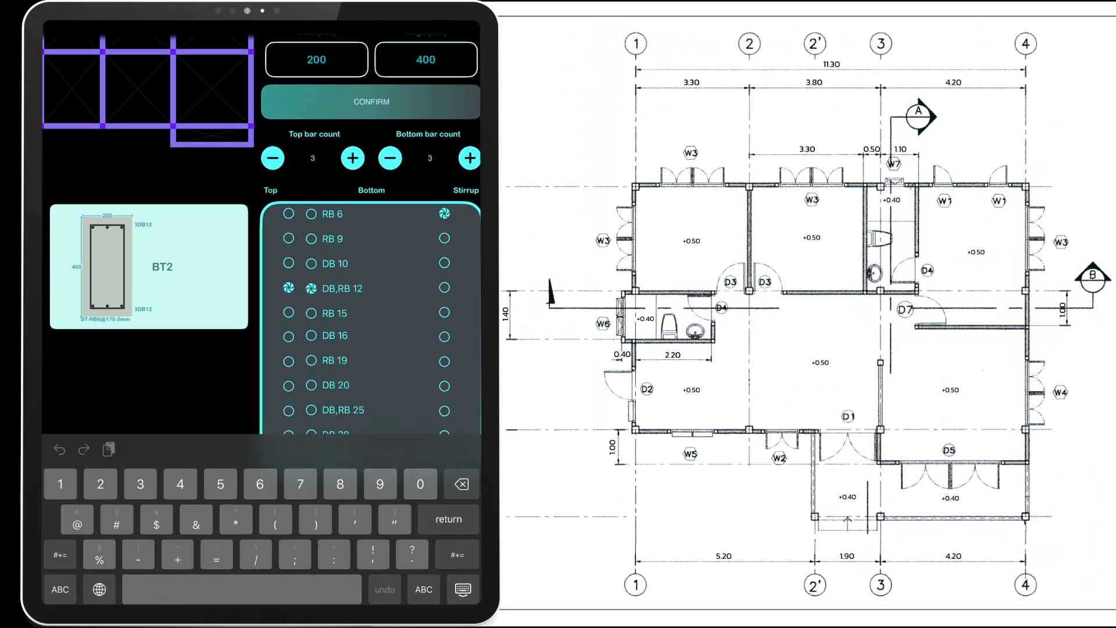
text(350)
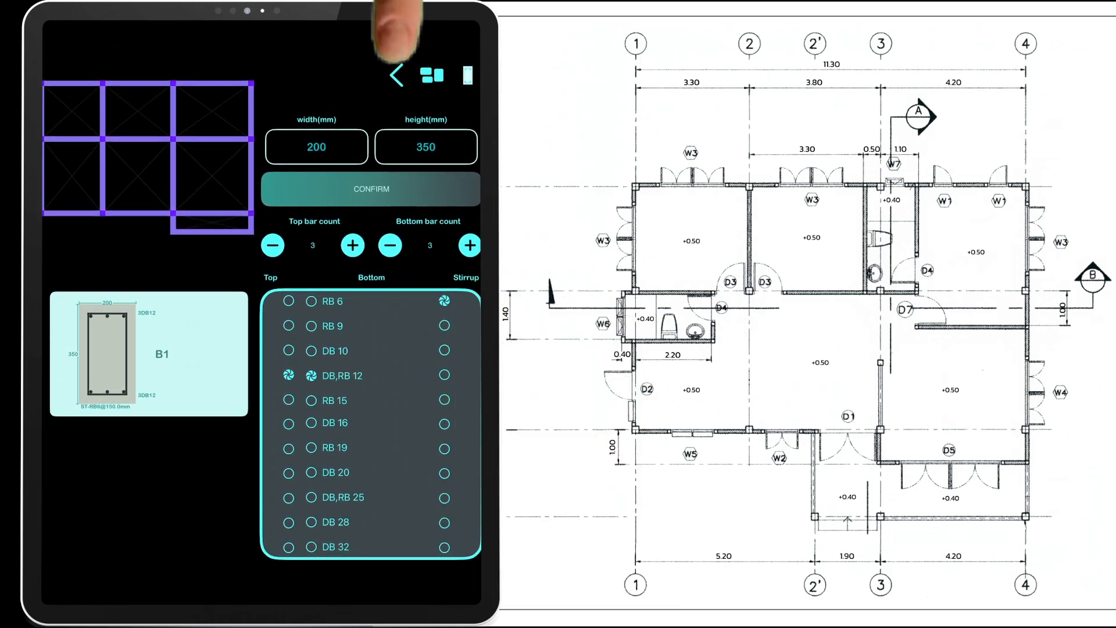
click(396, 75)
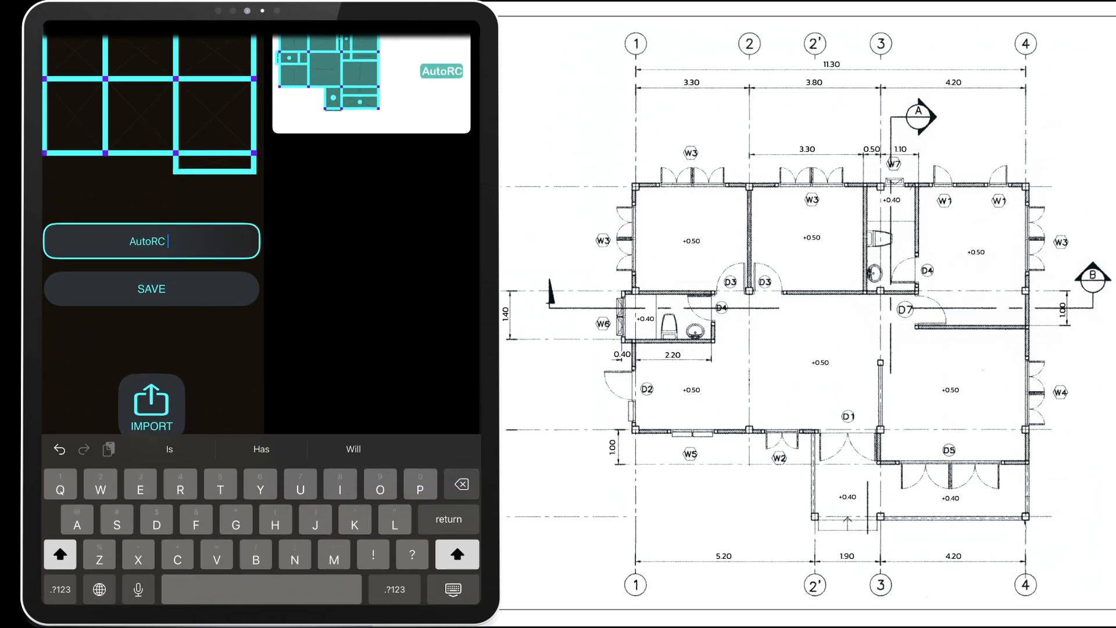
Save the roof model as AutoRC R and go back to the home page.
text(R)
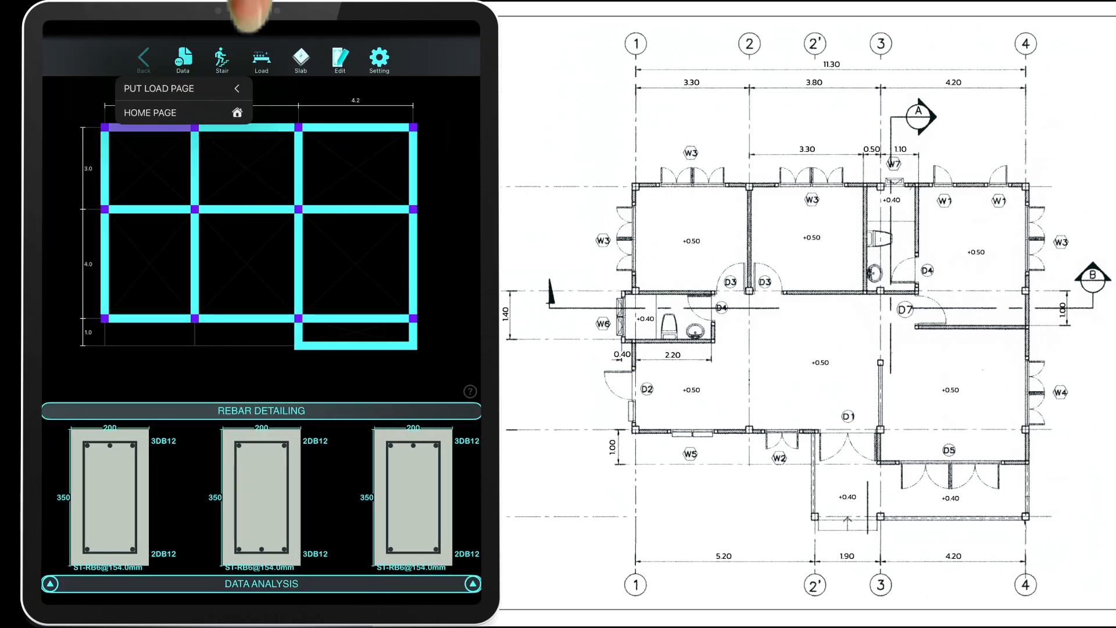
click(150, 113)
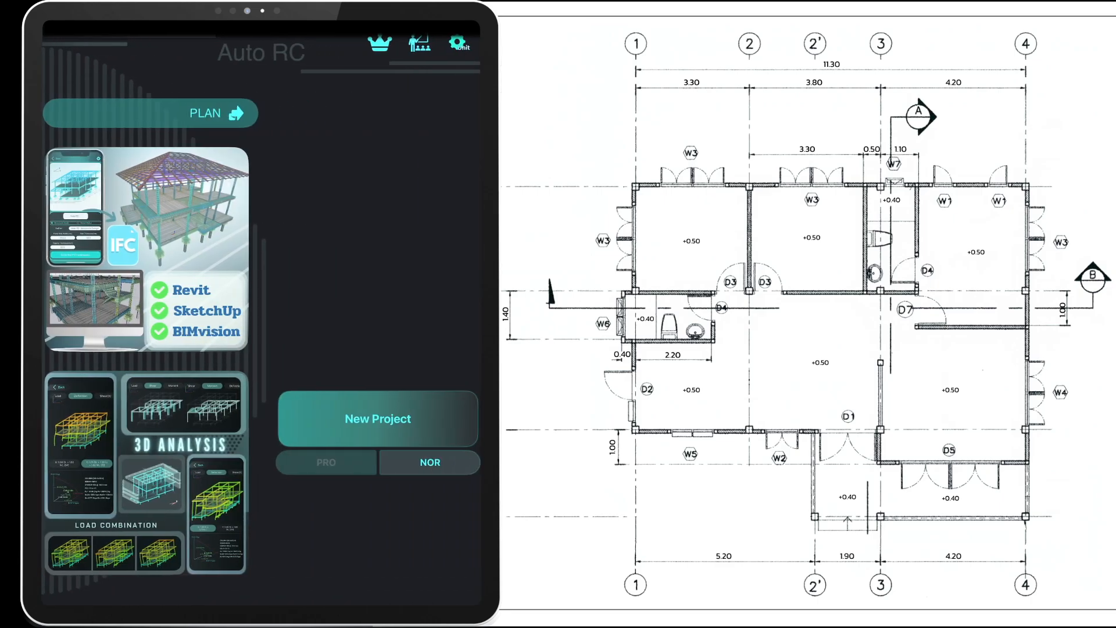
Start a project with AutoRC at 0.4 m and AutoRC R at 4.0 m elevation, confirmed.
click(150, 113)
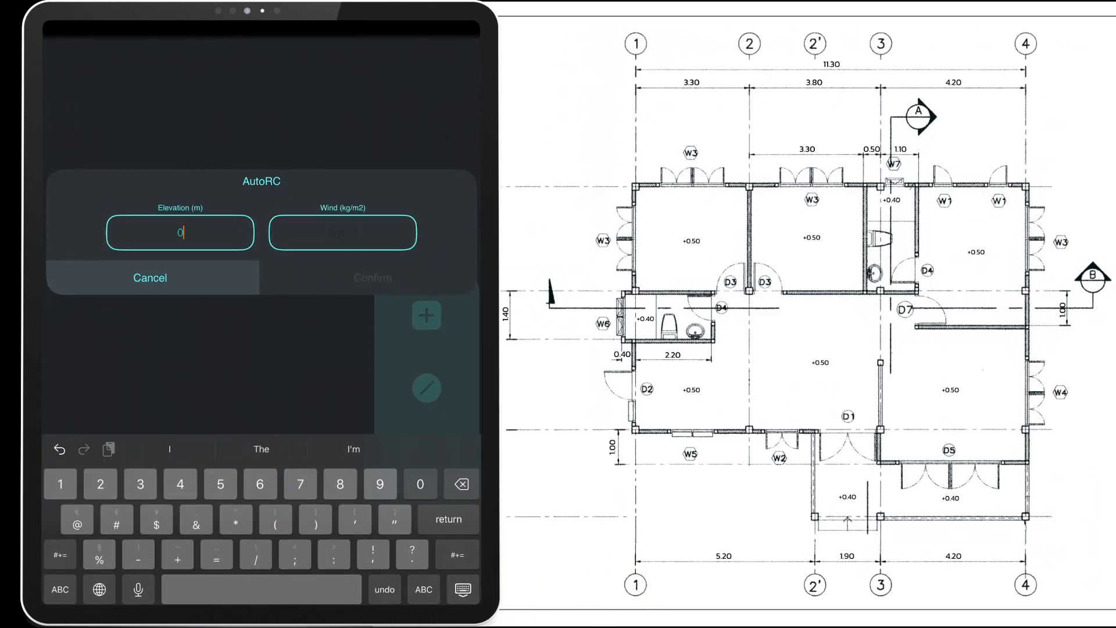
text(.4)
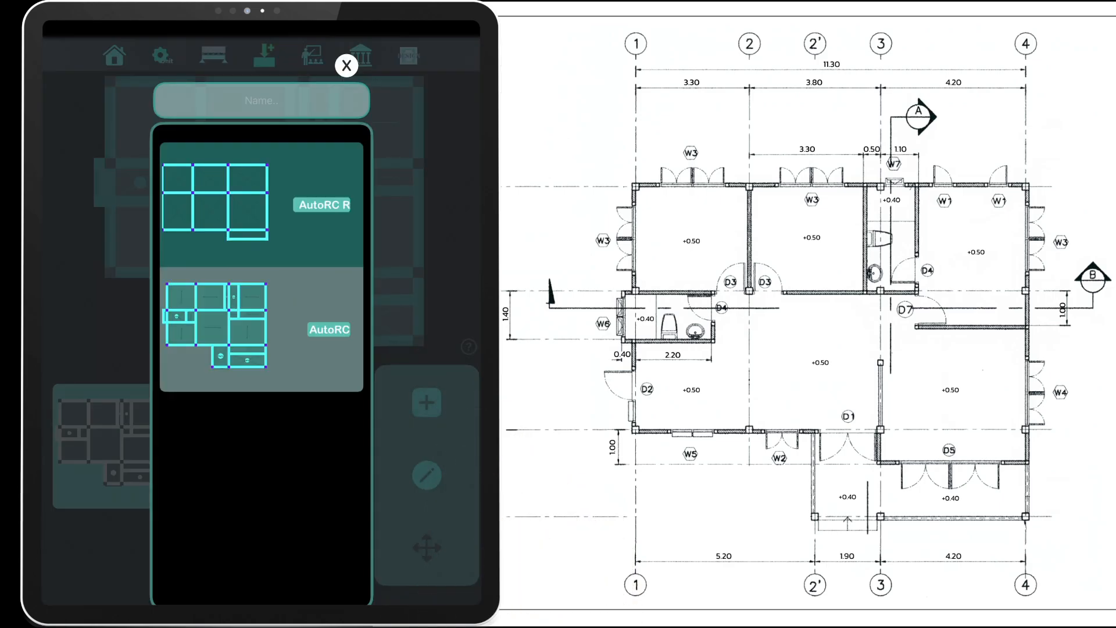
click(322, 205)
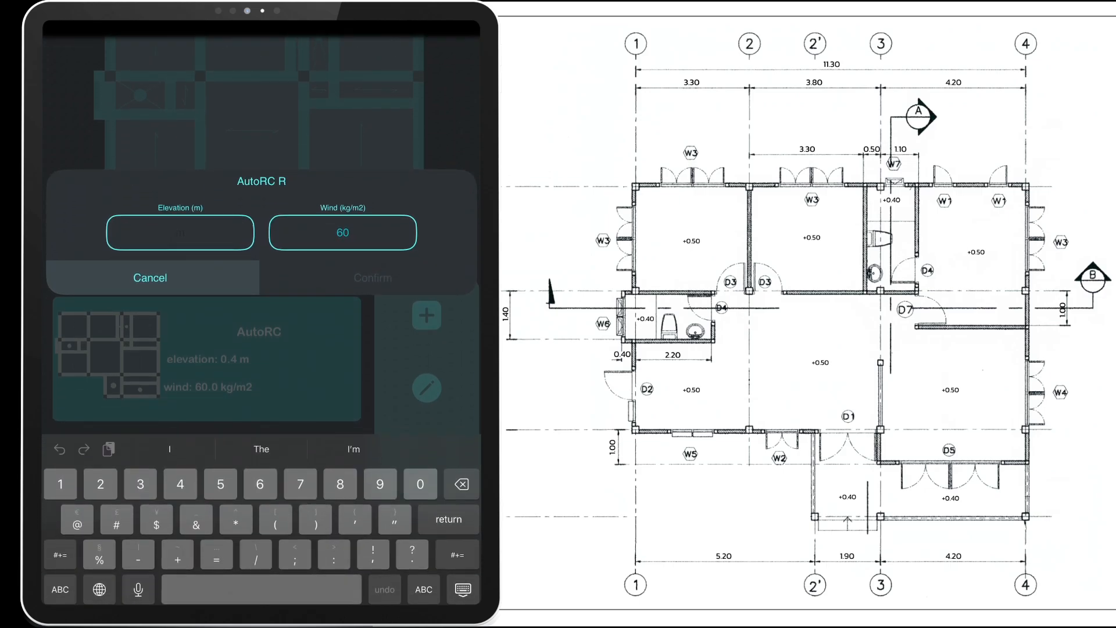
text(4.0)
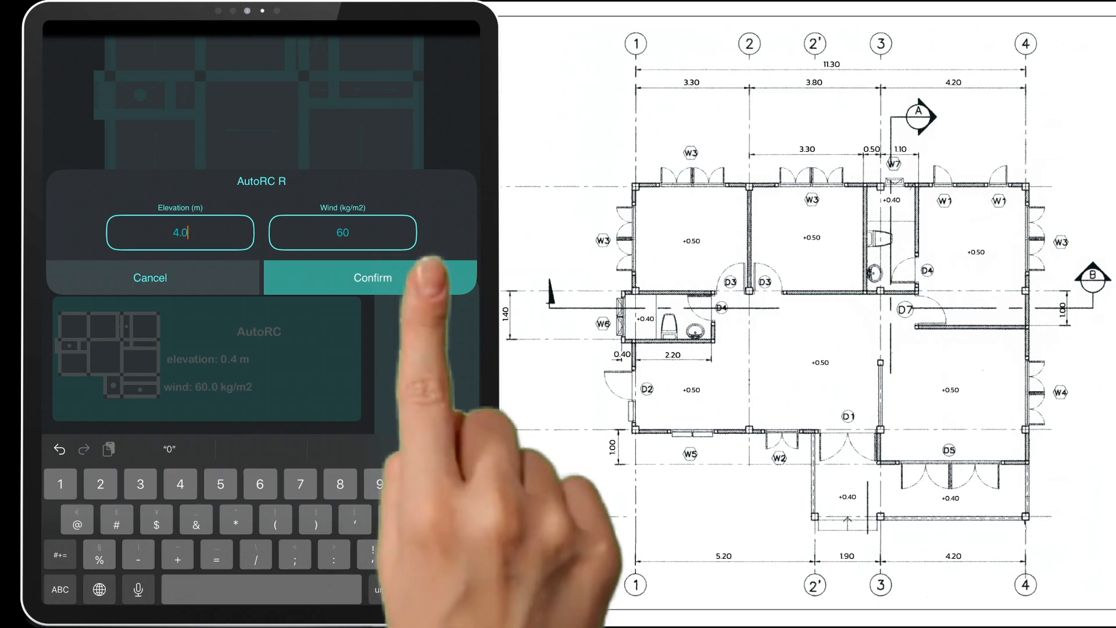
click(372, 278)
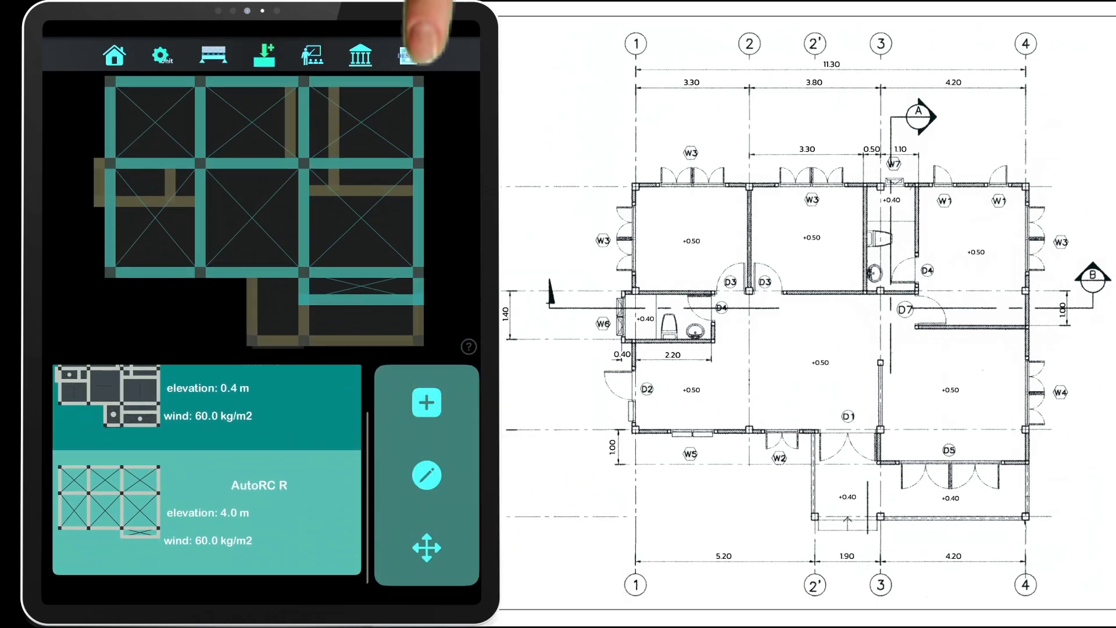
click(406, 55)
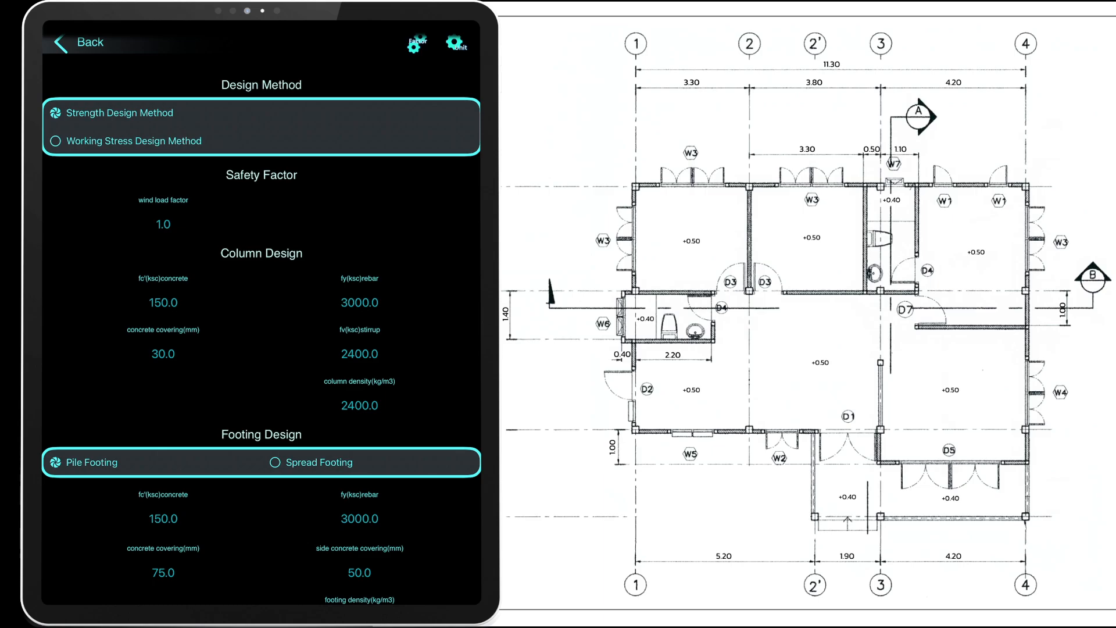
Review and accept the design factors in Design Settings.
scroll(down, 3)
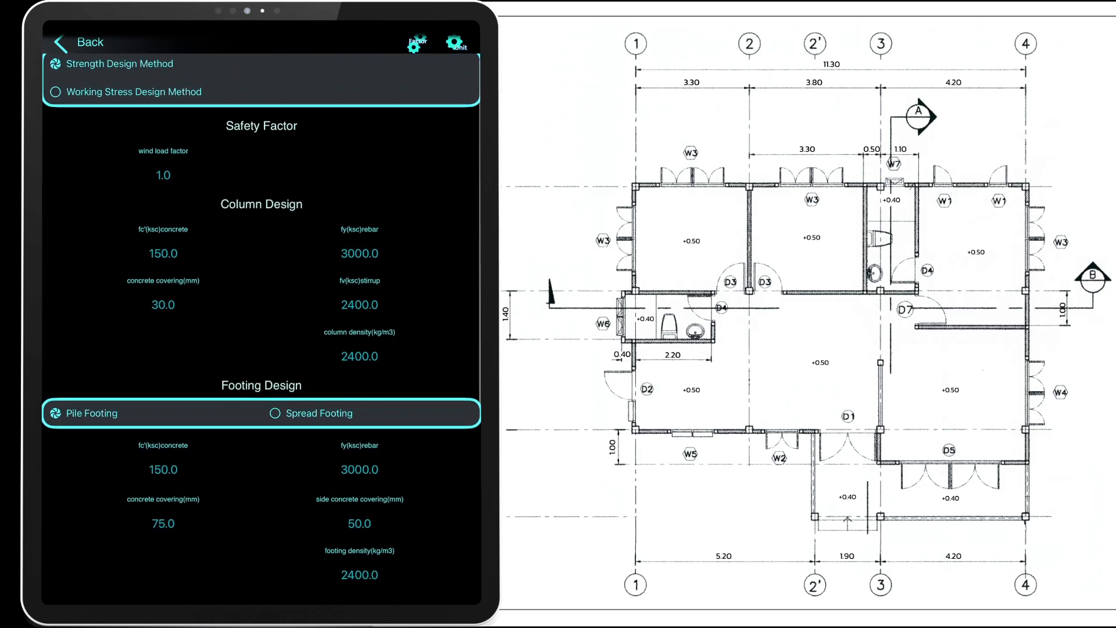
click(417, 43)
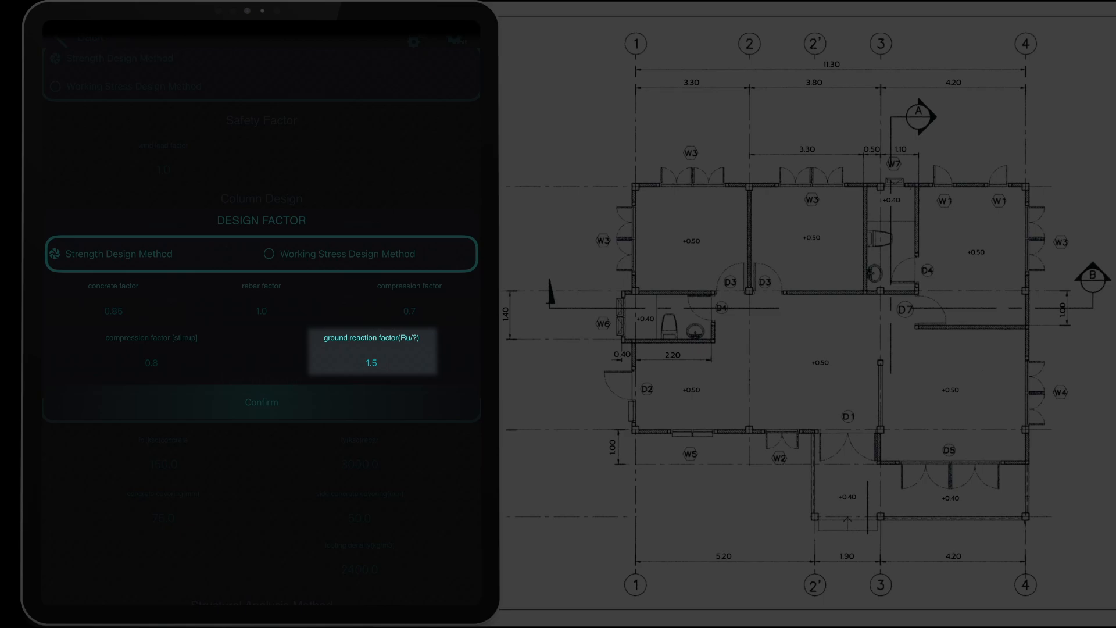
click(262, 401)
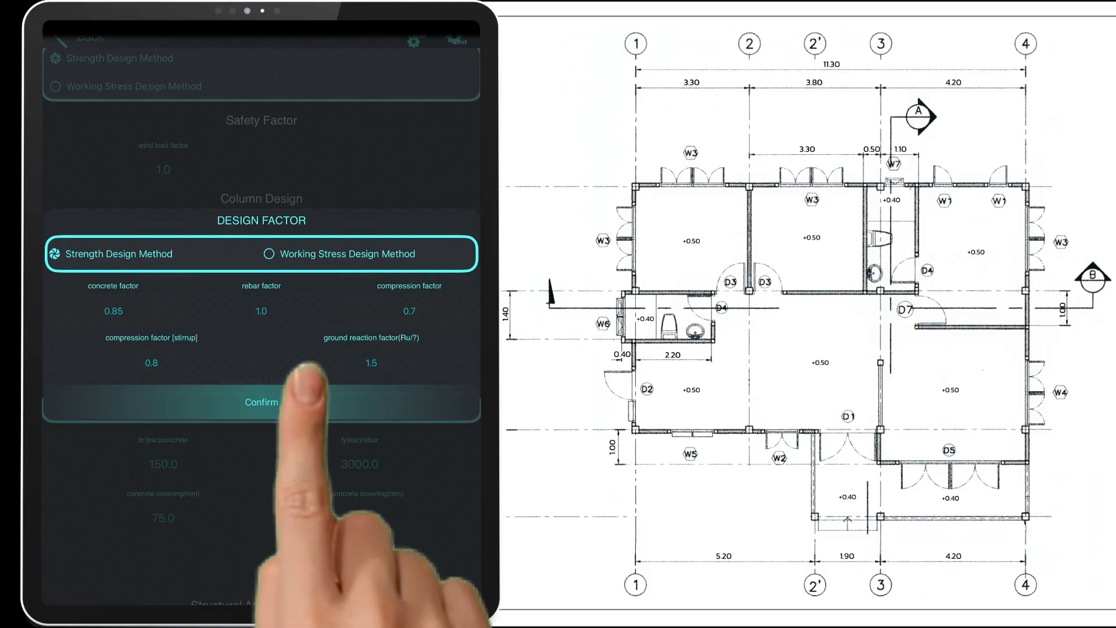
click(261, 401)
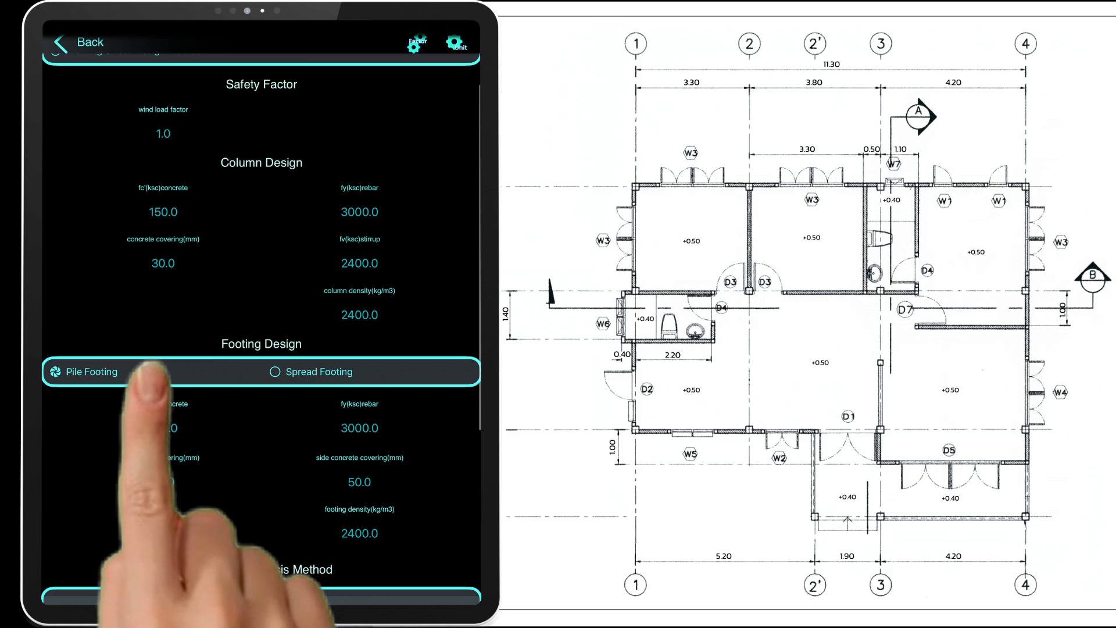
Choose I pile footings with 15000 kg bearing, 220 mm diameter, -0.5 m depth and confirm.
click(91, 372)
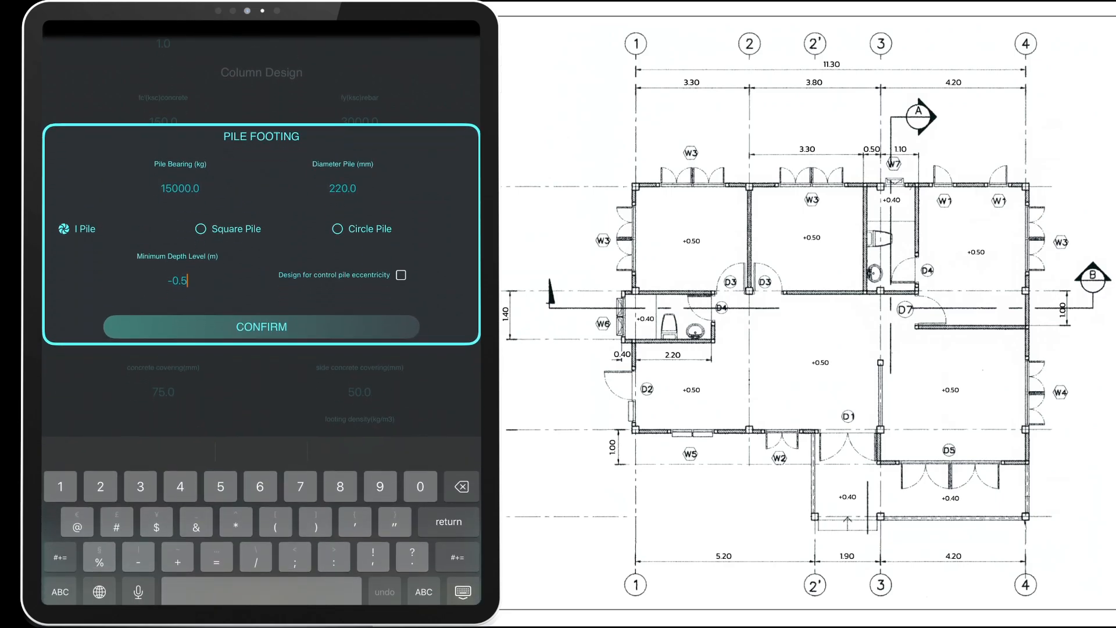
click(261, 327)
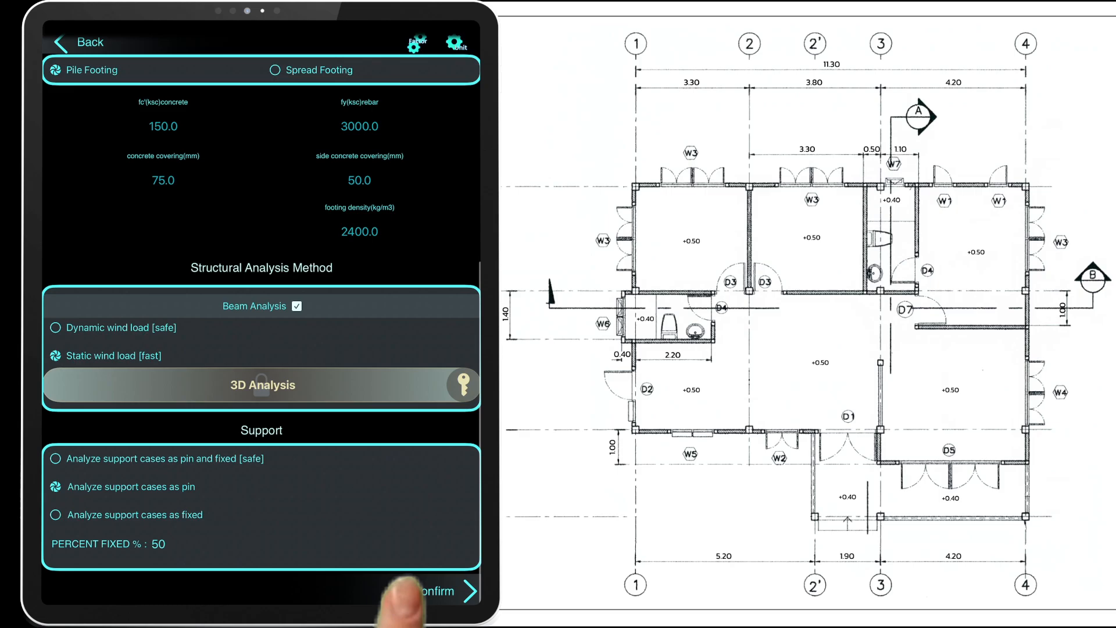
click(434, 591)
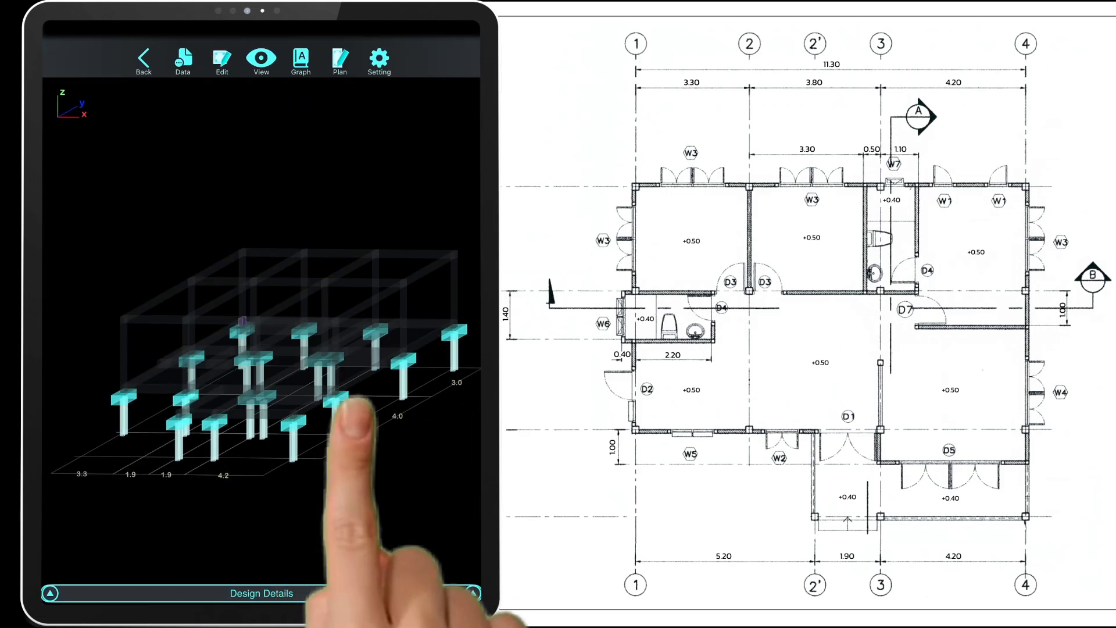
View the analysed 3D frame and go to the save screen from the Setting menu.
click(256, 399)
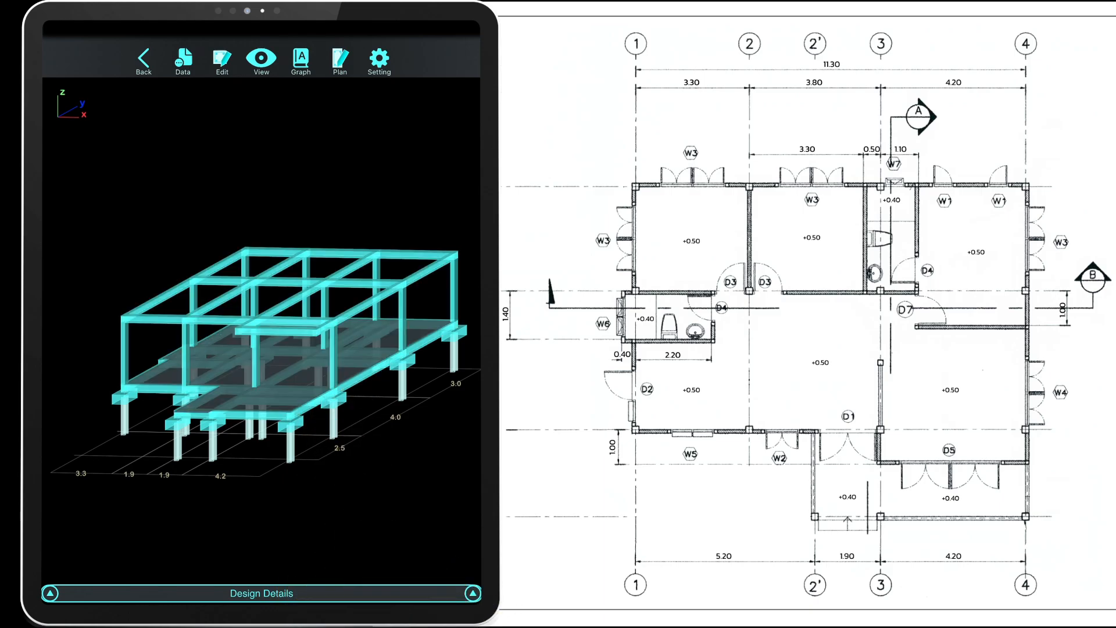
click(379, 58)
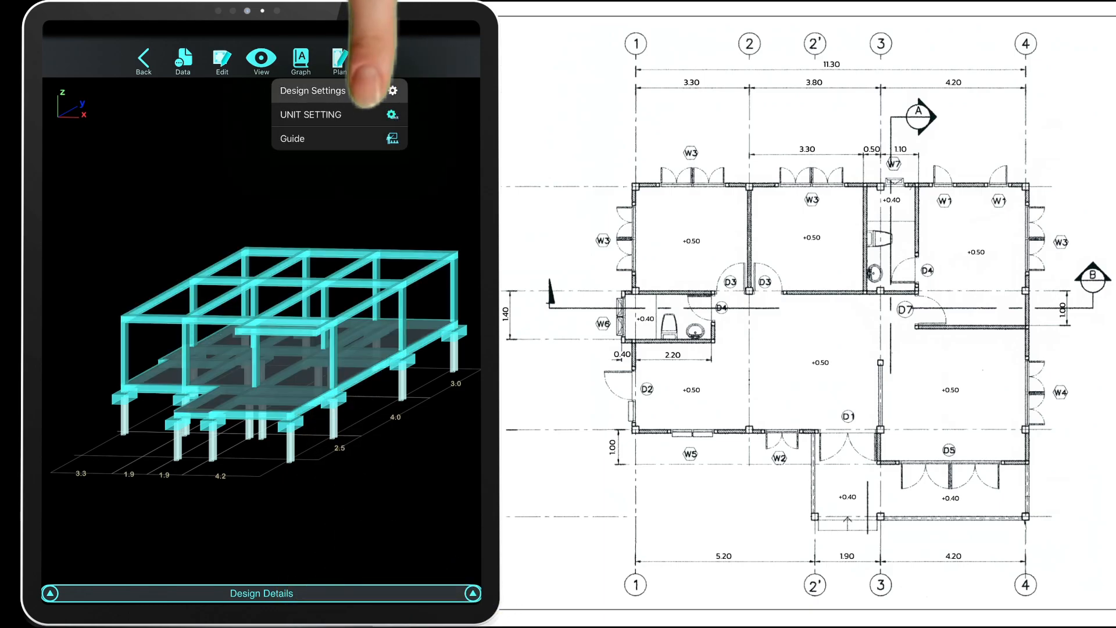
click(312, 91)
text(A)
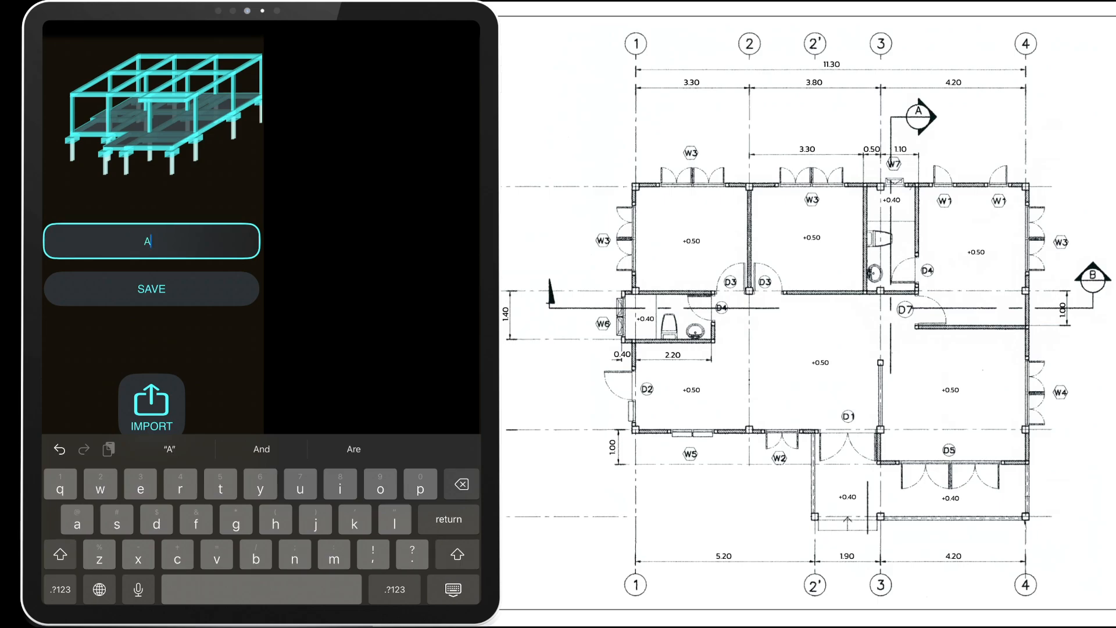
Name the two-floor structure Auto RC and save it.
text(uto RC)
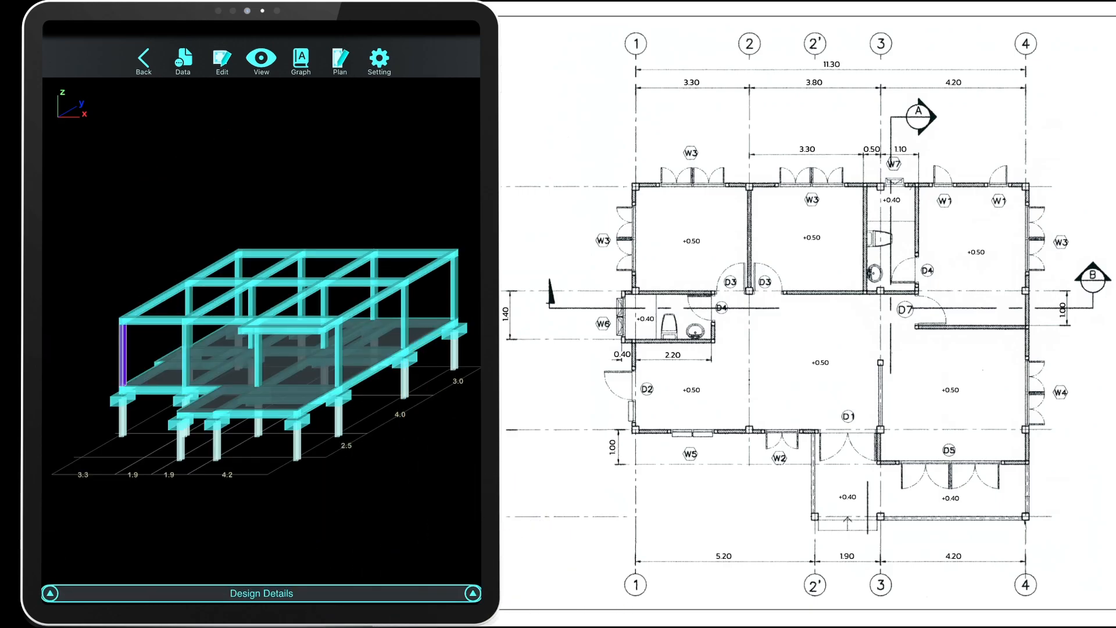
View a column's interaction diagram and deflected shape, then return to the model.
click(300, 58)
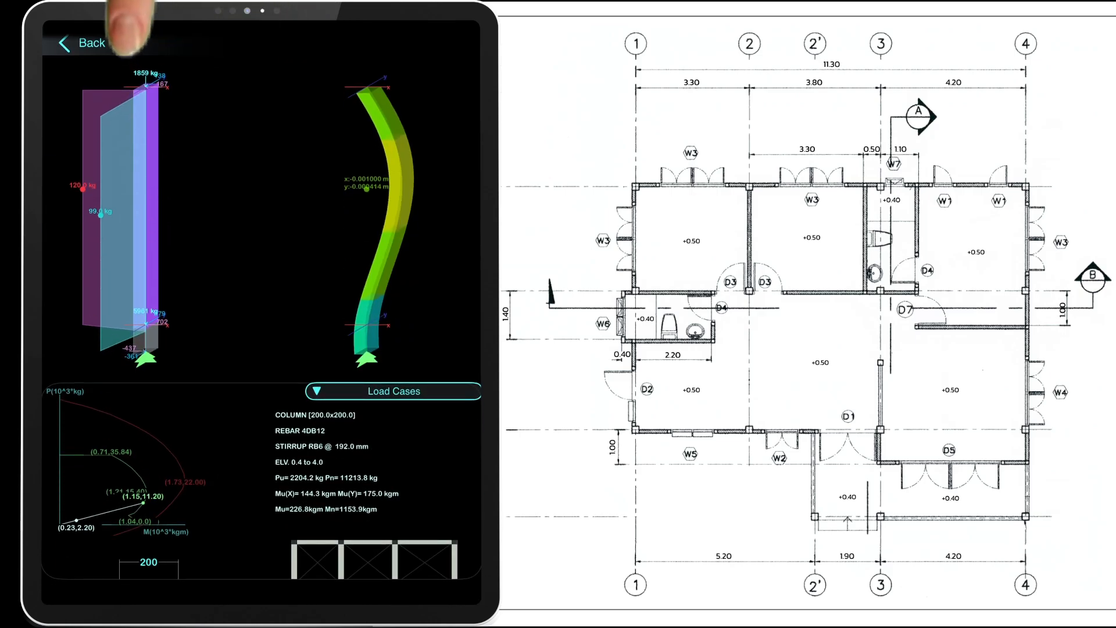
click(85, 43)
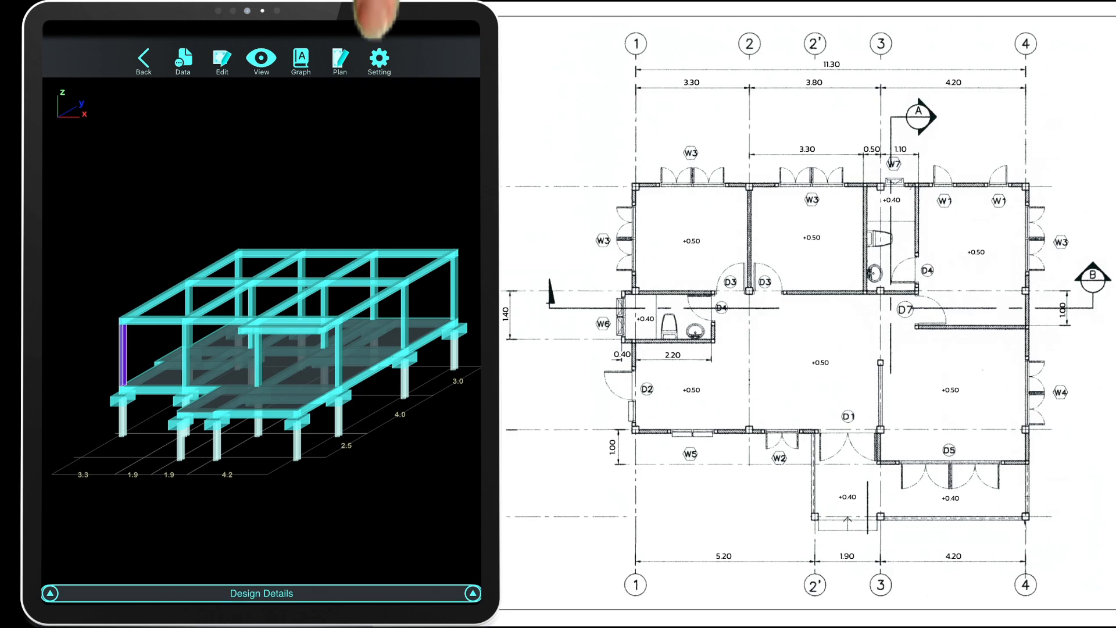
Open the AutoRC house floor plan with rebar detailing from the floor list.
click(379, 59)
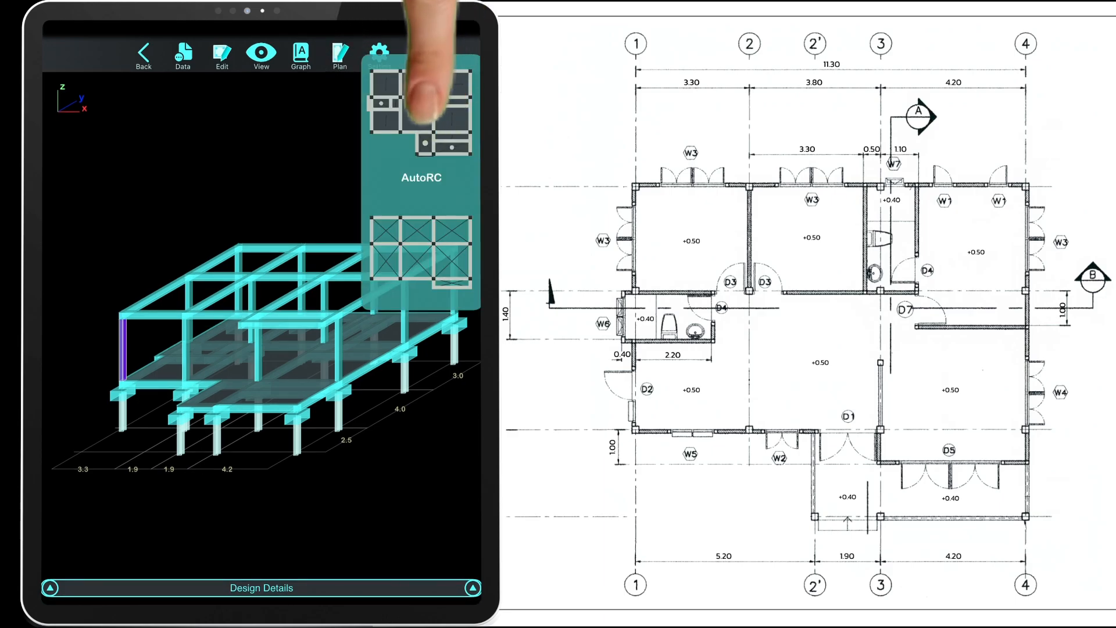
click(421, 107)
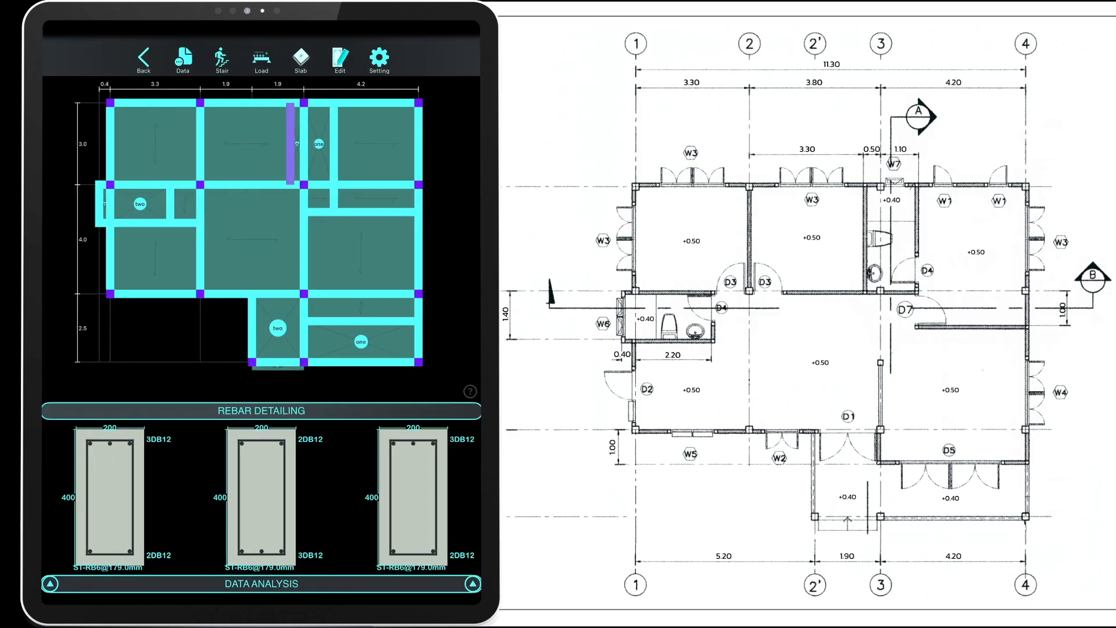
click(183, 57)
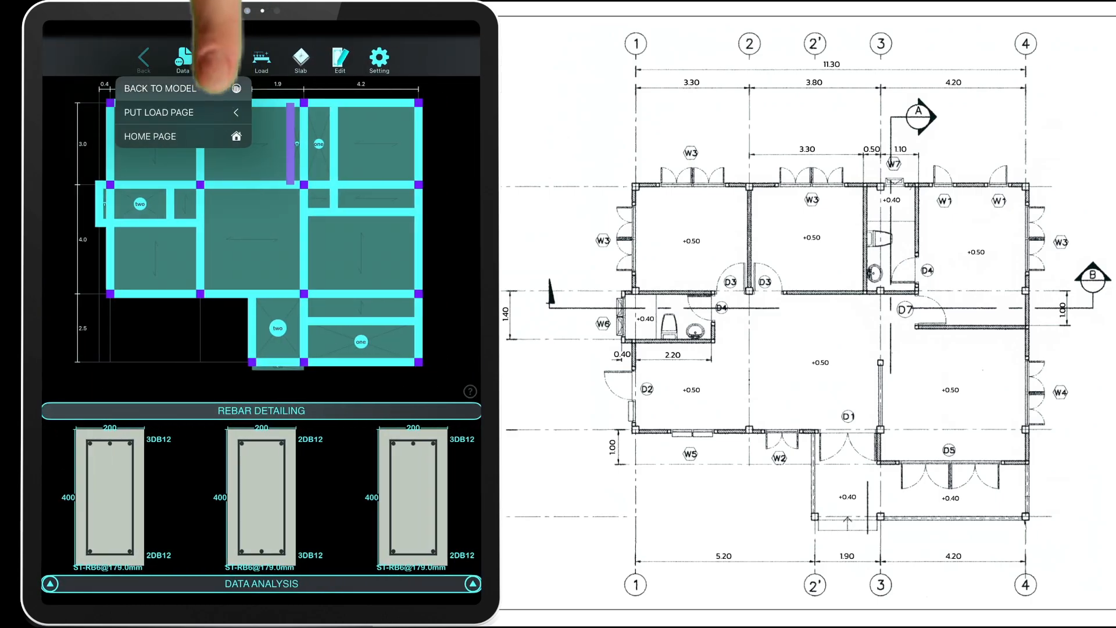